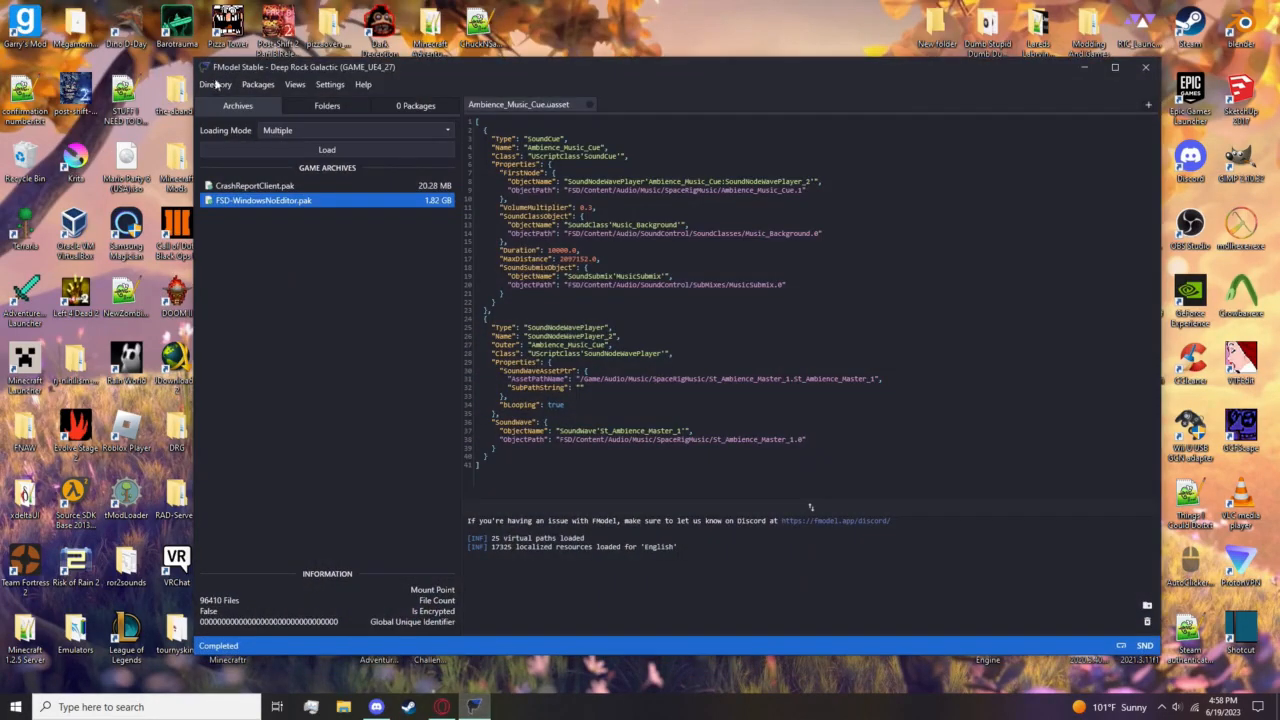
Dismiss the Directory Selector and load the FSD-WindowsNoEditor.pak game archive in FModel.
{"action": "left_click", "coordinate": [204, 84]}
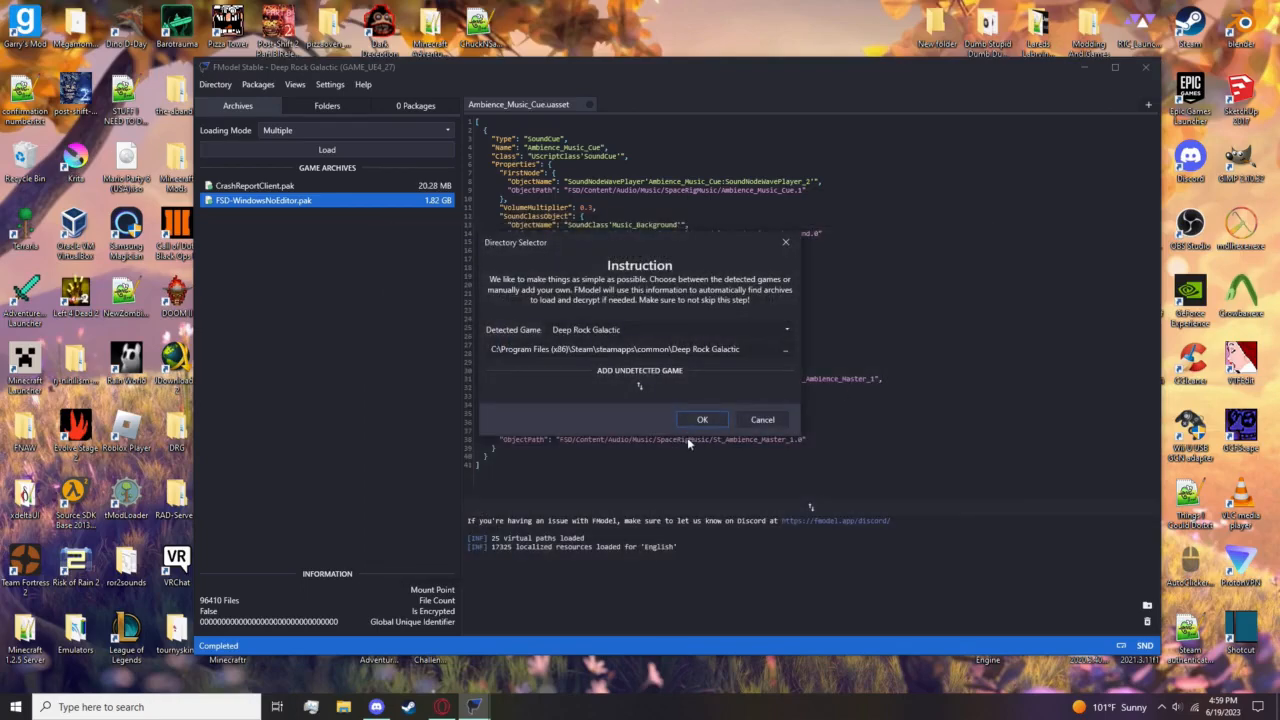
{"action": "left_click", "coordinate": [704, 420]}
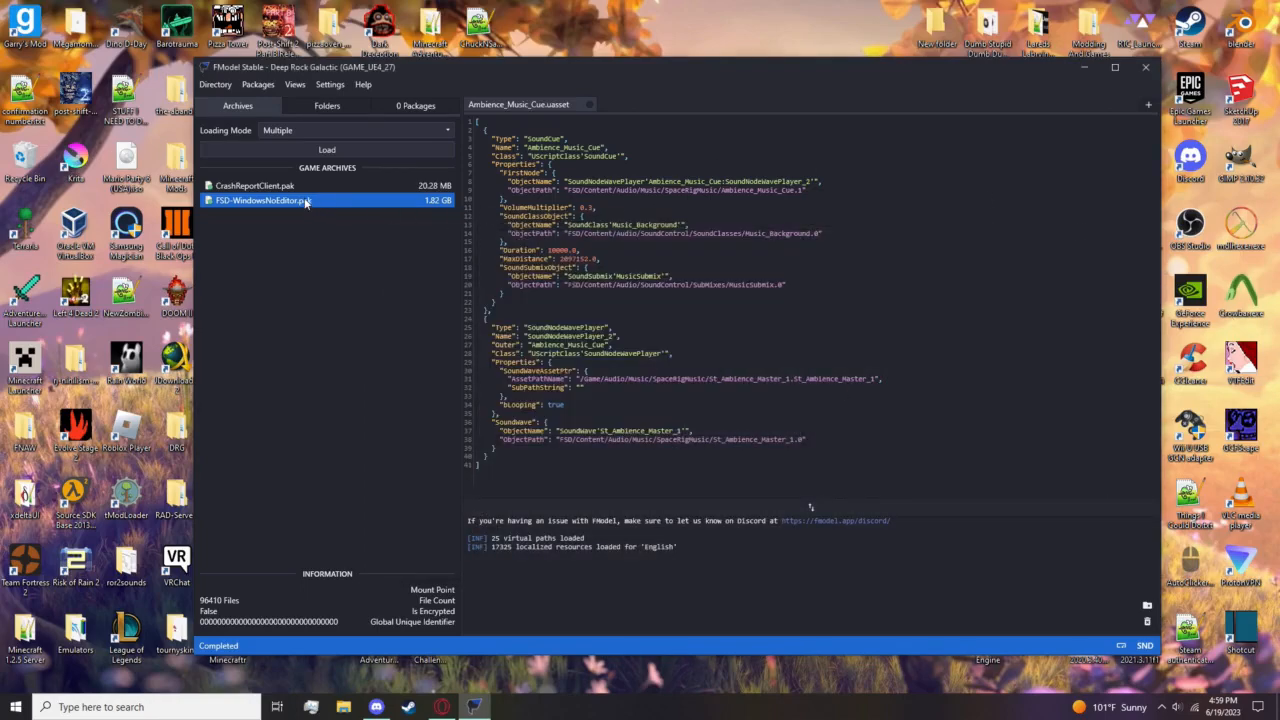
{"action": "left_click", "coordinate": [328, 104]}
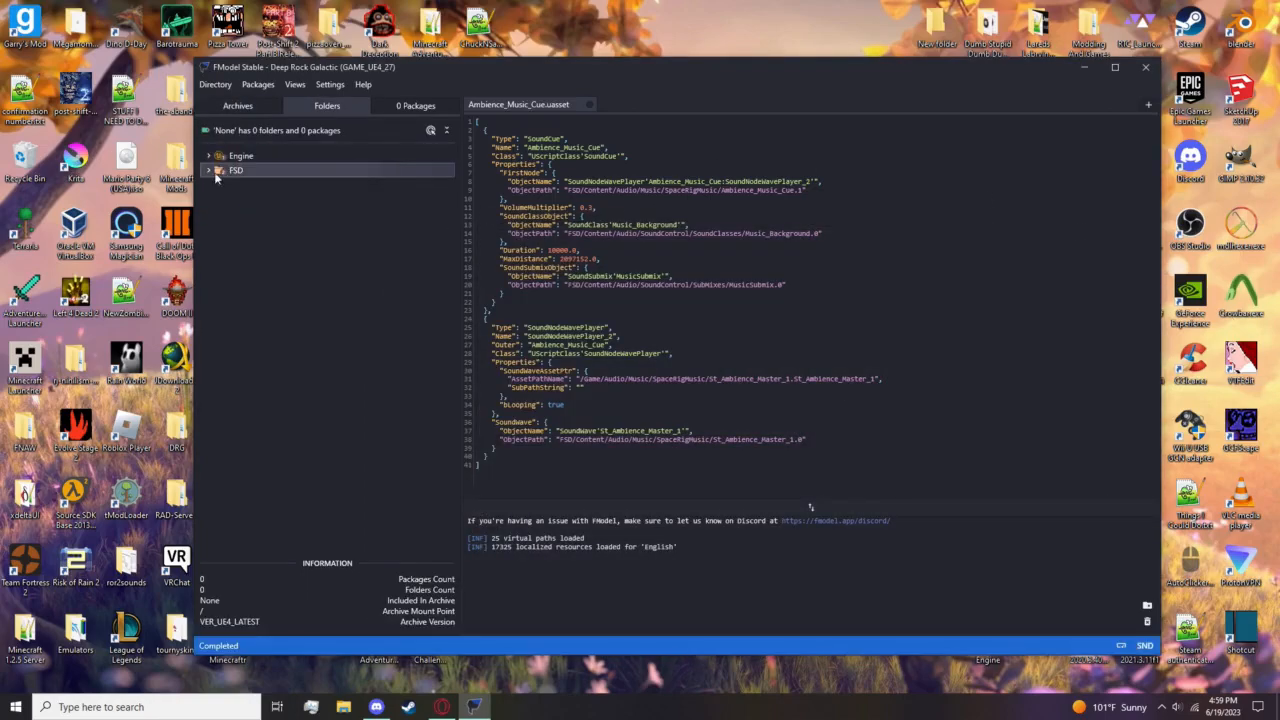
Browse FSD > Content > Audio > Music > Music_SpecialEvents > AudioFiles and select ST_GameEvent_Master_1.
{"action": "left_click", "coordinate": [208, 170]}
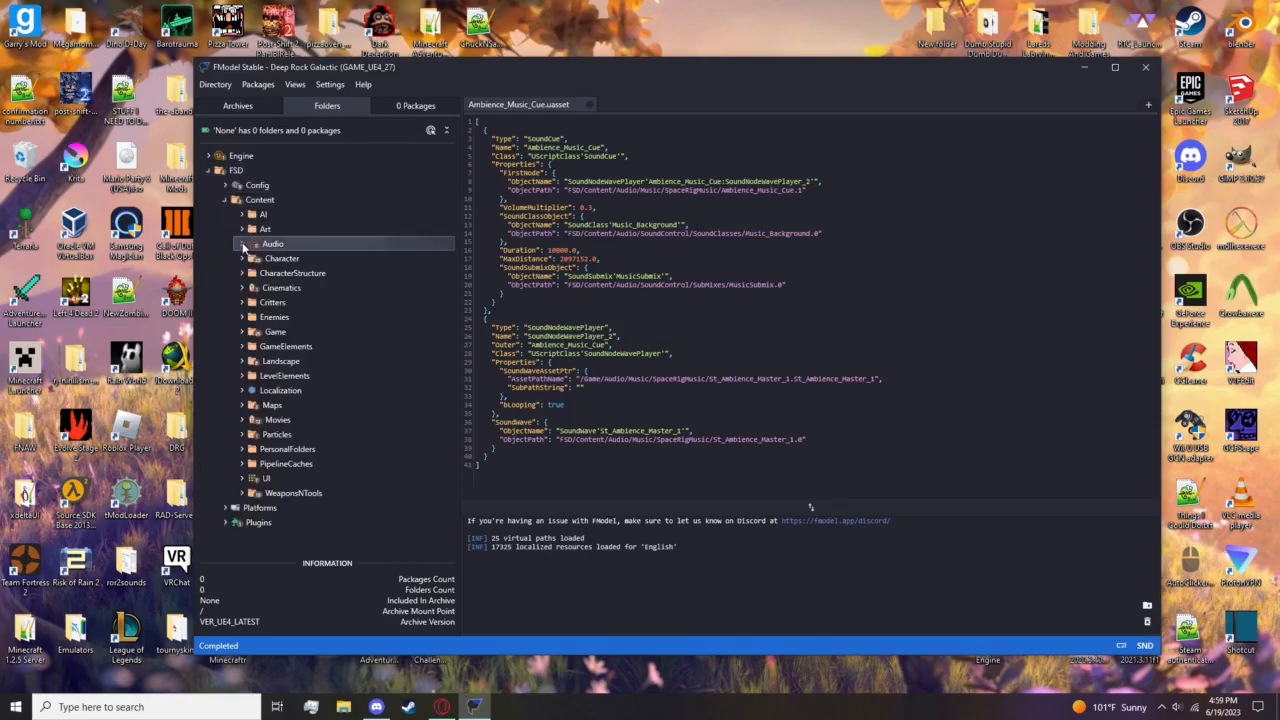
{"action": "left_click", "coordinate": [242, 244]}
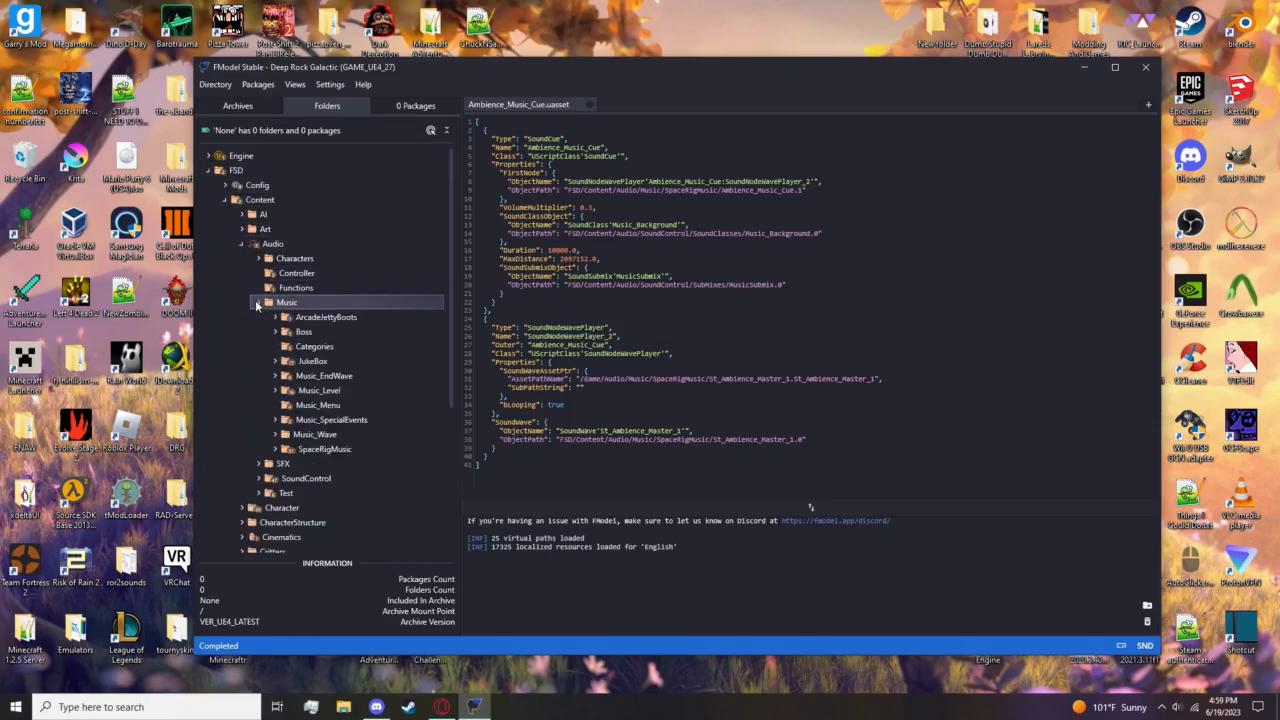
{"action": "left_click", "coordinate": [312, 360]}
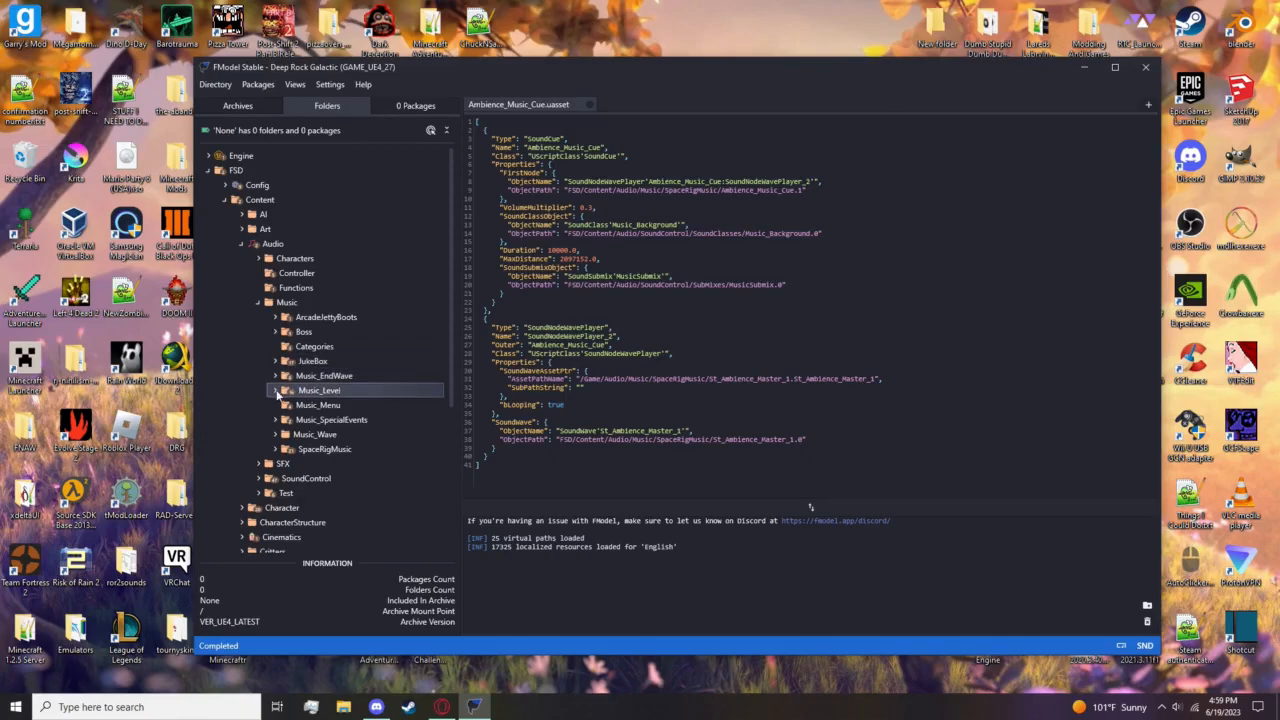
{"action": "left_click", "coordinate": [276, 420]}
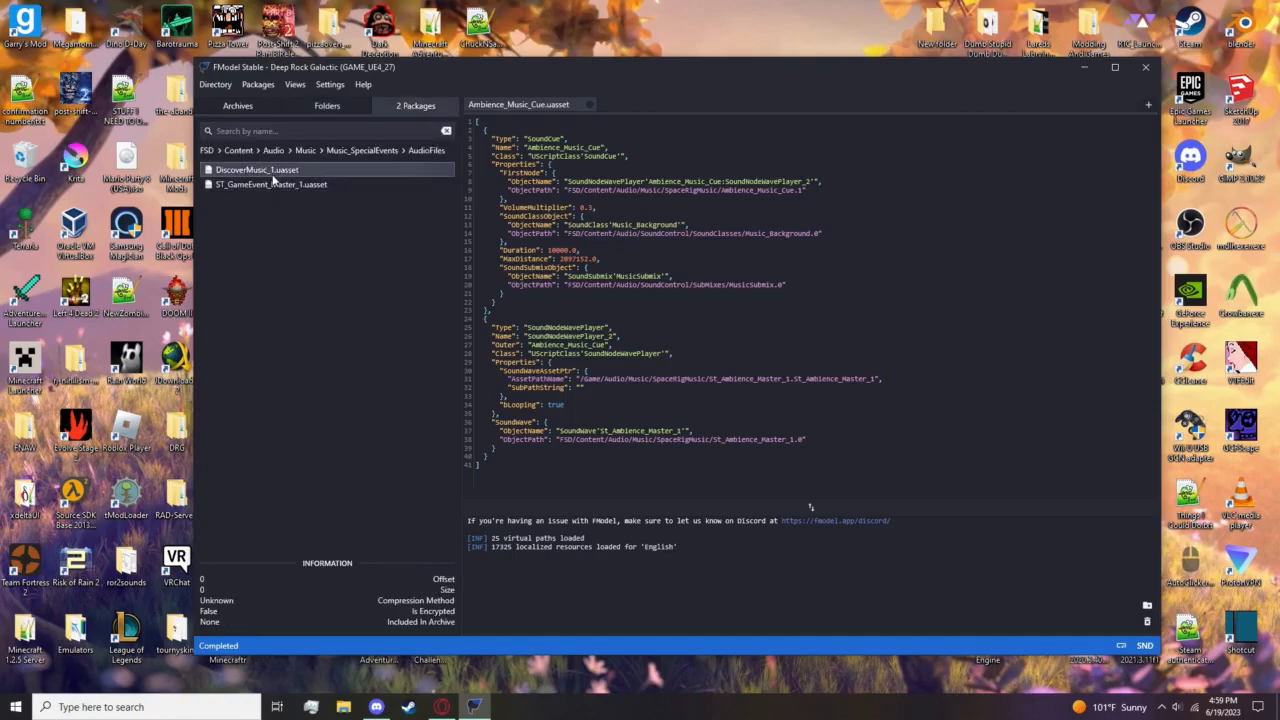
{"action": "left_click", "coordinate": [270, 184]}
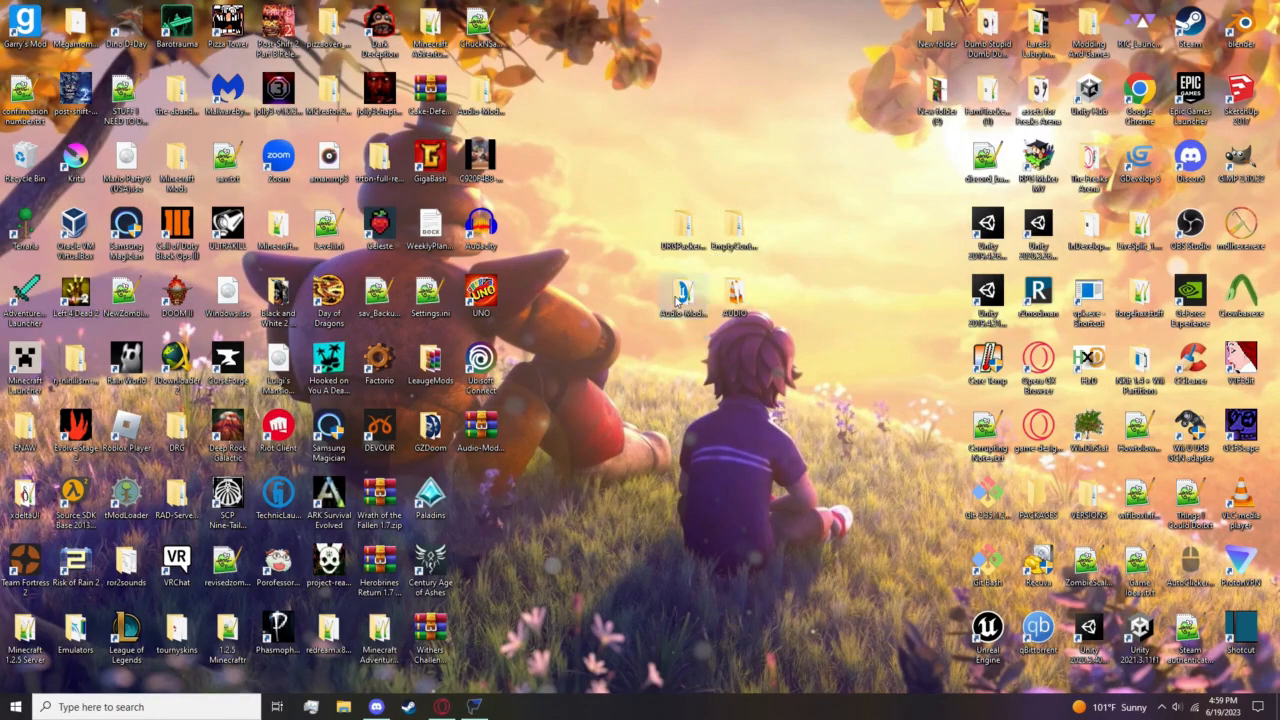
Copy the Music folder from EmptyContentHierarchy's FSD Content\Audio into the template's Content\Audio.
{"action": "double_click", "coordinate": [680, 300]}
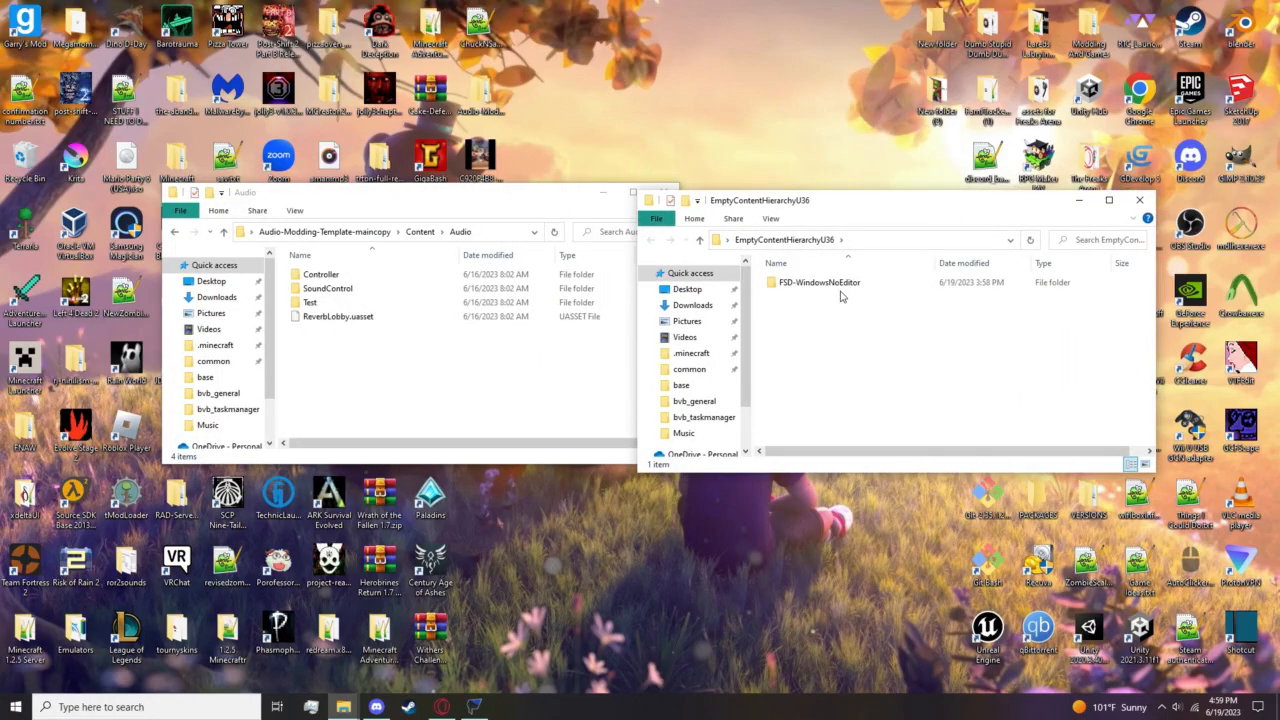
{"action": "double_click", "coordinate": [814, 280]}
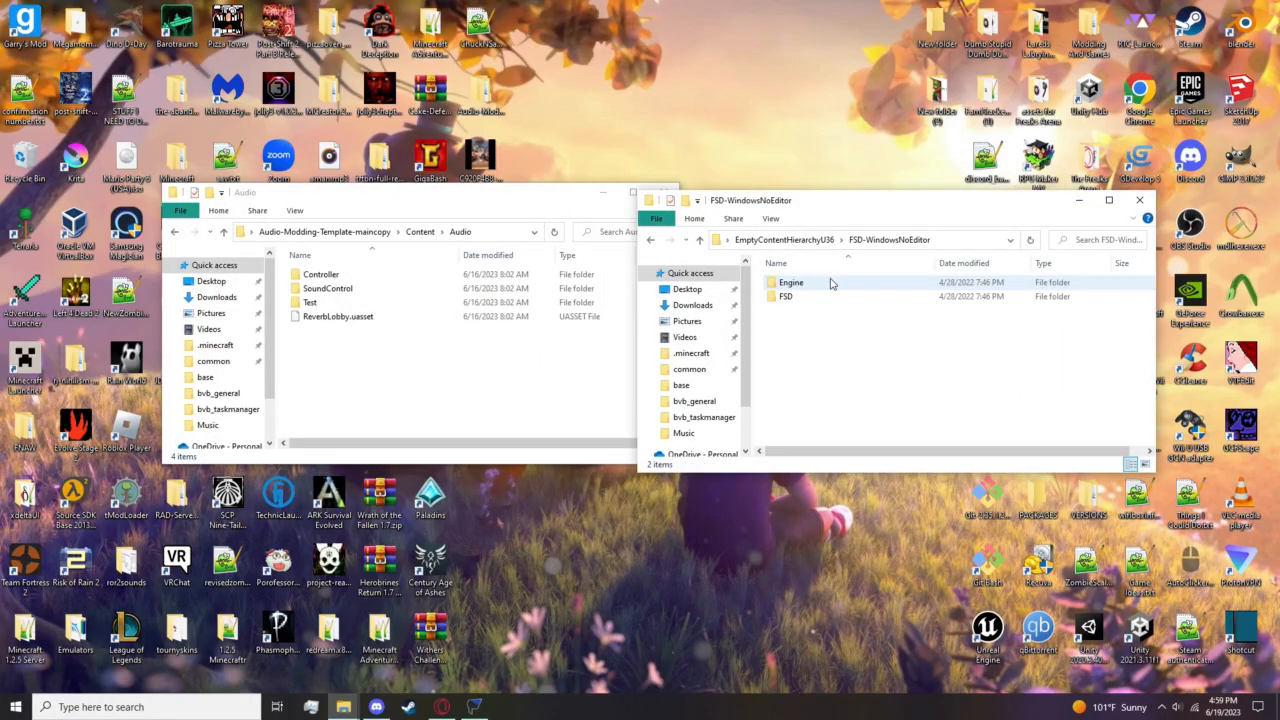
{"action": "left_click", "coordinate": [784, 296]}
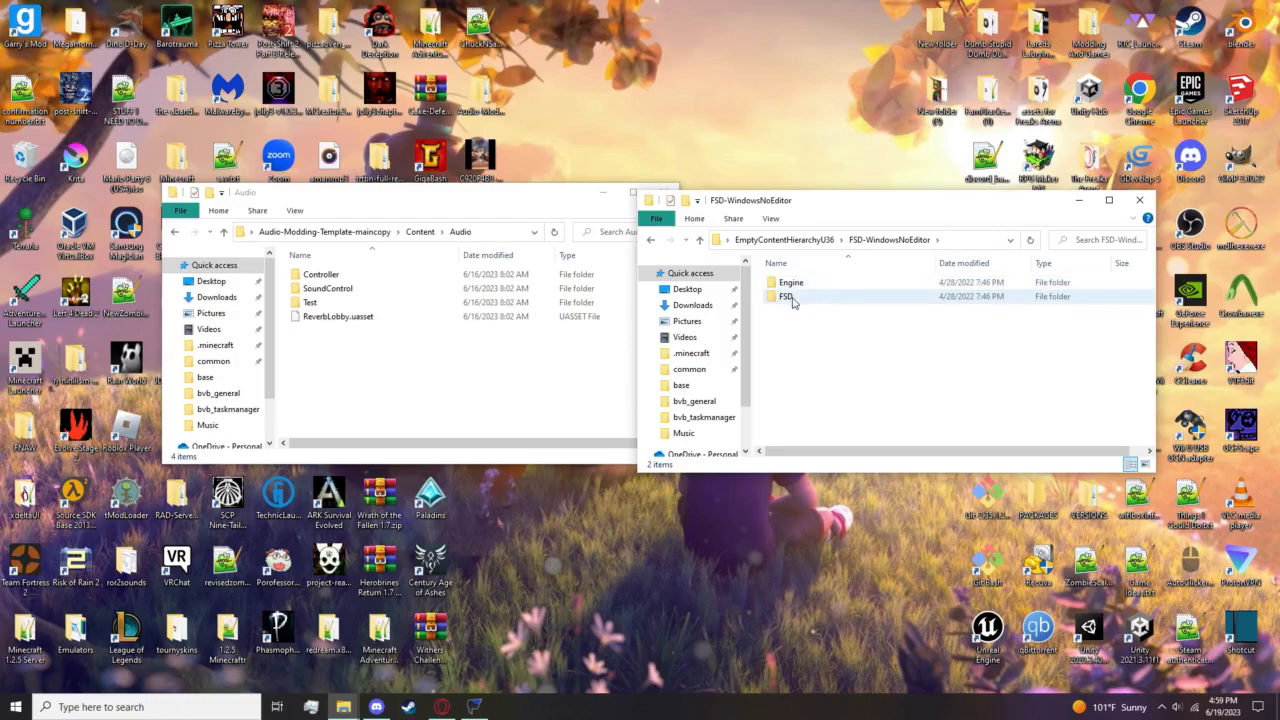
{"action": "double_click", "coordinate": [784, 296]}
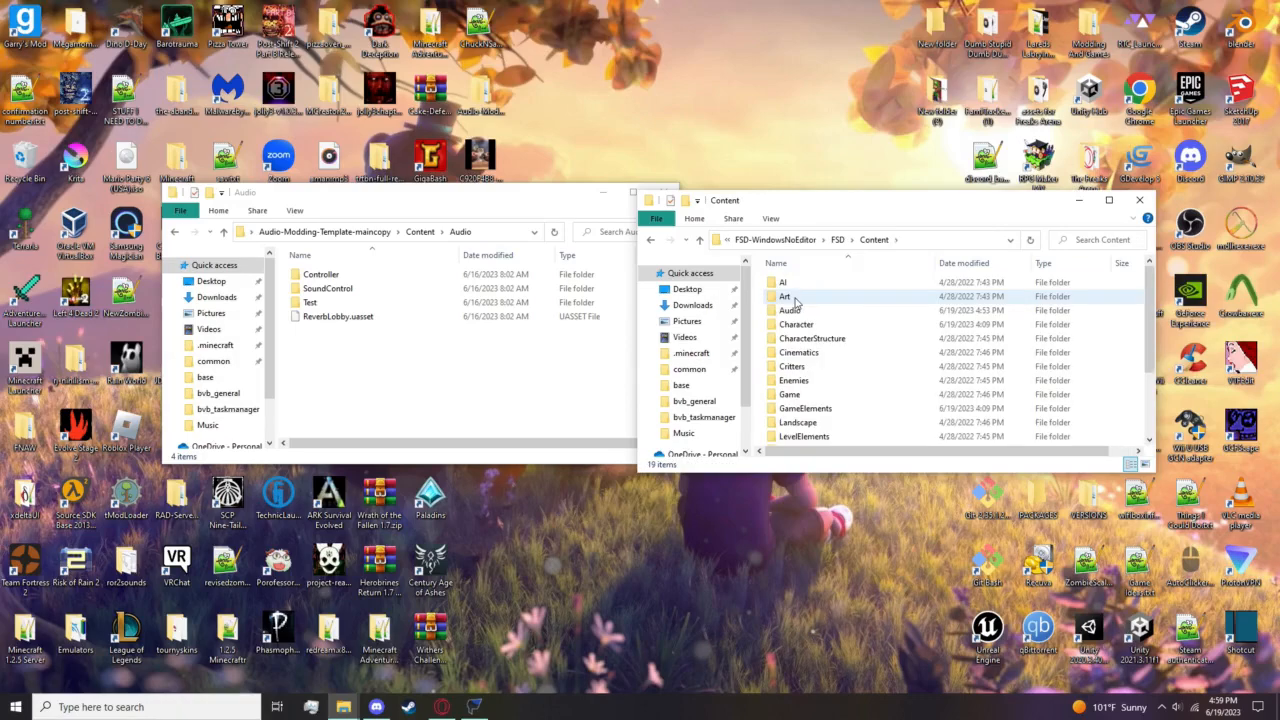
{"action": "double_click", "coordinate": [788, 310]}
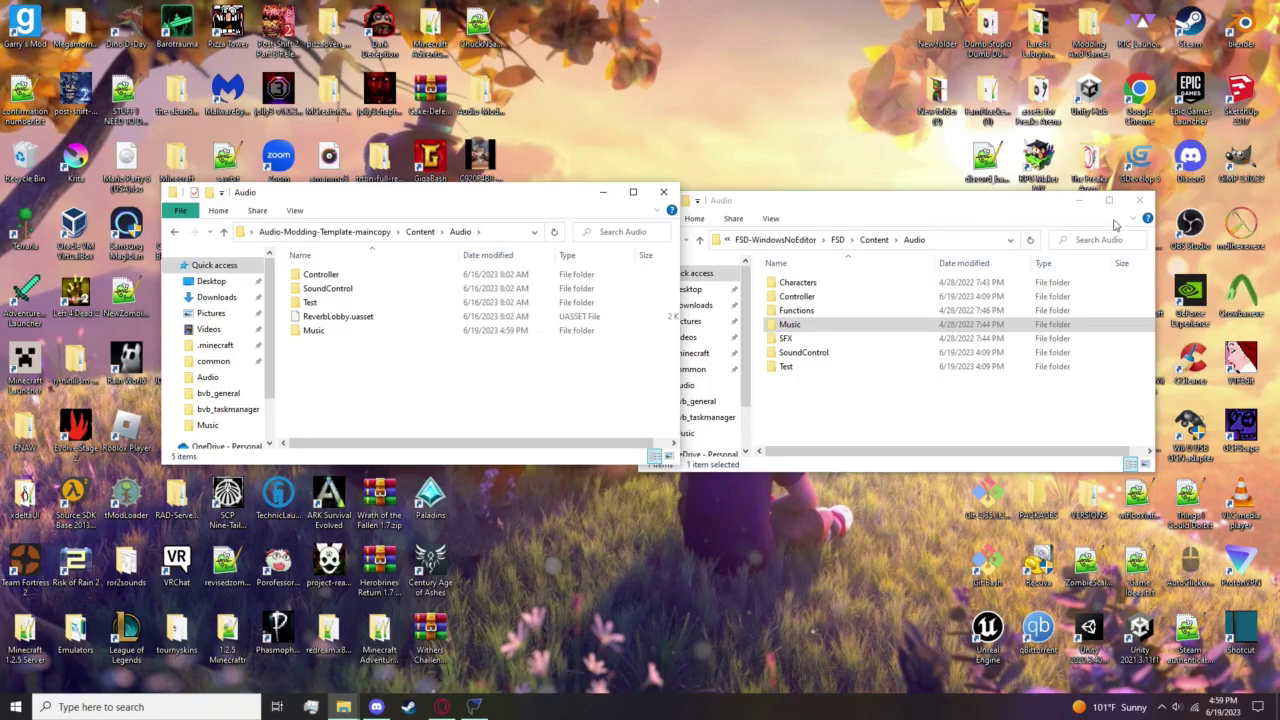
{"action": "left_click", "coordinate": [1128, 200]}
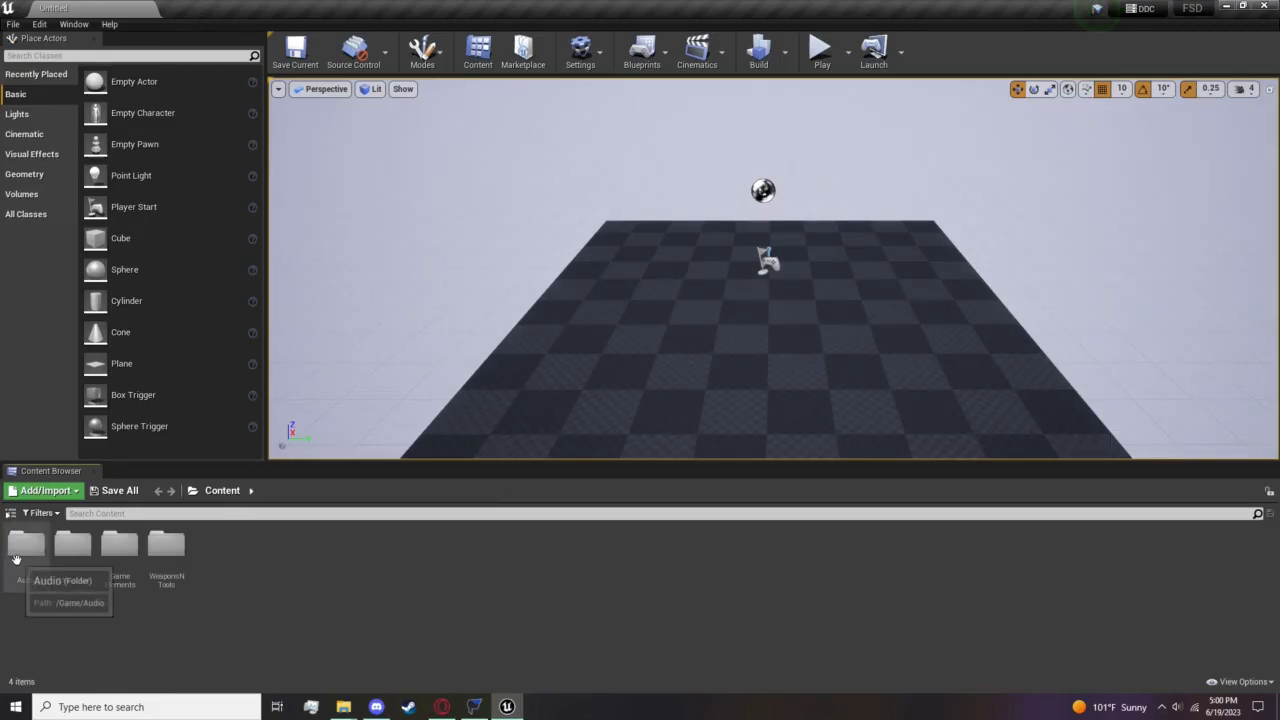
After checking FModel's path, browse the Content Browser into Audio > Music > Music_SpecialEvents > AudioFiles.
{"action": "left_click", "coordinate": [24, 546]}
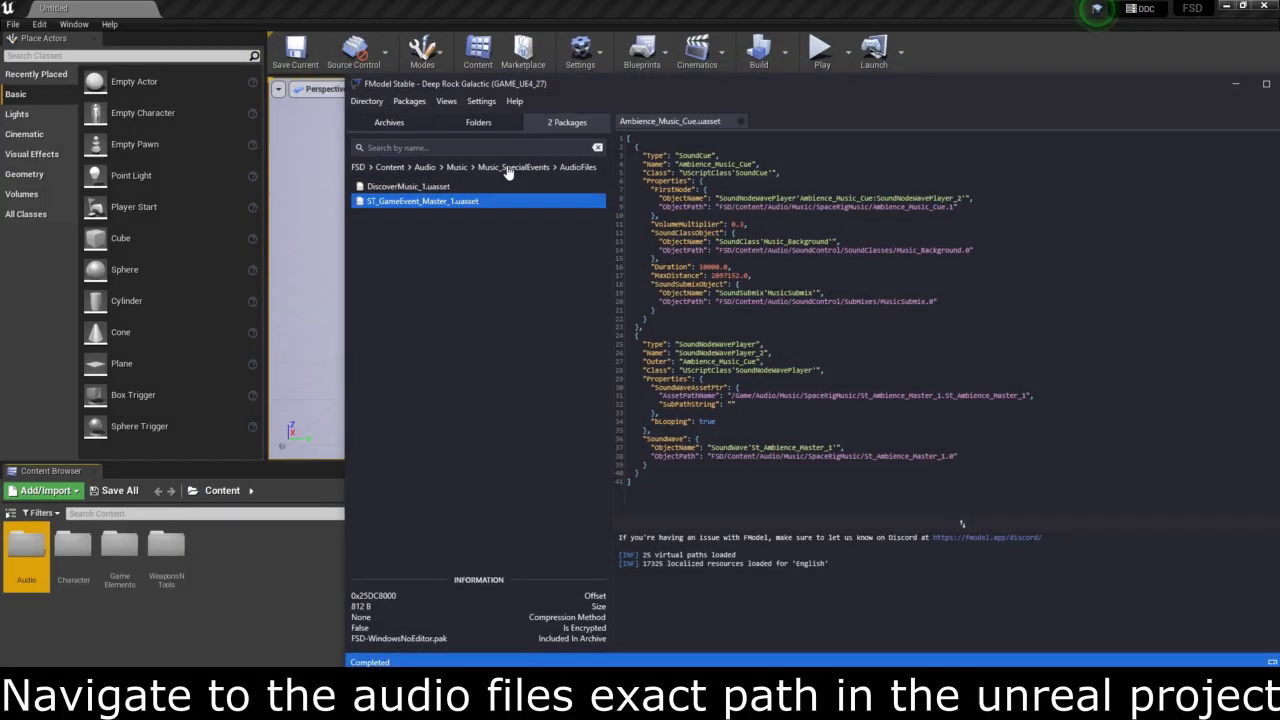
{"action": "mouse_move", "coordinate": [388, 168]}
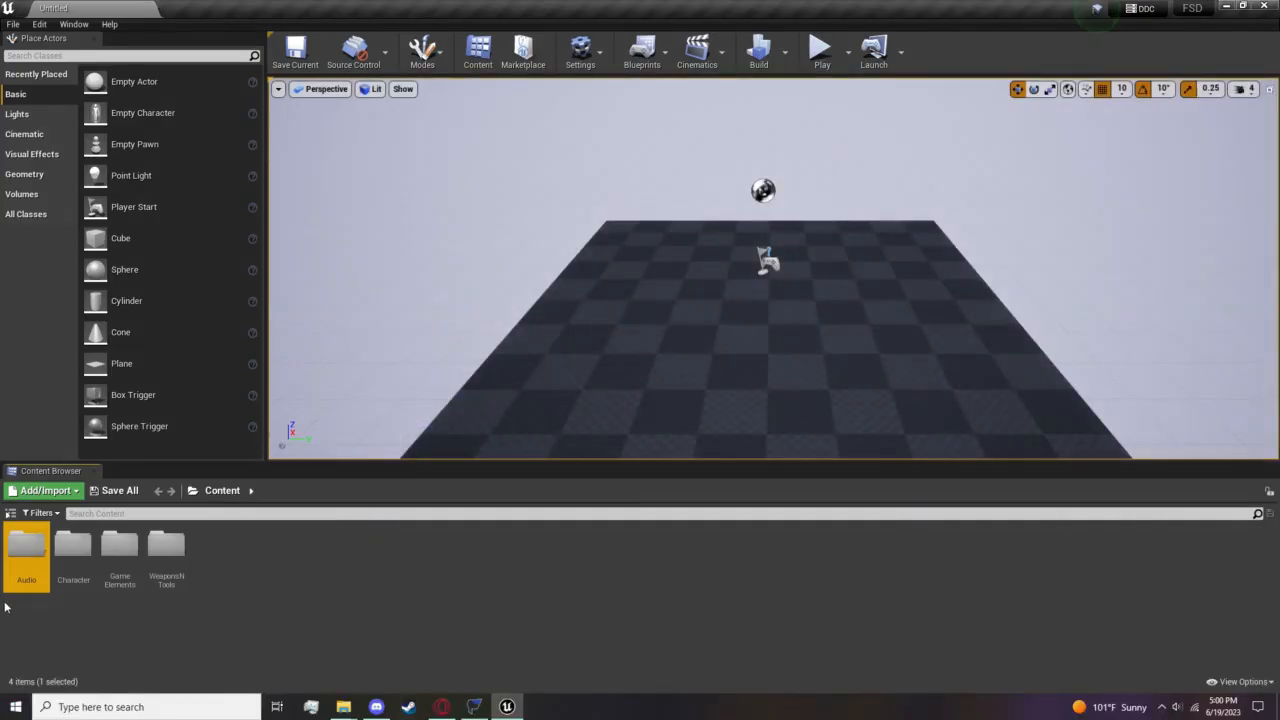
{"action": "double_click", "coordinate": [26, 550]}
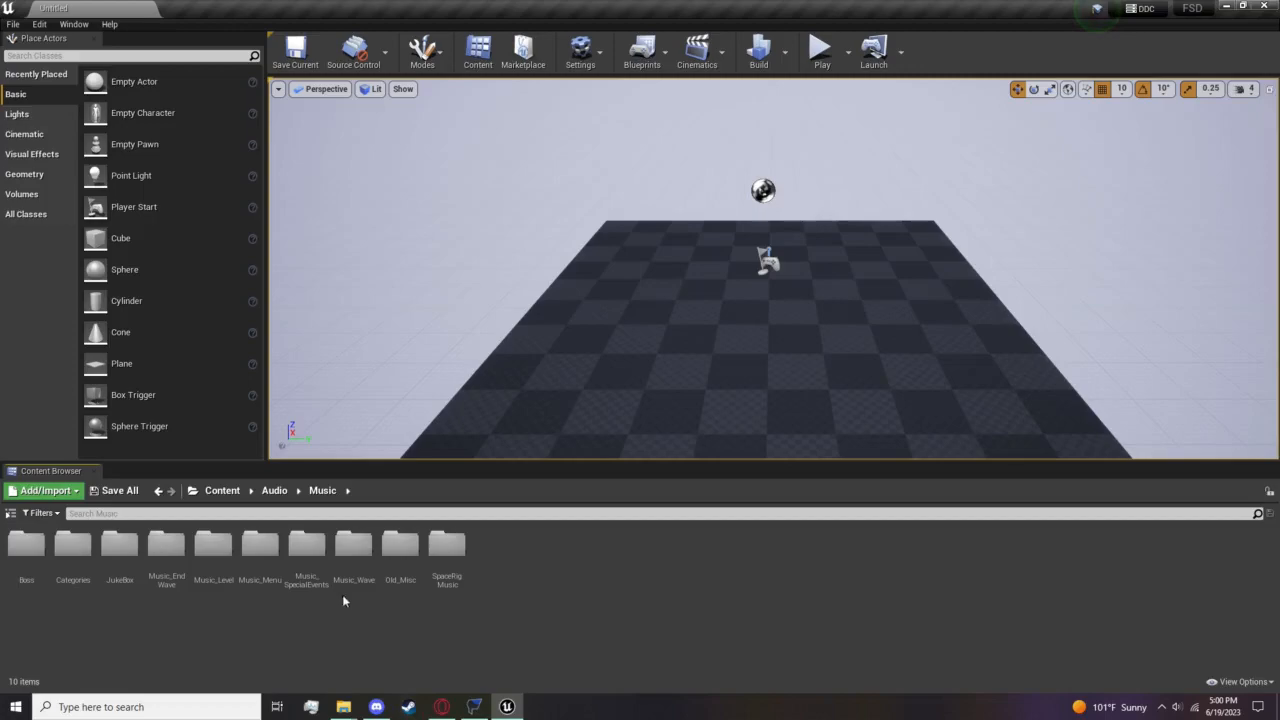
{"action": "double_click", "coordinate": [306, 544]}
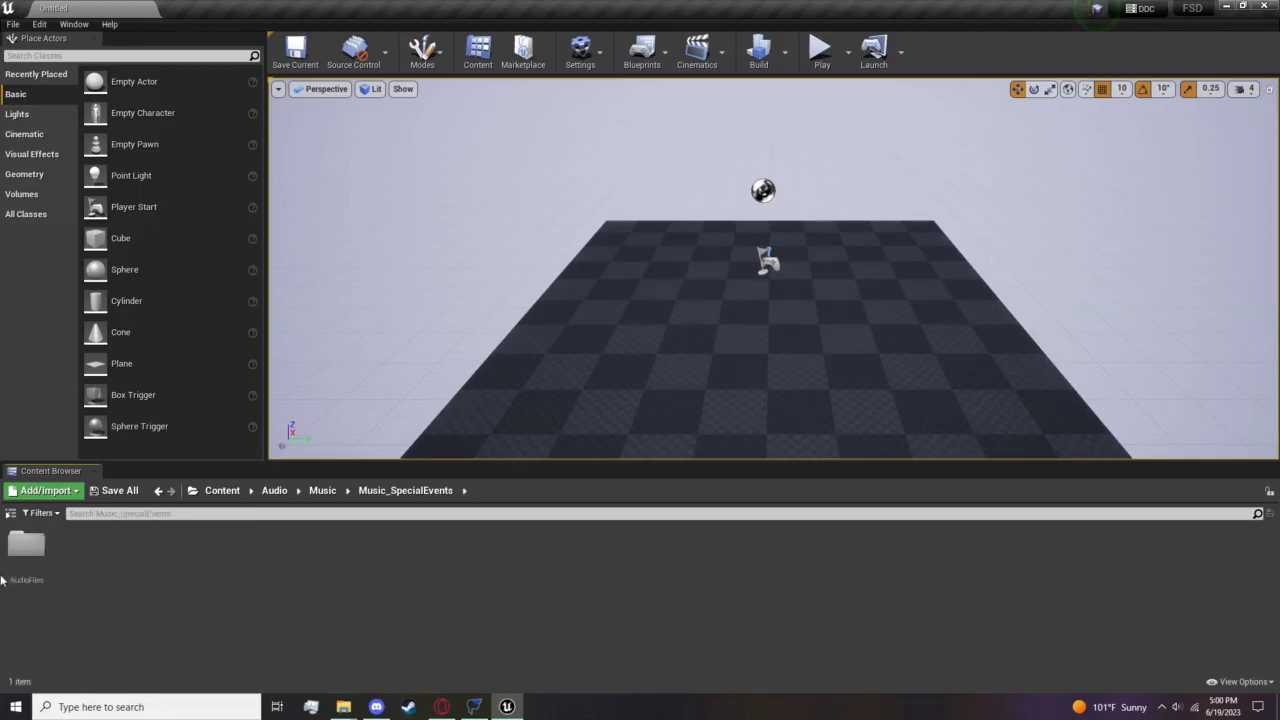
{"action": "double_click", "coordinate": [22, 550]}
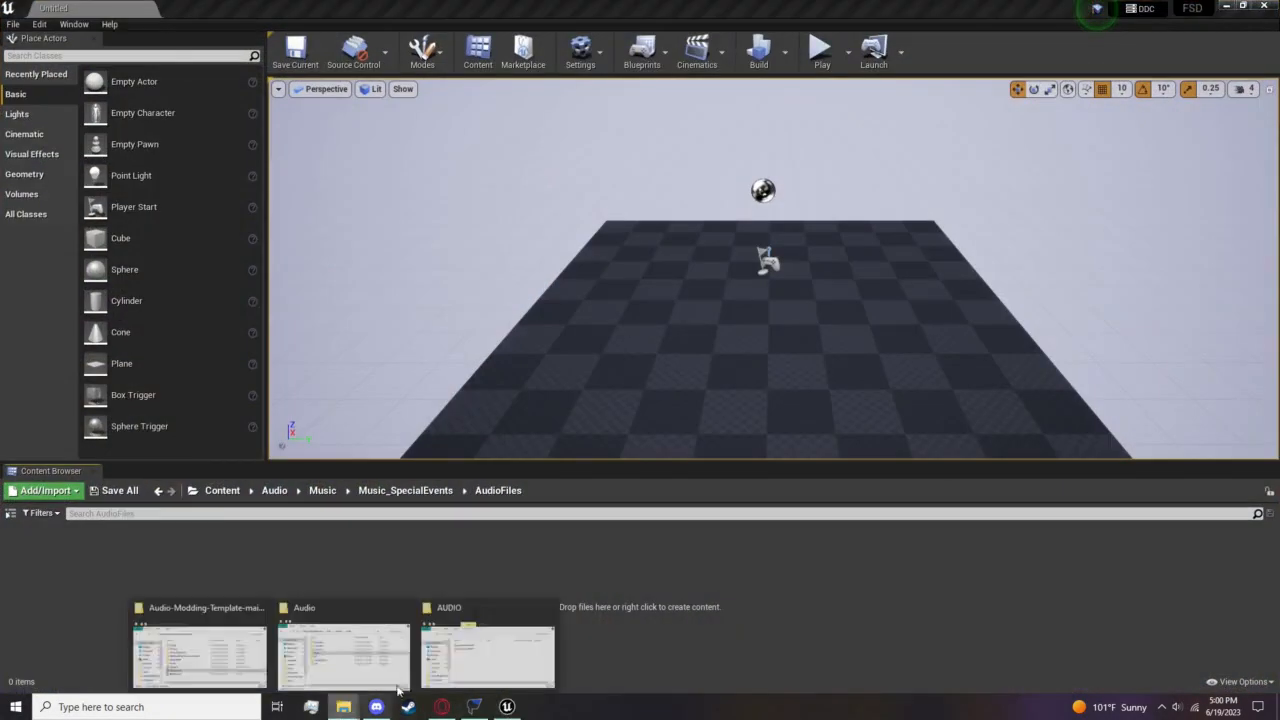
Import moremusic.OGG into AudioFiles and copy ST_GameEvent_Master_1's name from FModel.
{"action": "left_click", "coordinate": [484, 650]}
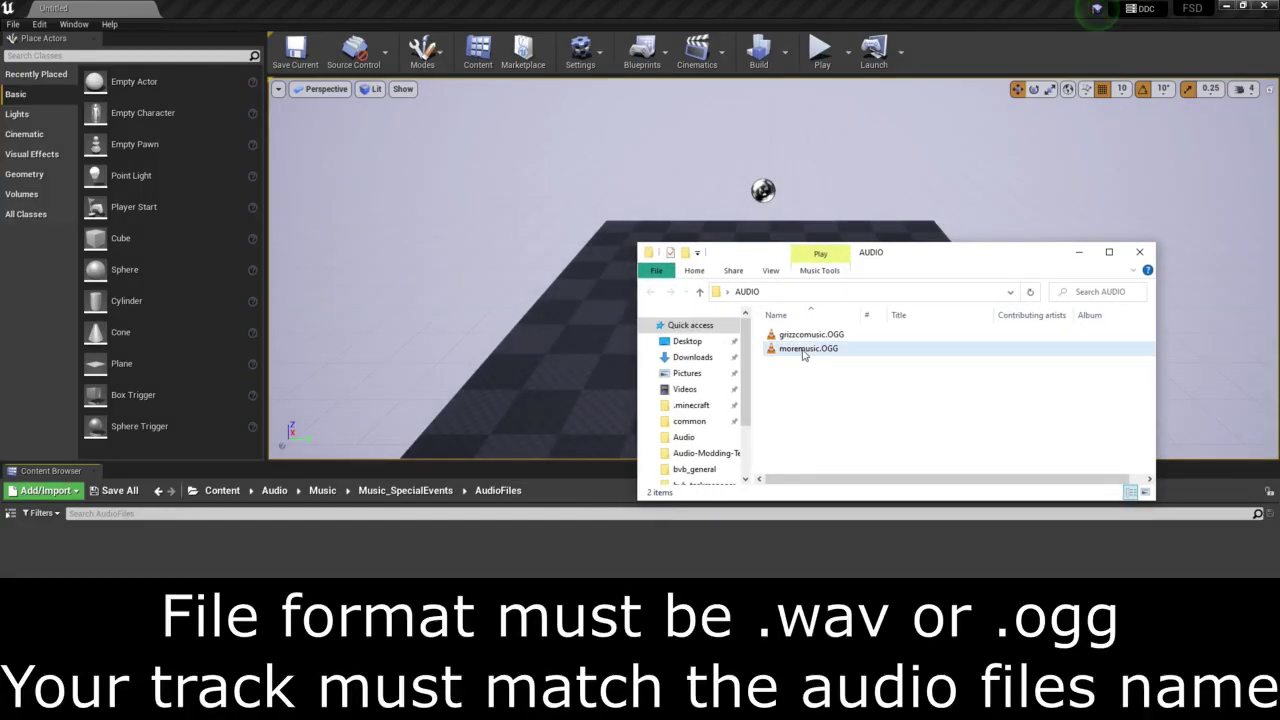
{"action": "left_click", "coordinate": [808, 348]}
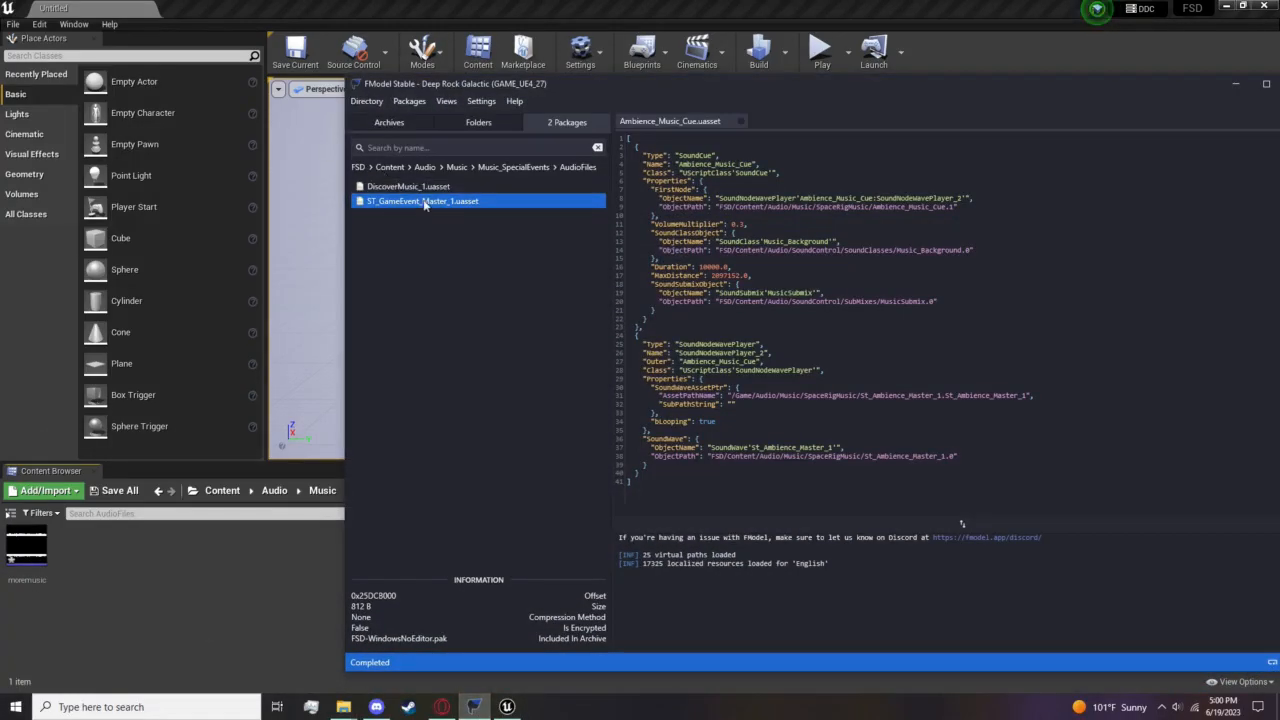
{"action": "right_click", "coordinate": [424, 200]}
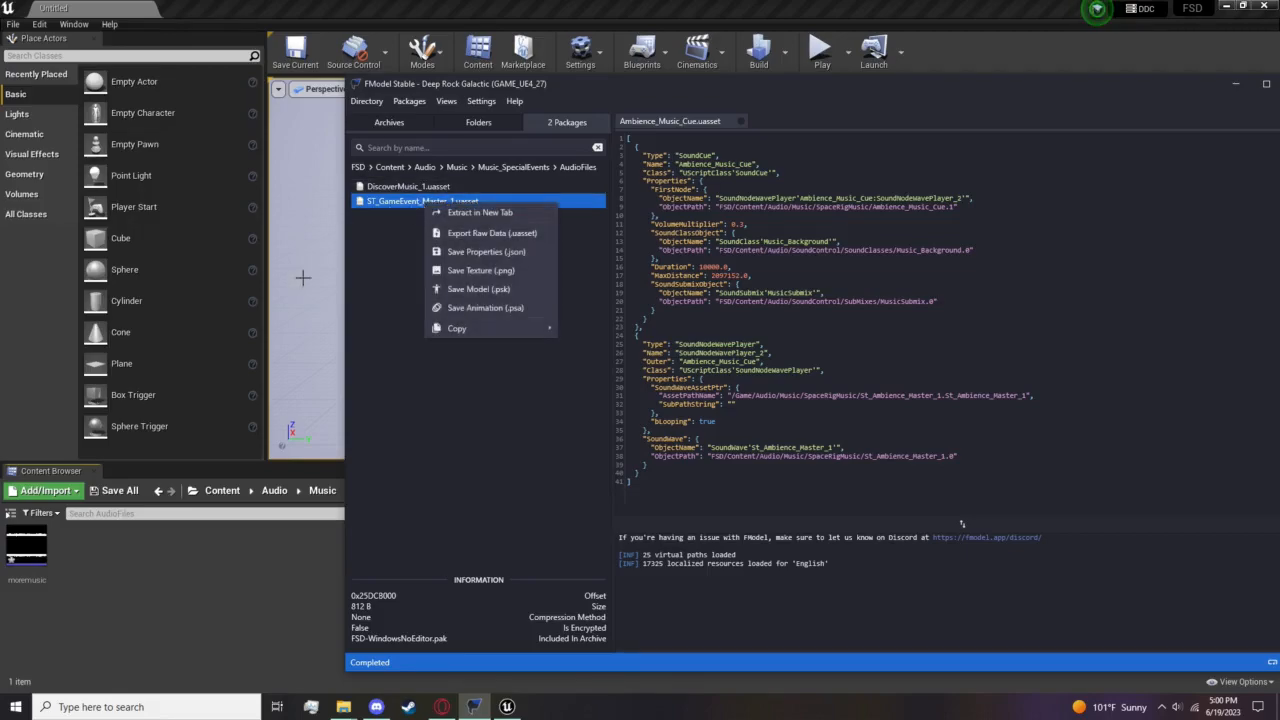
{"action": "mouse_move", "coordinate": [456, 328]}
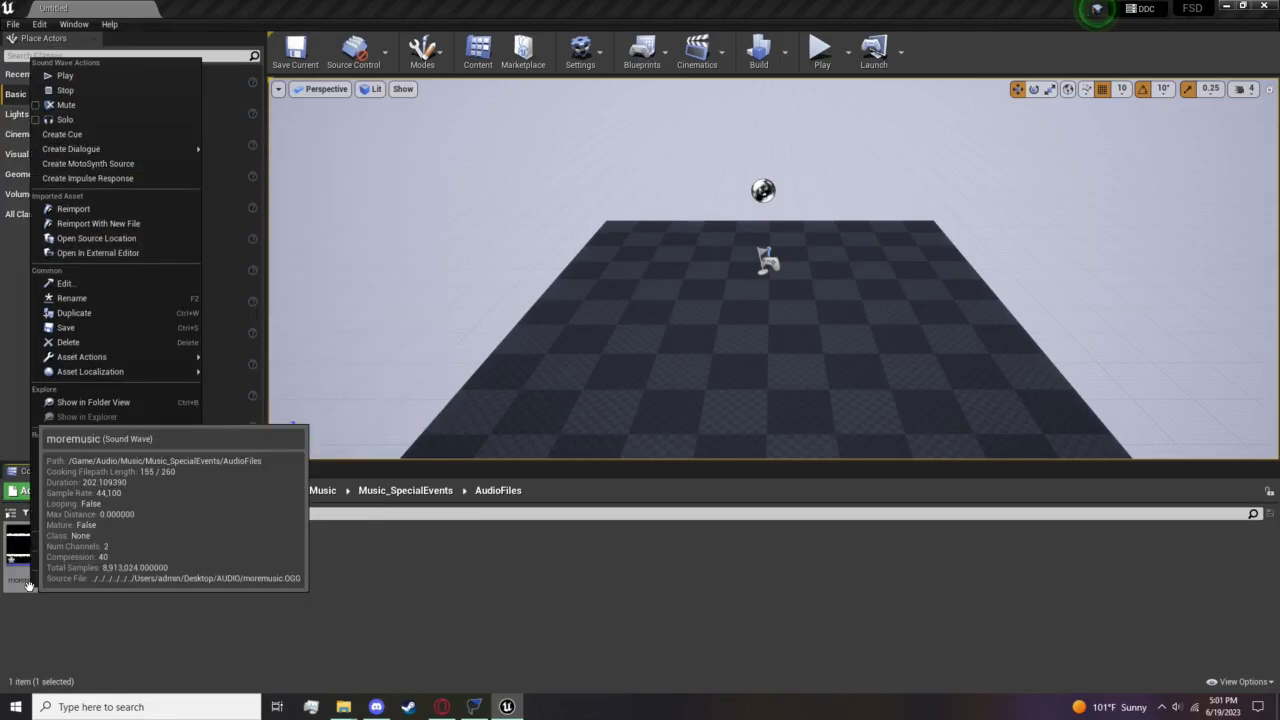
{"action": "mouse_move", "coordinate": [72, 298]}
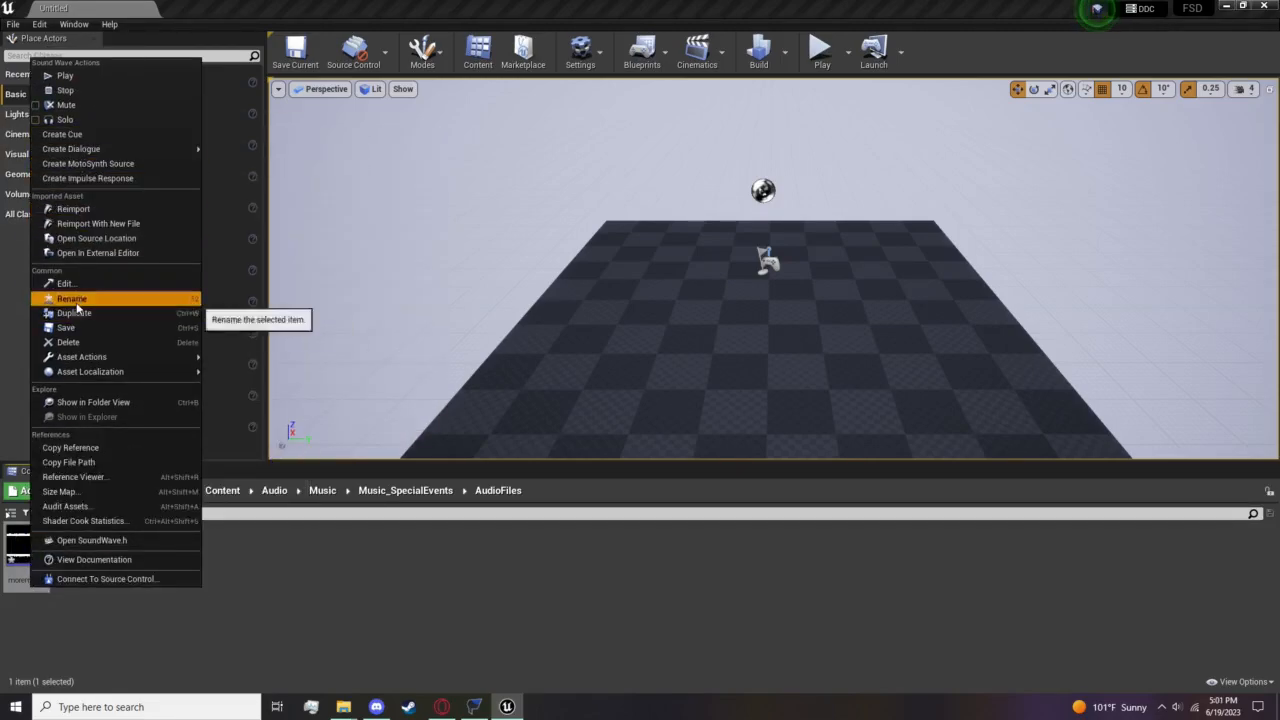
Rename the sound wave ST_GameEvent_Master_1, enable Looping in its editor and save it.
{"action": "left_click", "coordinate": [72, 298]}
{"action": "type", "text": "ST_GameEvent_Master_1"}
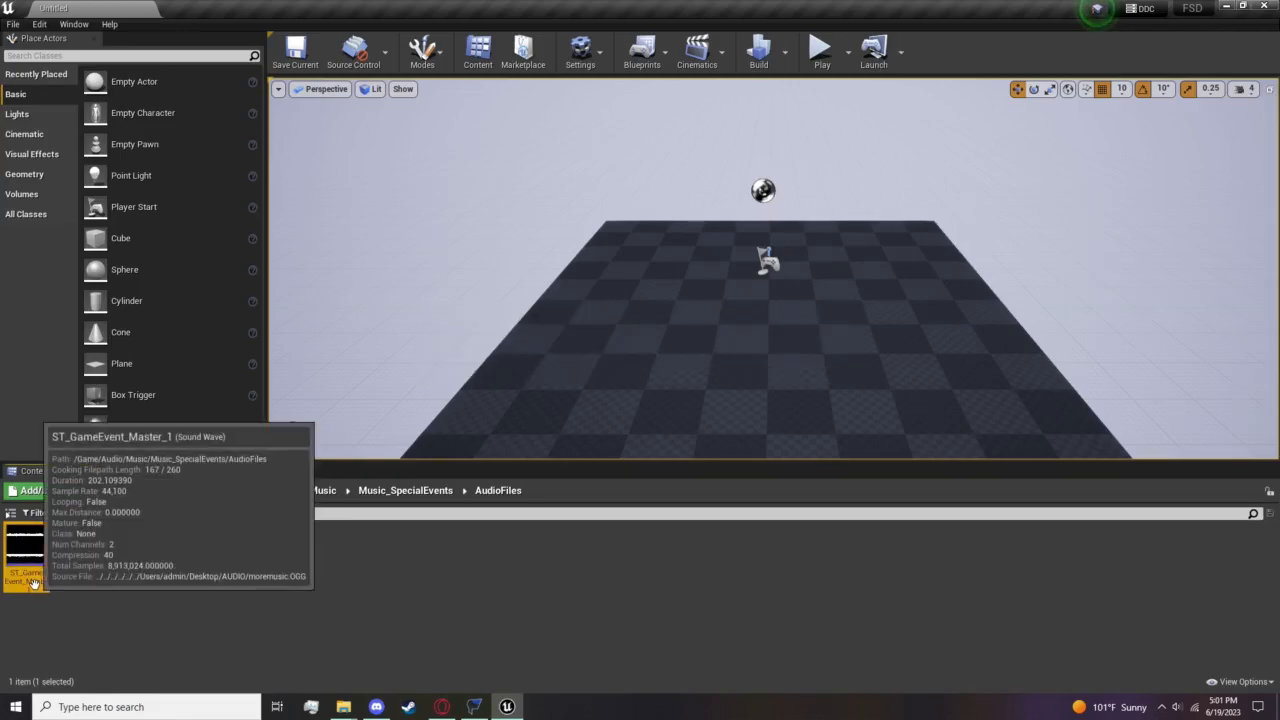
{"action": "double_click", "coordinate": [28, 560]}
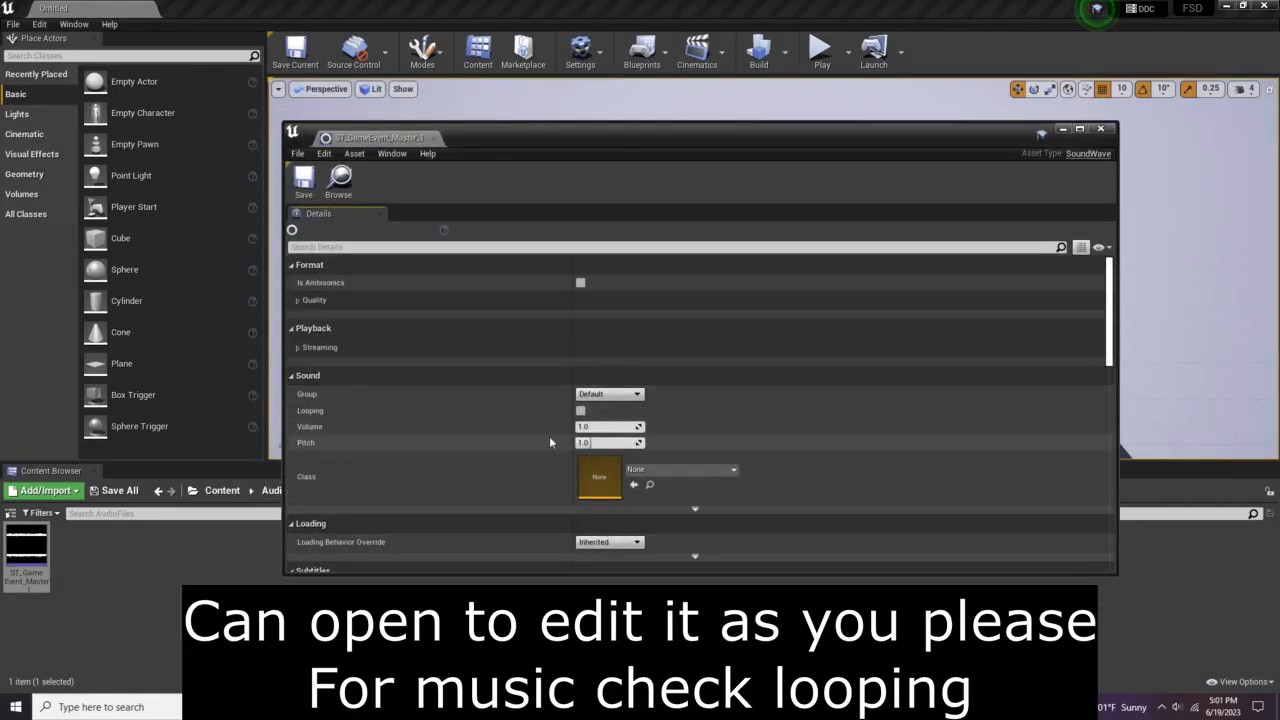
{"action": "left_click", "coordinate": [580, 410]}
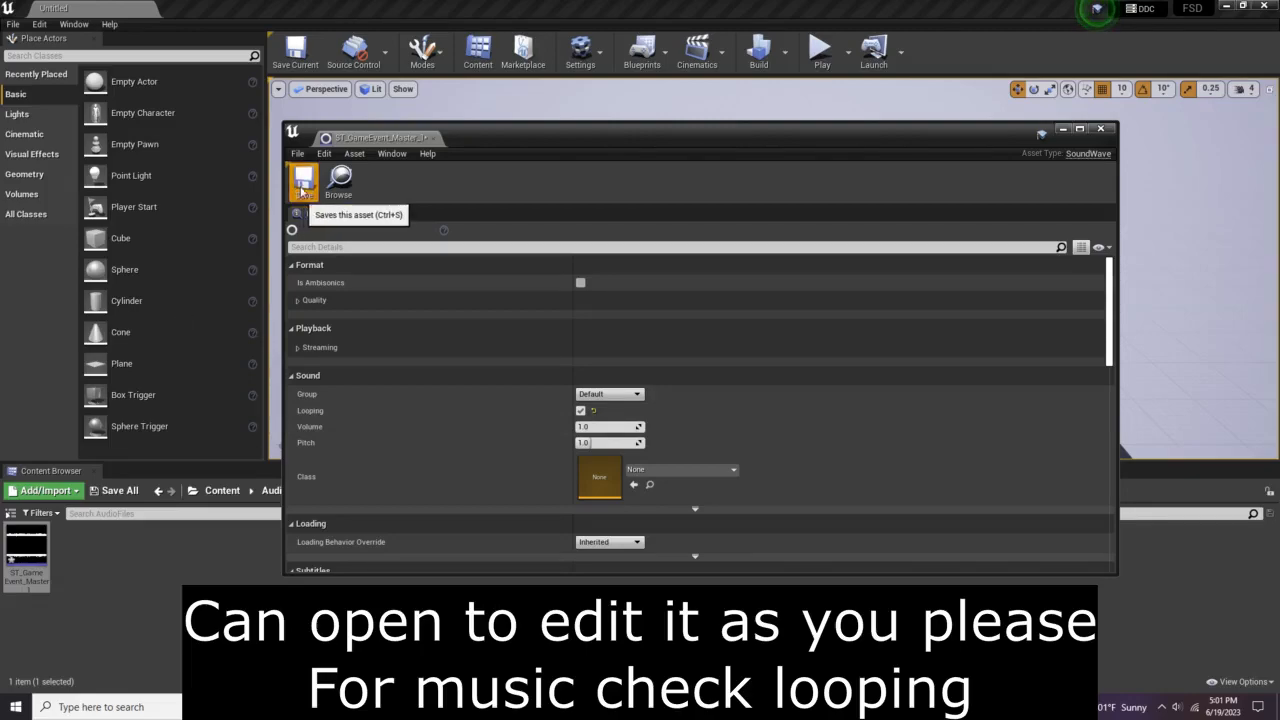
{"action": "left_click", "coordinate": [1100, 128]}
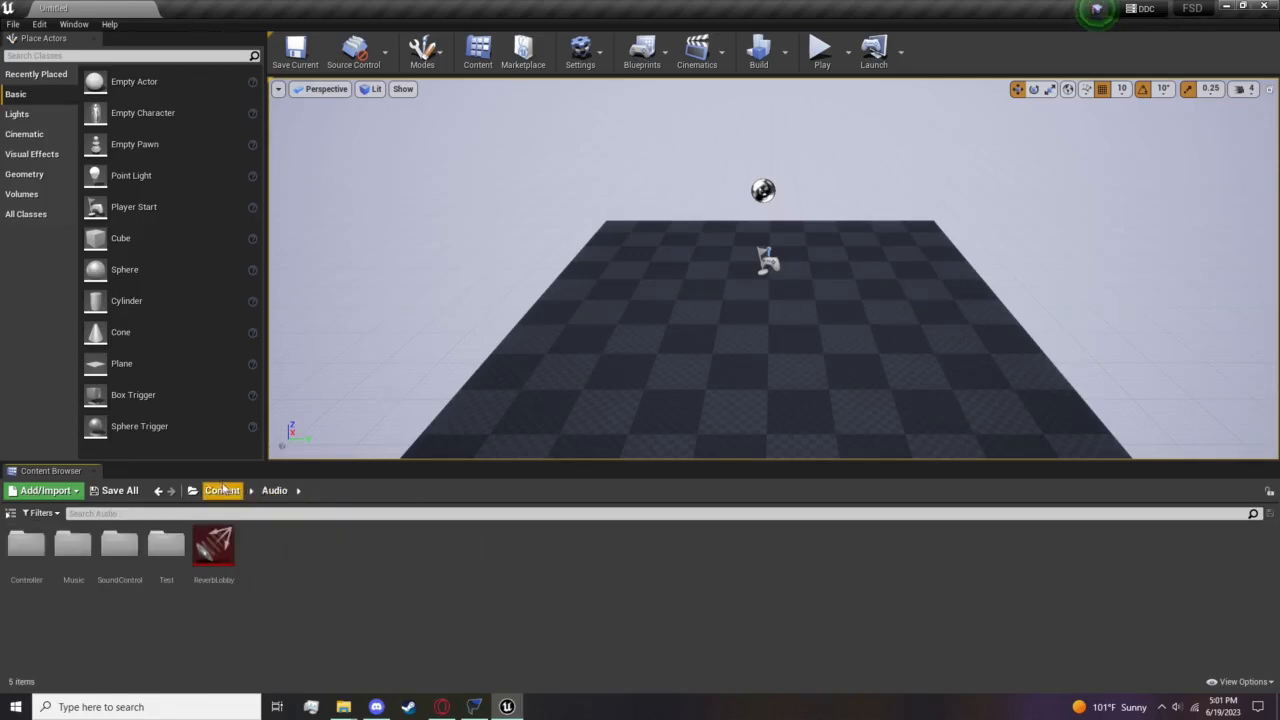
In FModel's Folders view open Content/Audio/Music/SpaceRigMusic and bring up copy options for Ambience_Music_Cue.
{"action": "left_click", "coordinate": [222, 490]}
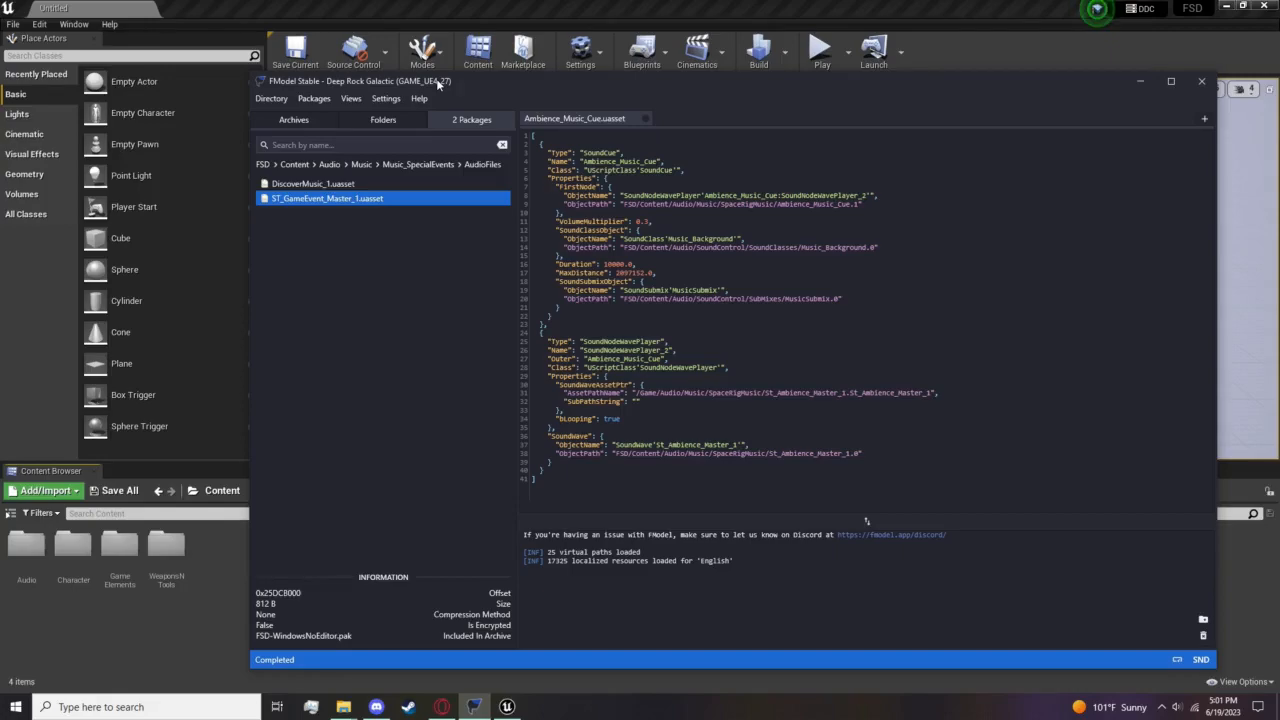
{"action": "mouse_move", "coordinate": [312, 162]}
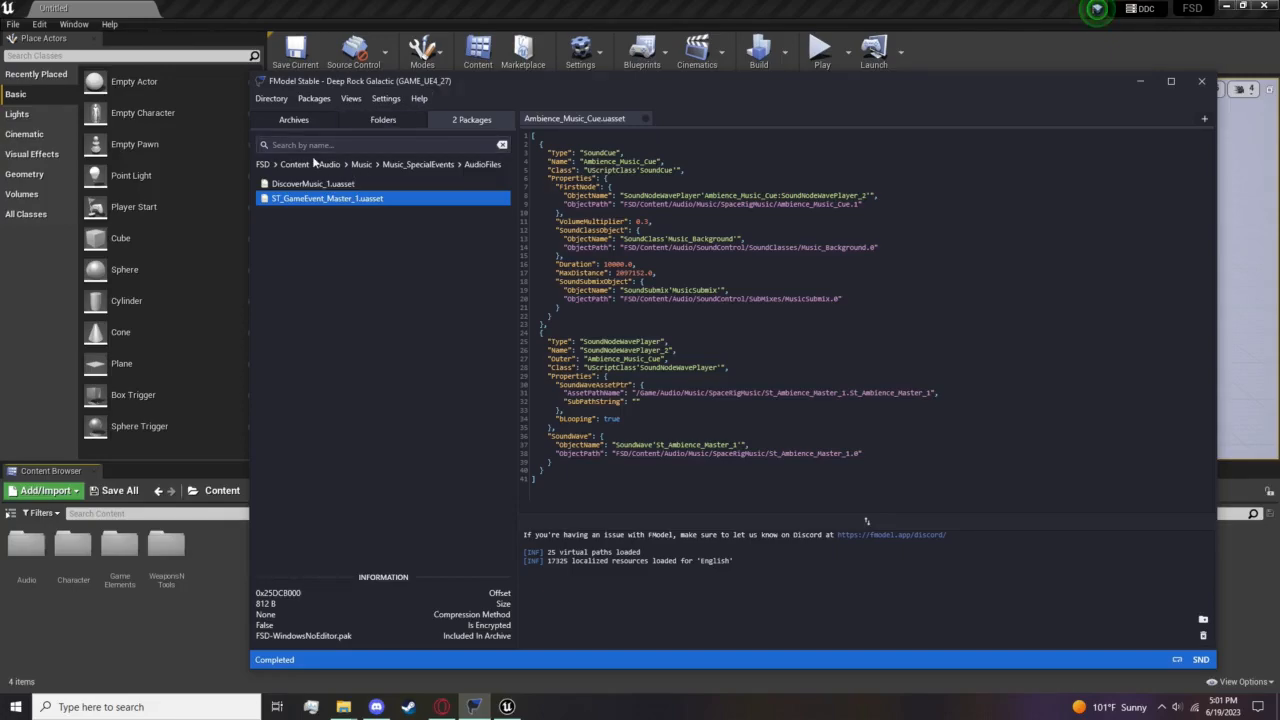
{"action": "left_click", "coordinate": [384, 120]}
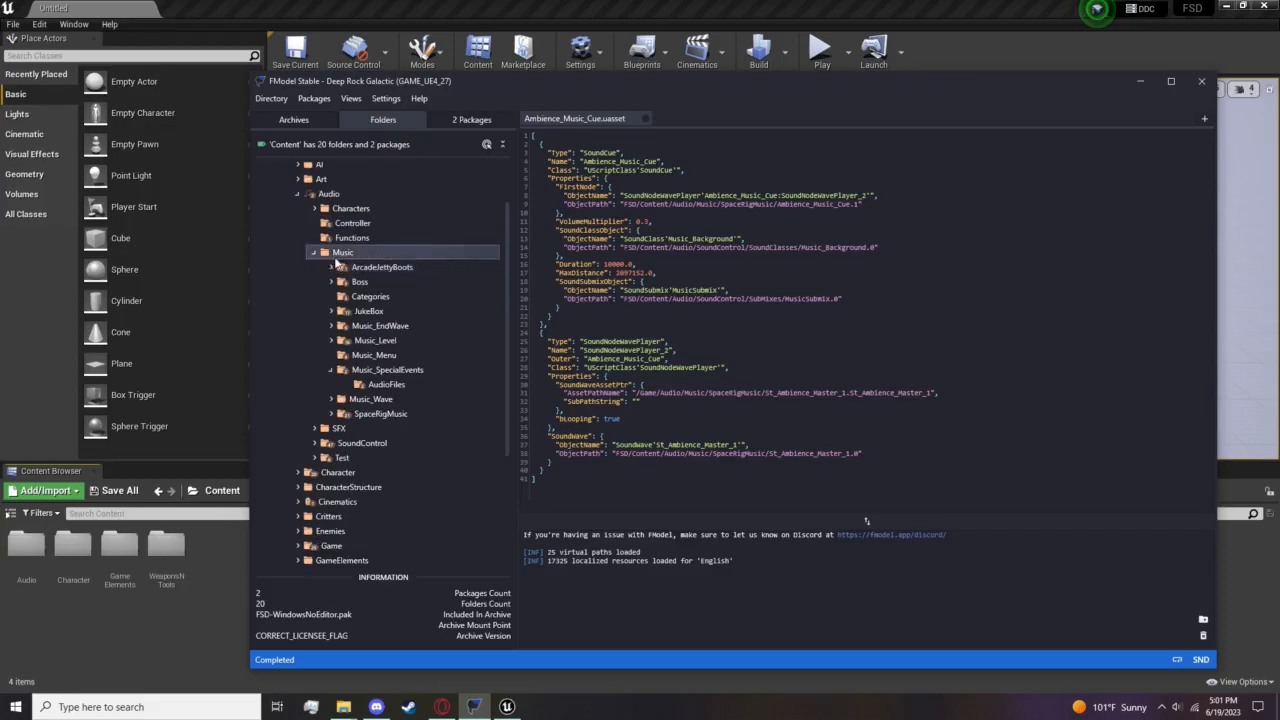
{"action": "left_click", "coordinate": [388, 336]}
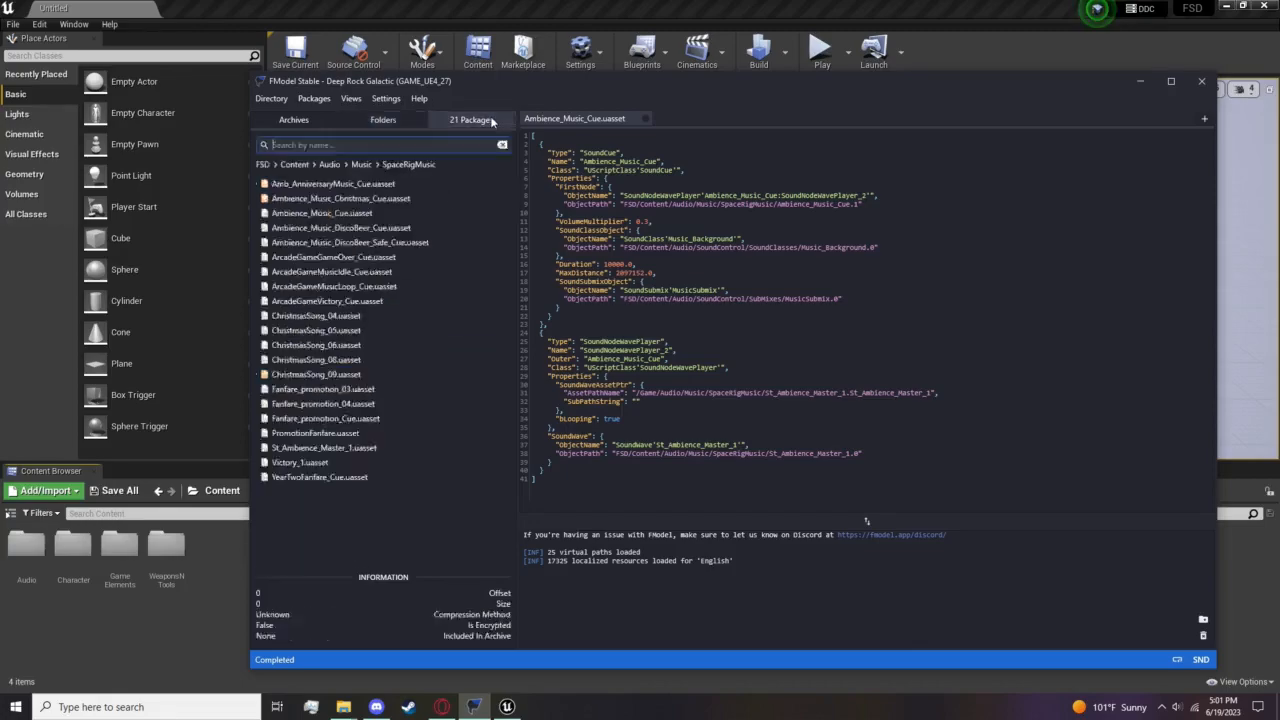
{"action": "left_click", "coordinate": [322, 212]}
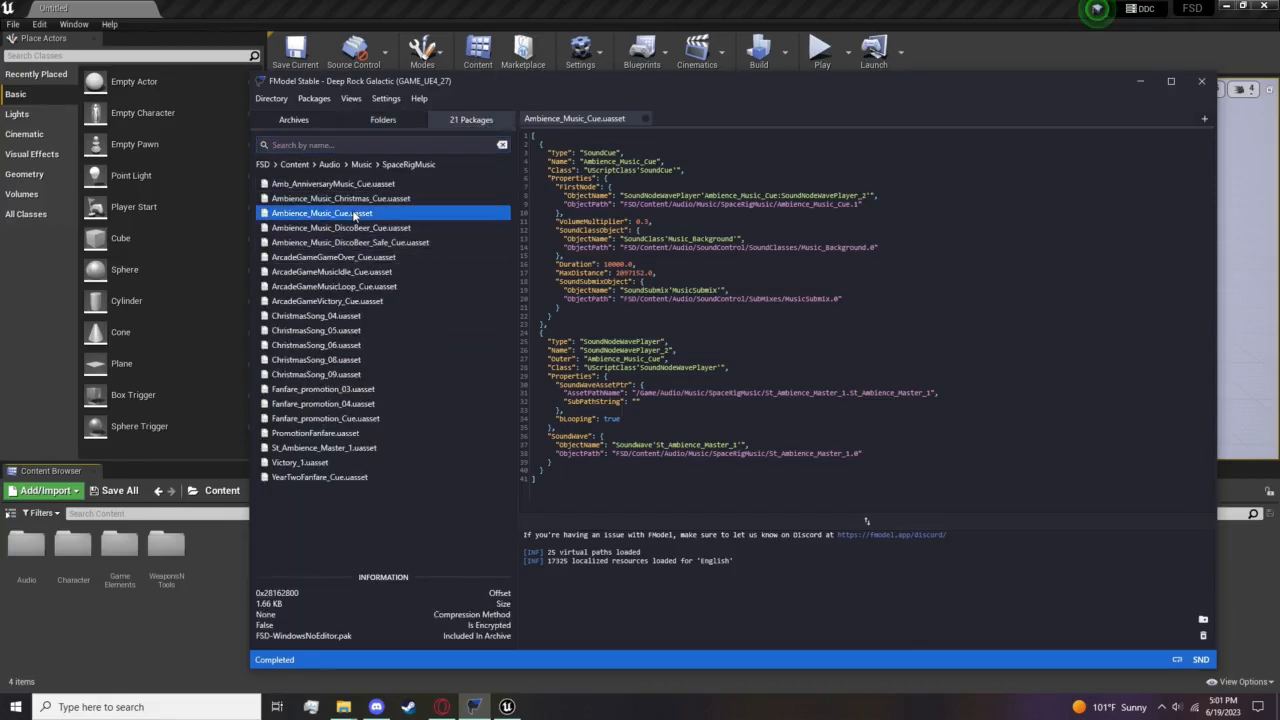
{"action": "mouse_move", "coordinate": [320, 212]}
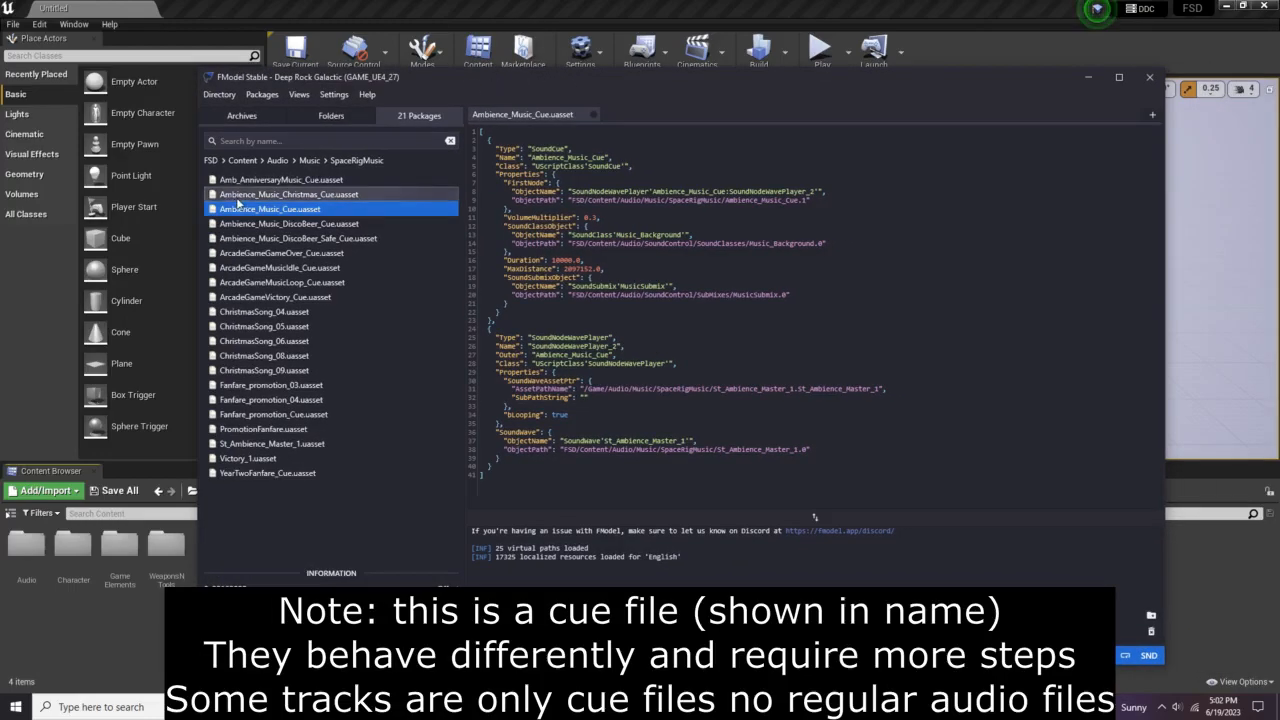
{"action": "right_click", "coordinate": [268, 208]}
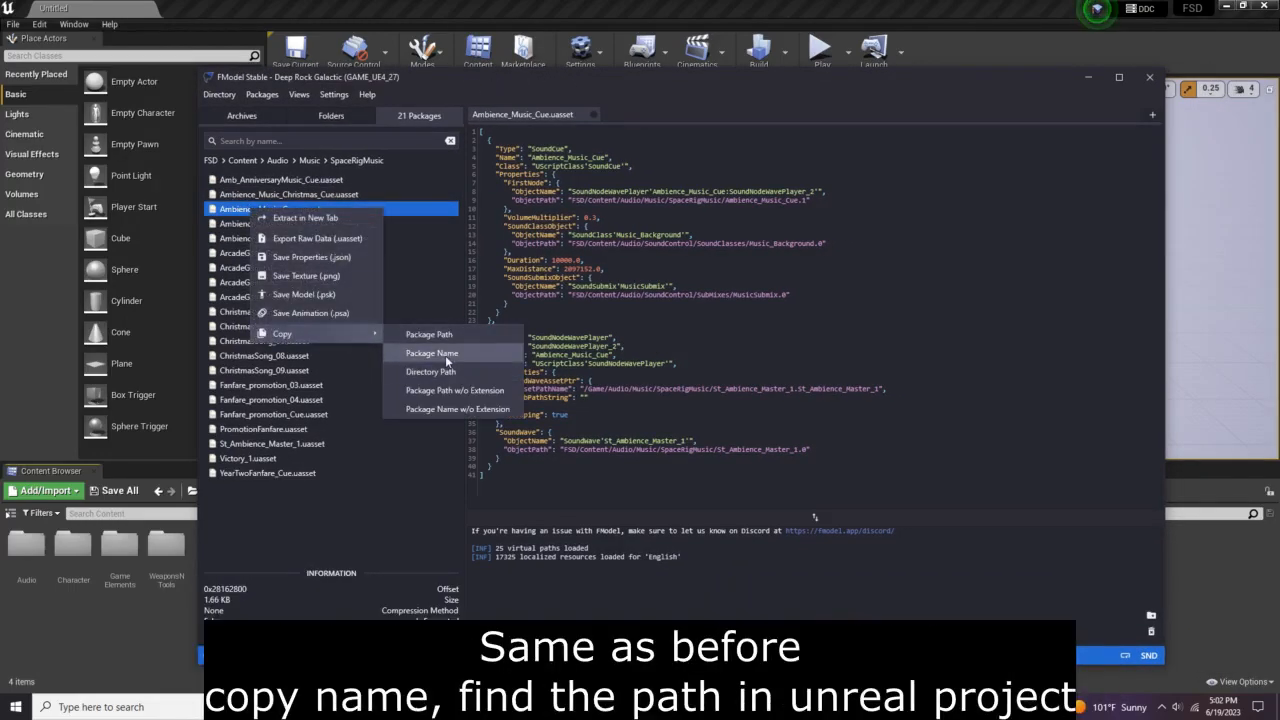
Copy the cue's package name, minimize FModel and browse the project to Audio > Music > SpaceRigMusic.
{"action": "left_click", "coordinate": [428, 352]}
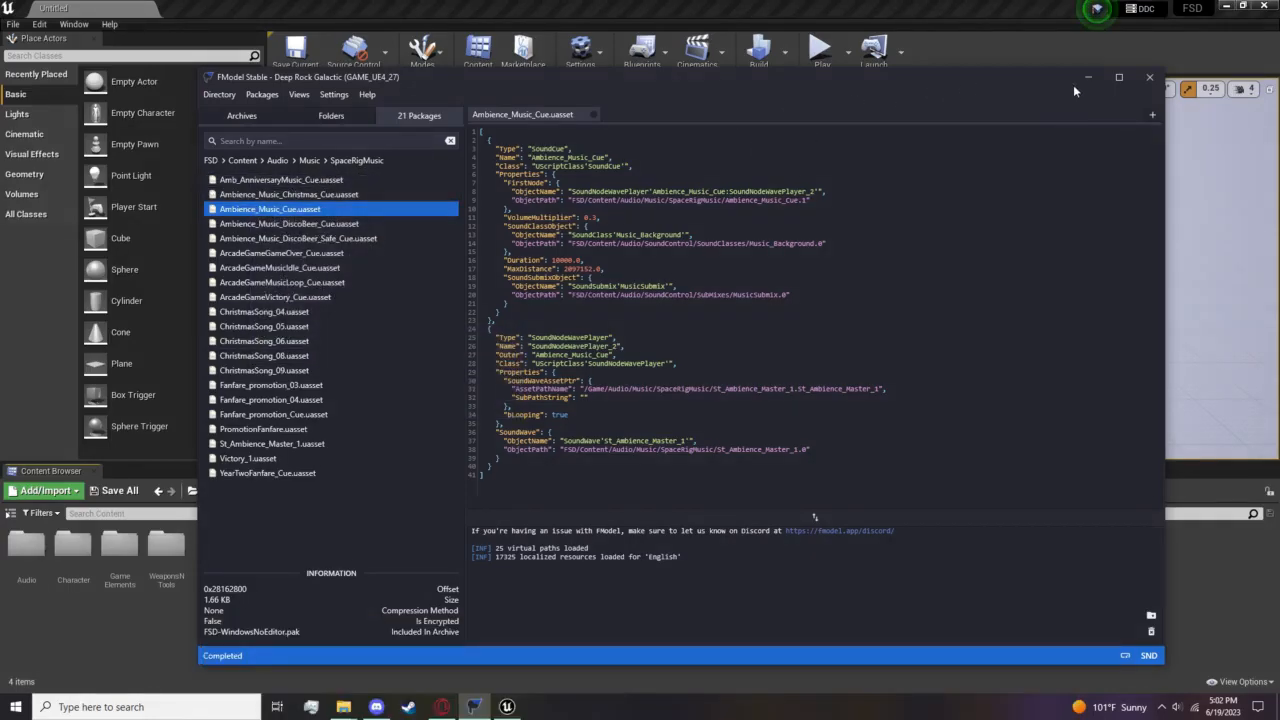
{"action": "left_click", "coordinate": [1148, 78]}
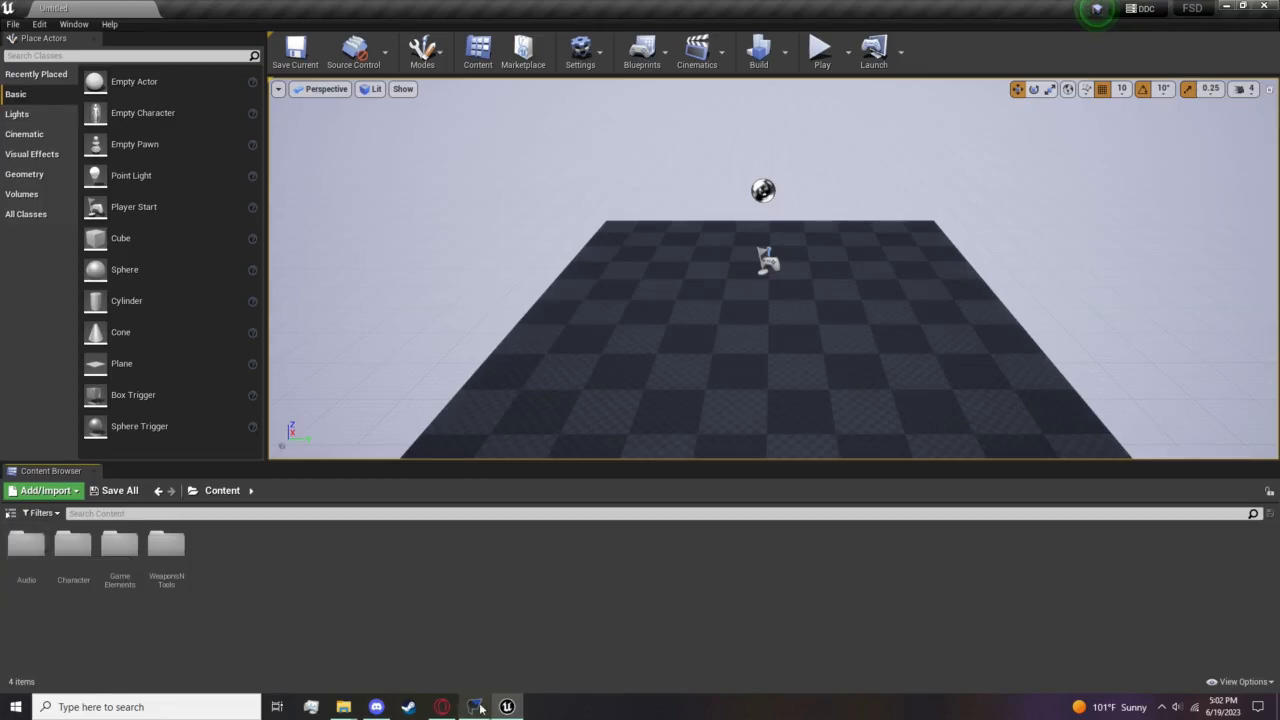
{"action": "left_click", "coordinate": [472, 708]}
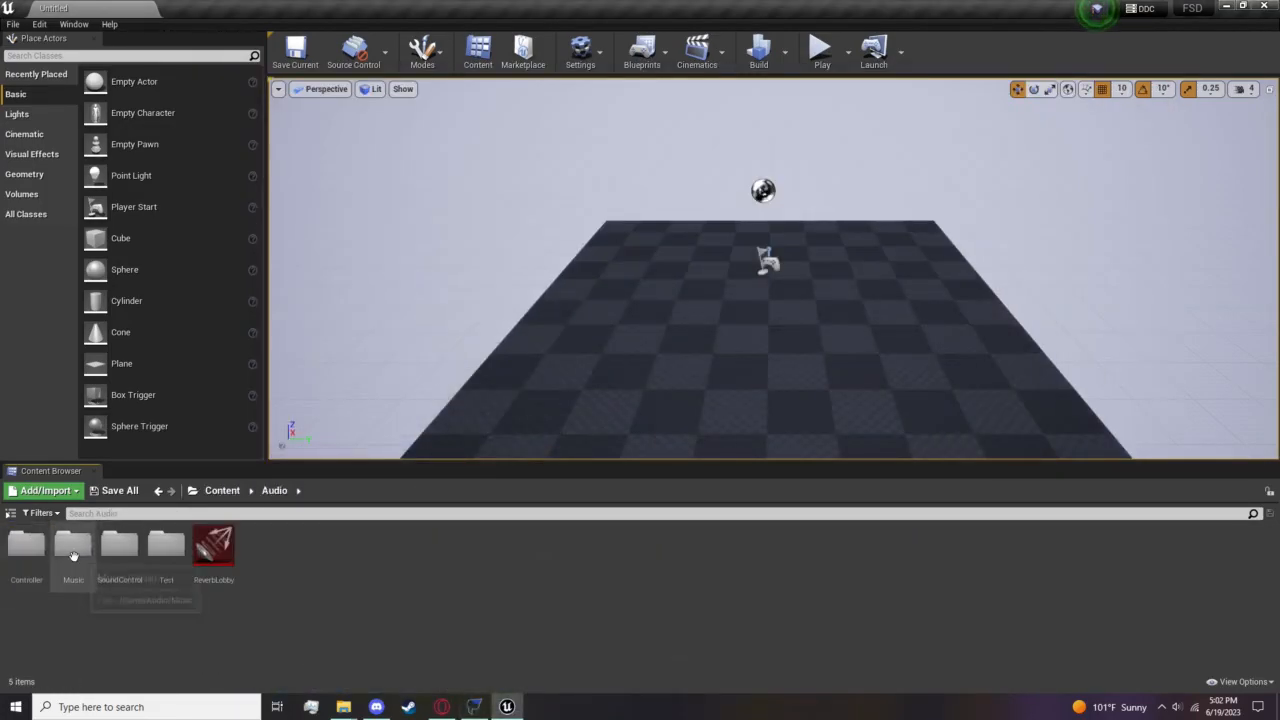
{"action": "double_click", "coordinate": [72, 548]}
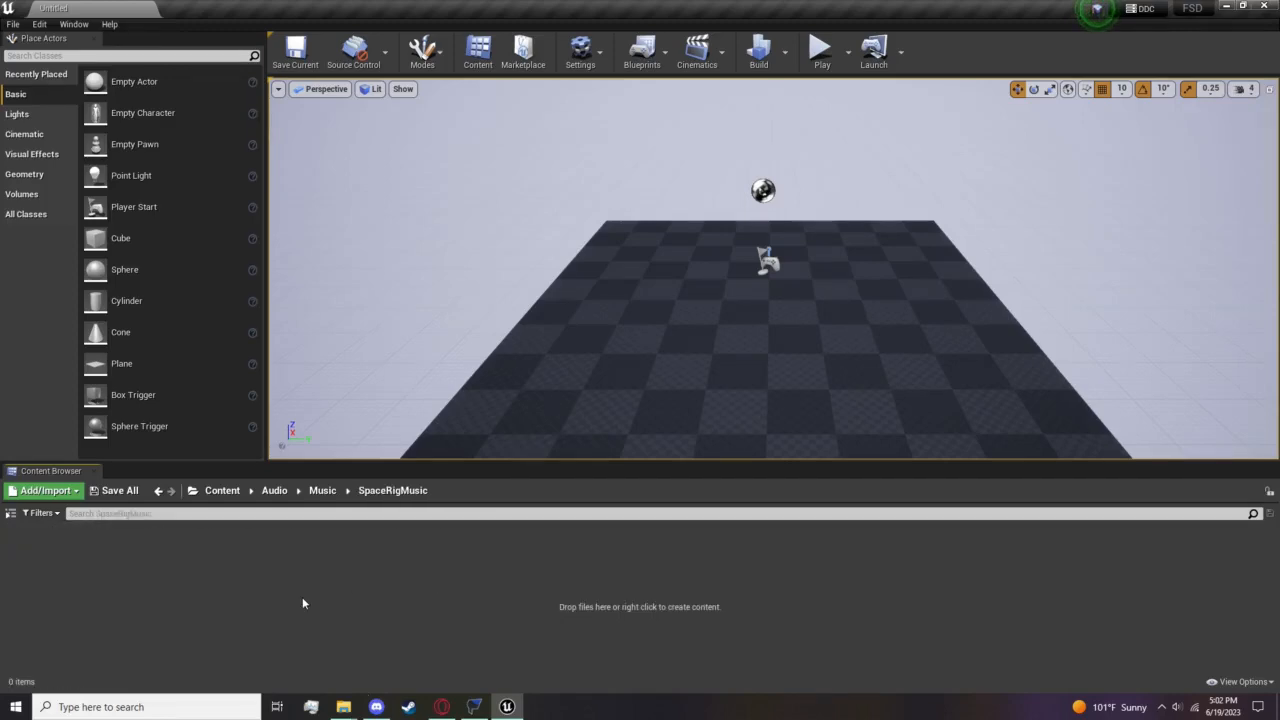
Create a Sound Cue named Ambience_Music_Cue in SpaceRigMusic and open its cue editor.
{"action": "right_click", "coordinate": [304, 604]}
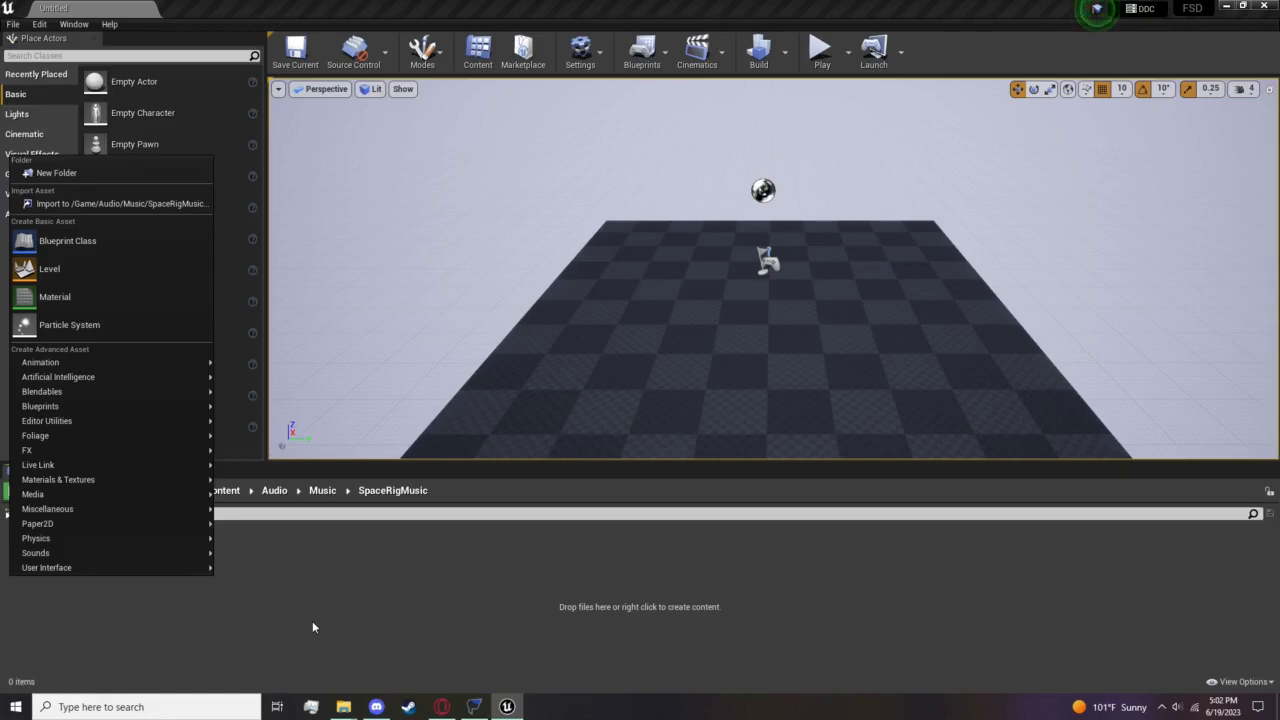
{"action": "mouse_move", "coordinate": [36, 552]}
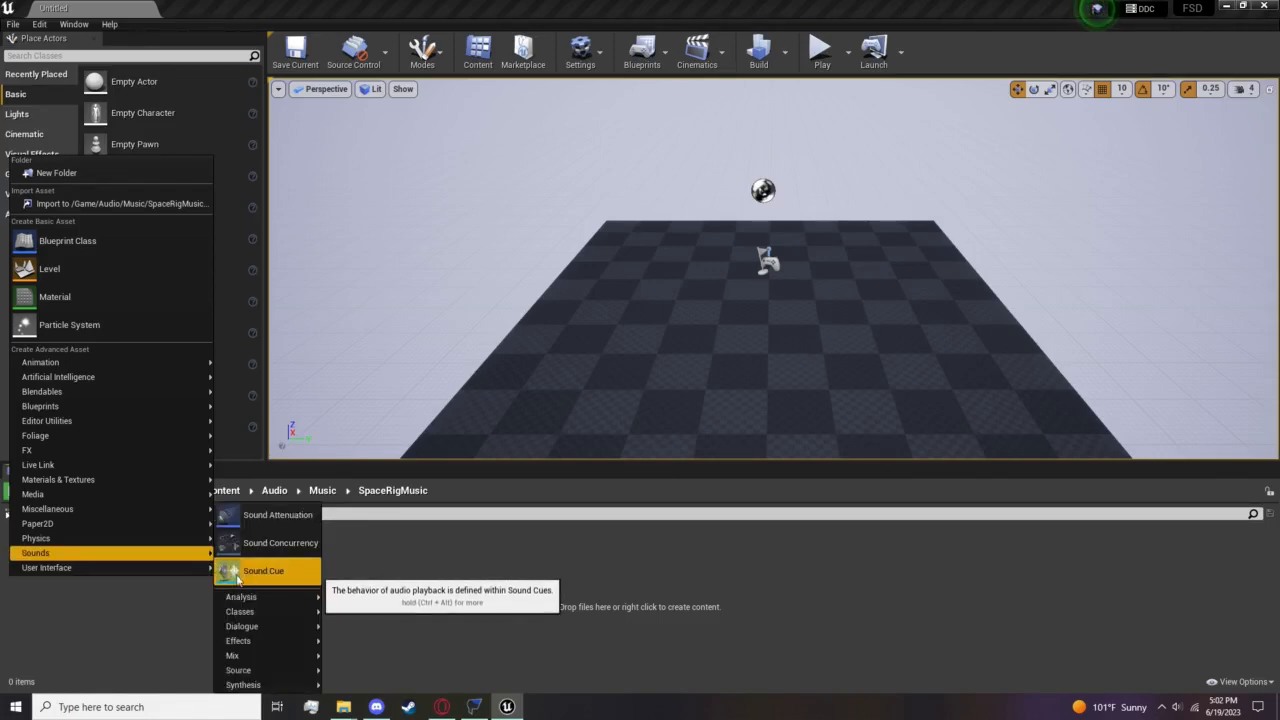
{"action": "left_click", "coordinate": [264, 570]}
{"action": "type", "text": "Ambience_Music_Cue"}
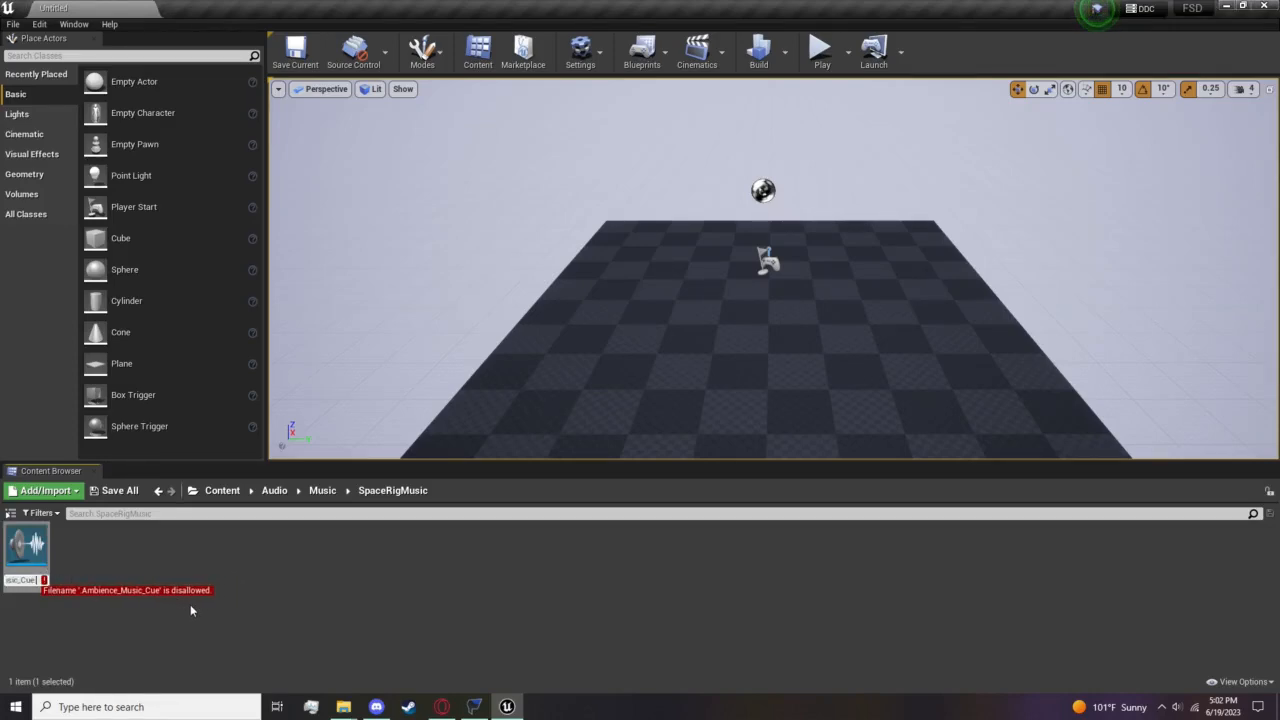
{"action": "mouse_move", "coordinate": [24, 560]}
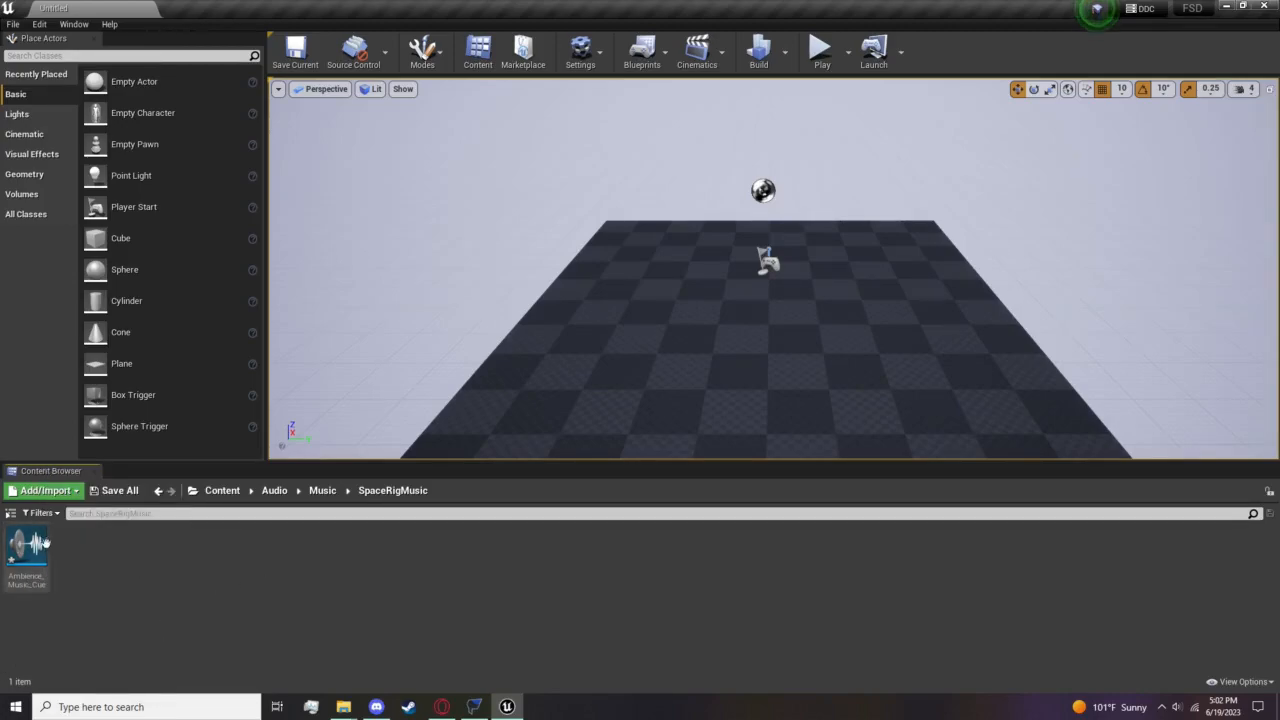
{"action": "double_click", "coordinate": [28, 544]}
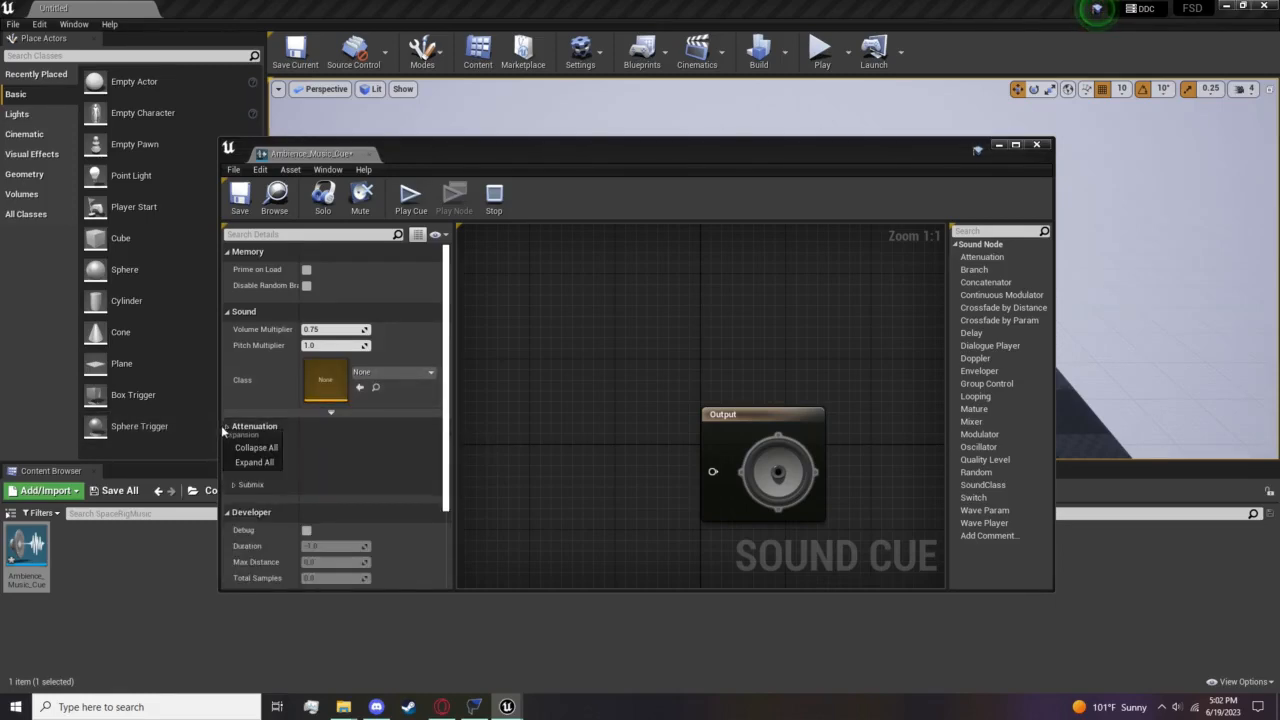
Expand the cue's Details sections and set its Sound Class to Music_Background.
{"action": "left_click", "coordinate": [228, 426]}
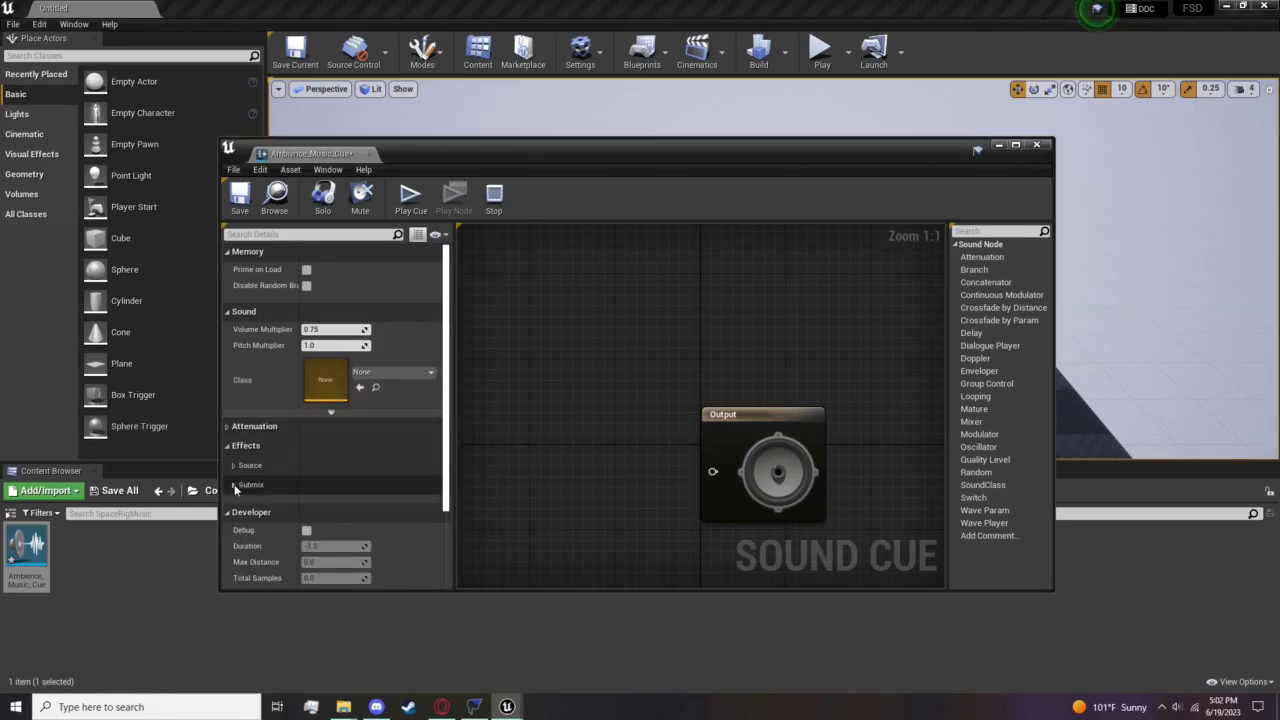
{"action": "left_click", "coordinate": [238, 486]}
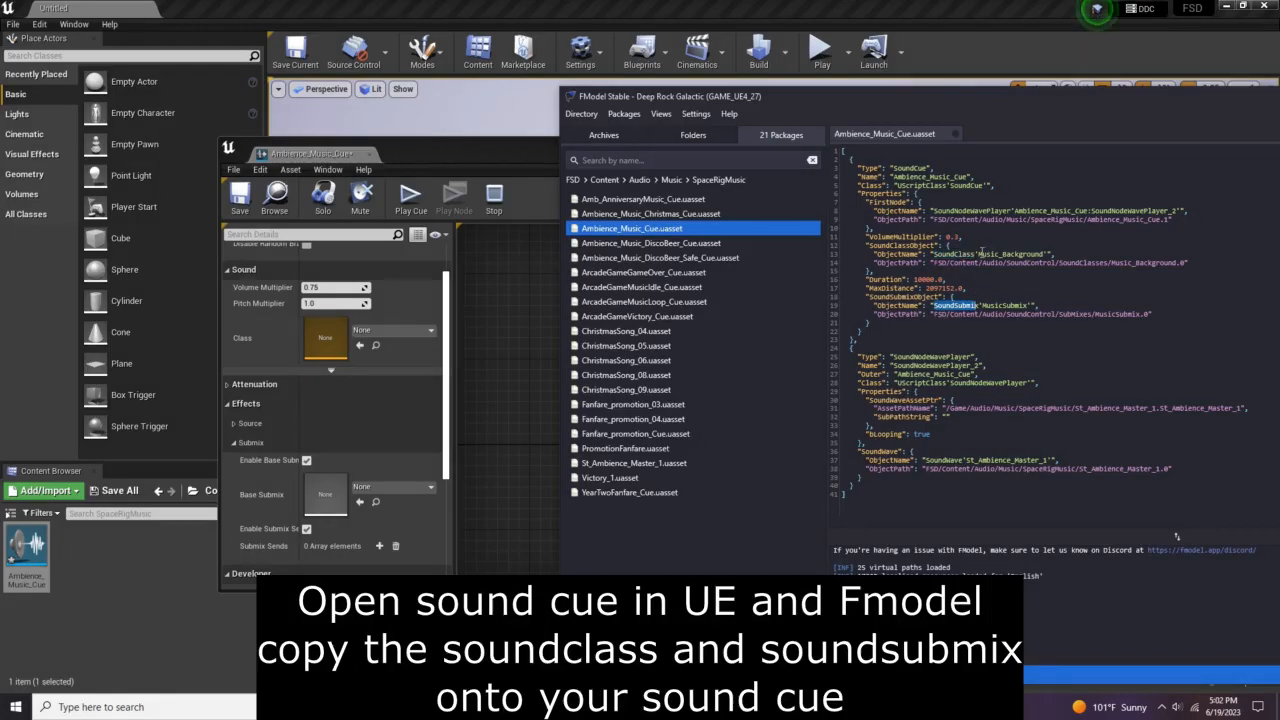
{"action": "double_click", "coordinate": [1000, 252]}
{"action": "type", "text": "music"}
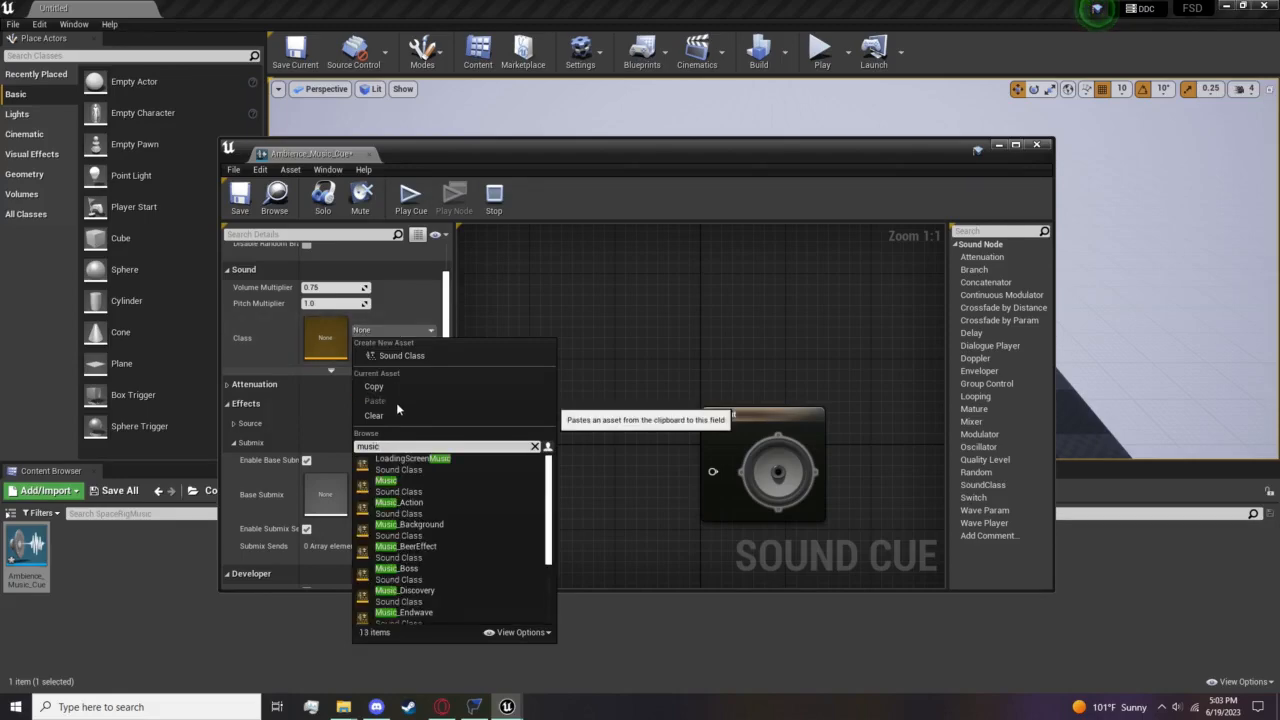
{"action": "left_click", "coordinate": [408, 524]}
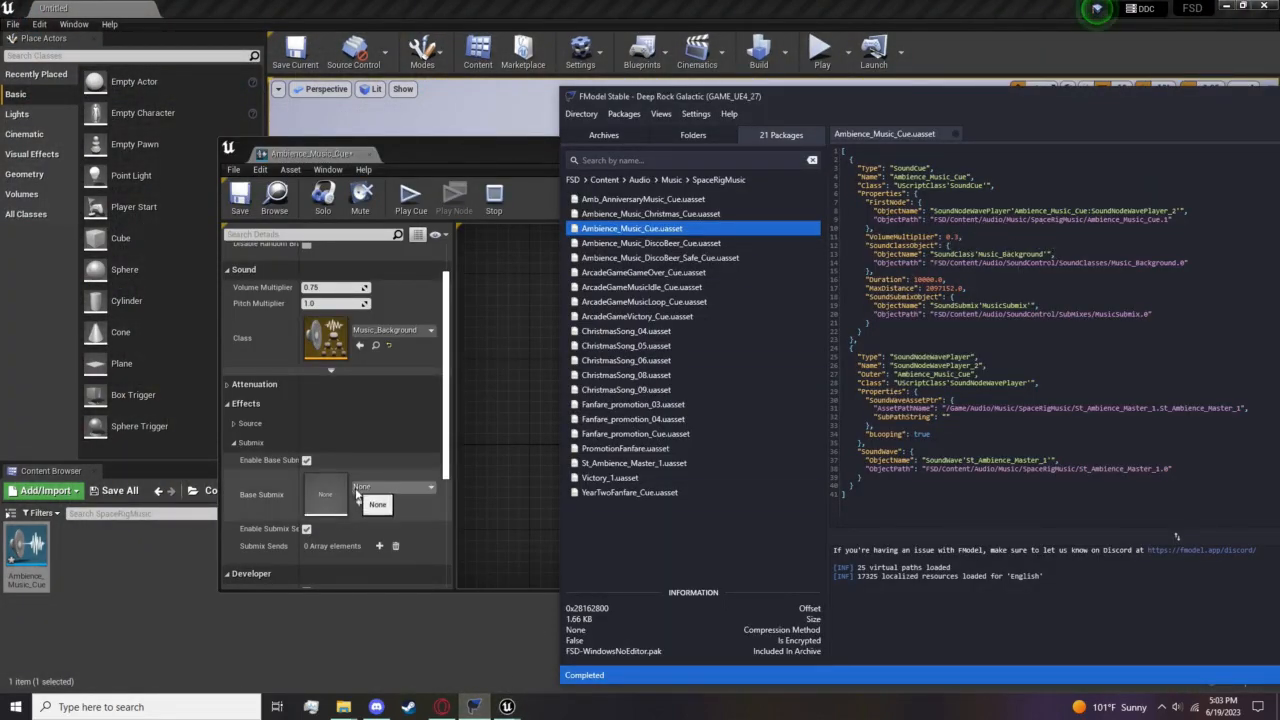
Set the cue's Base Submix to MusicSubmix via a 'music' search.
{"action": "left_click", "coordinate": [392, 488]}
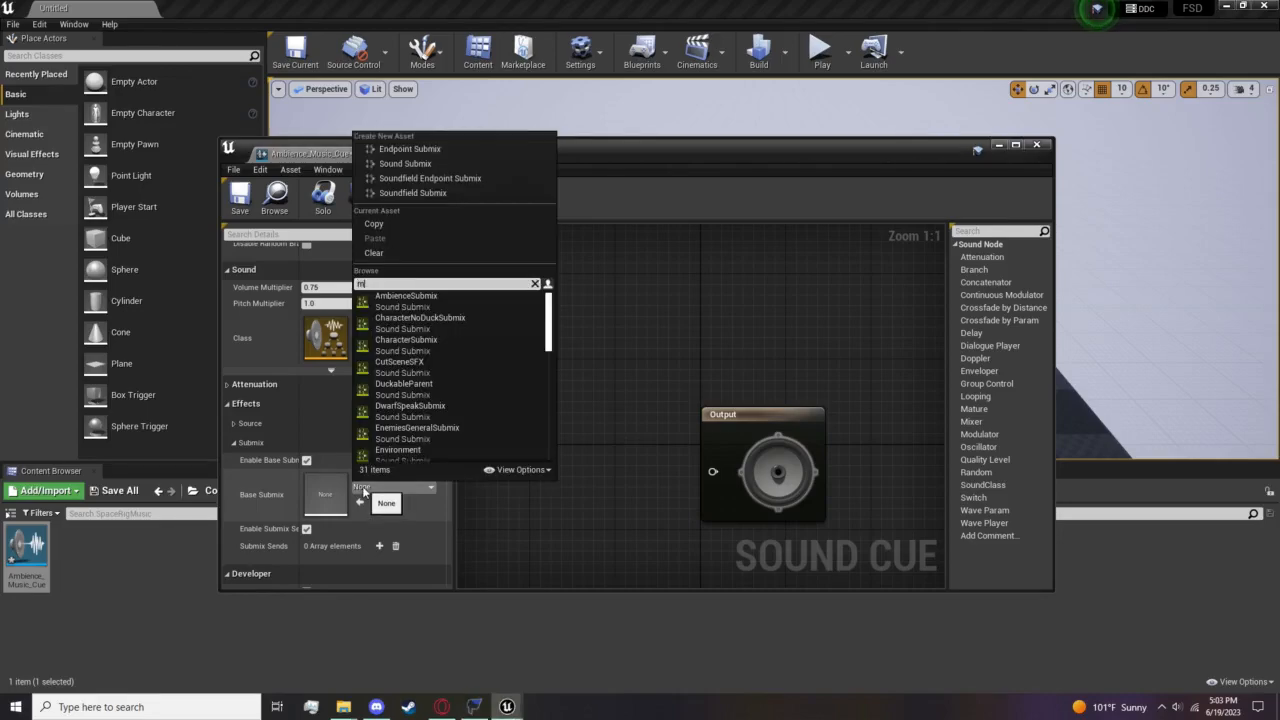
{"action": "type", "text": "music"}
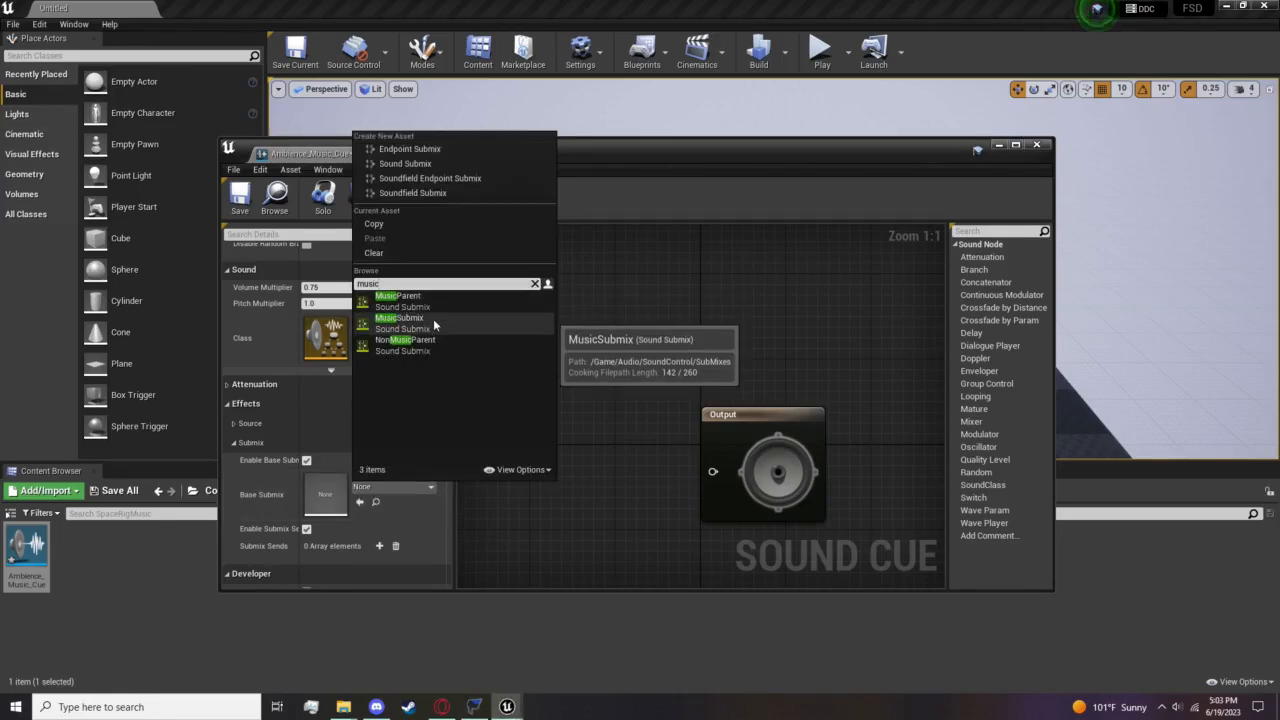
{"action": "left_click", "coordinate": [396, 316]}
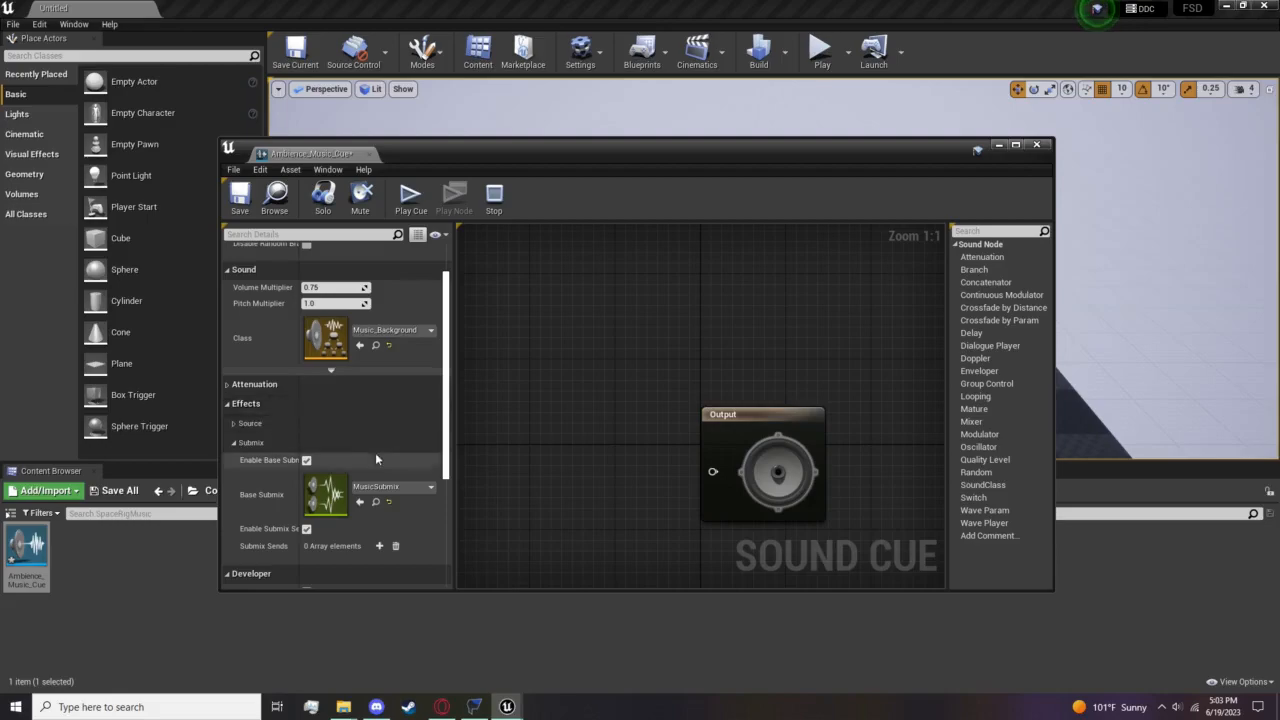
{"action": "mouse_move", "coordinate": [636, 402]}
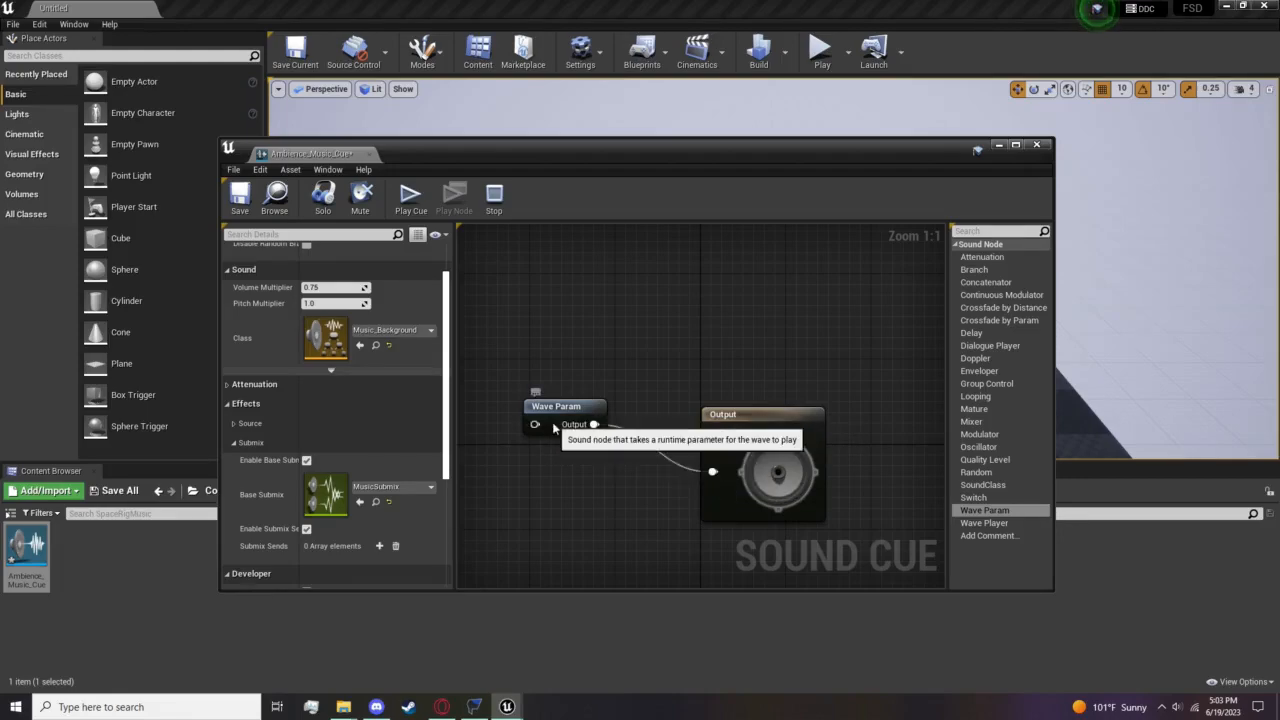
Replace the stray Wave Param with a looping Wave Player wired to Output, then close the cue editor.
{"action": "left_click", "coordinate": [564, 408]}
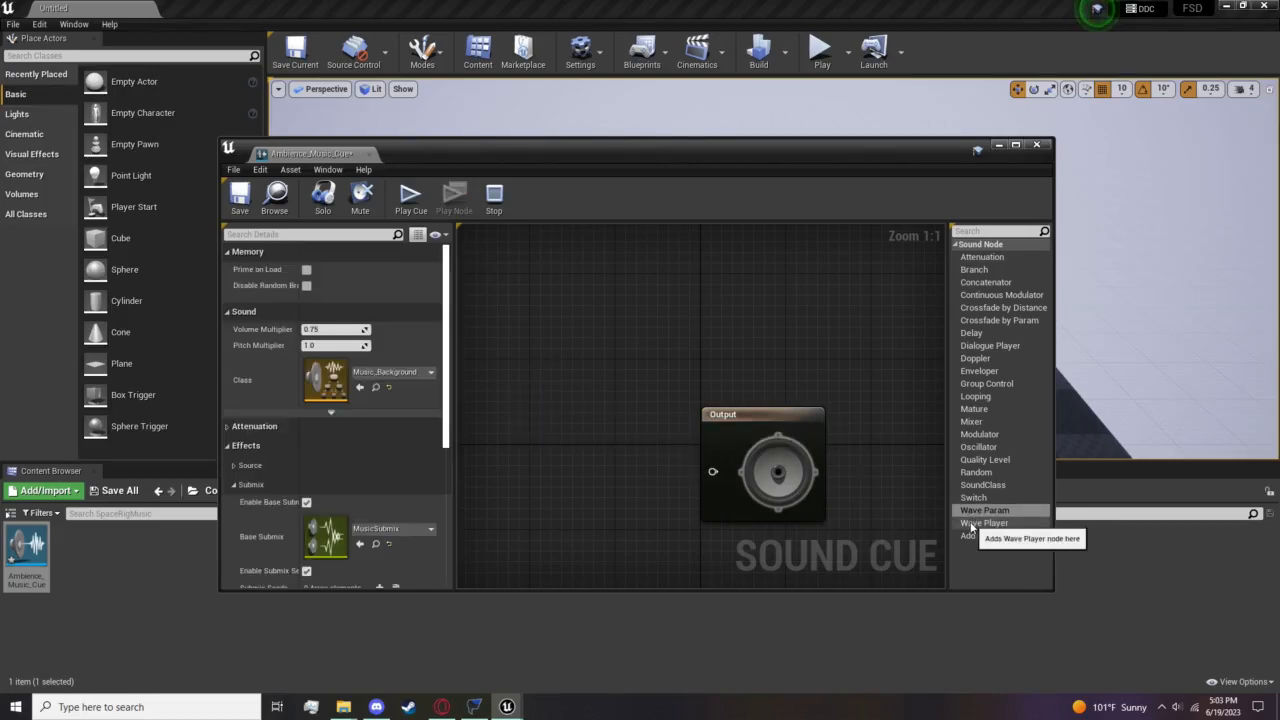
{"action": "left_click", "coordinate": [984, 522]}
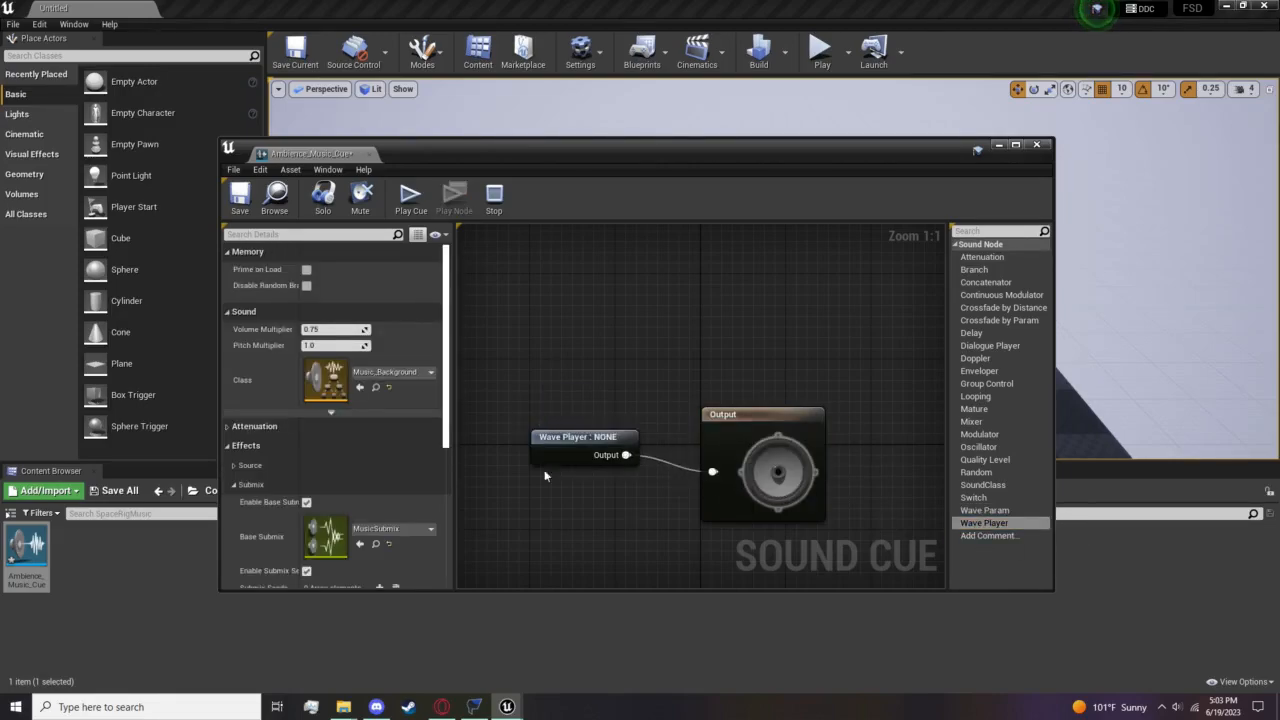
{"action": "left_click", "coordinate": [582, 436]}
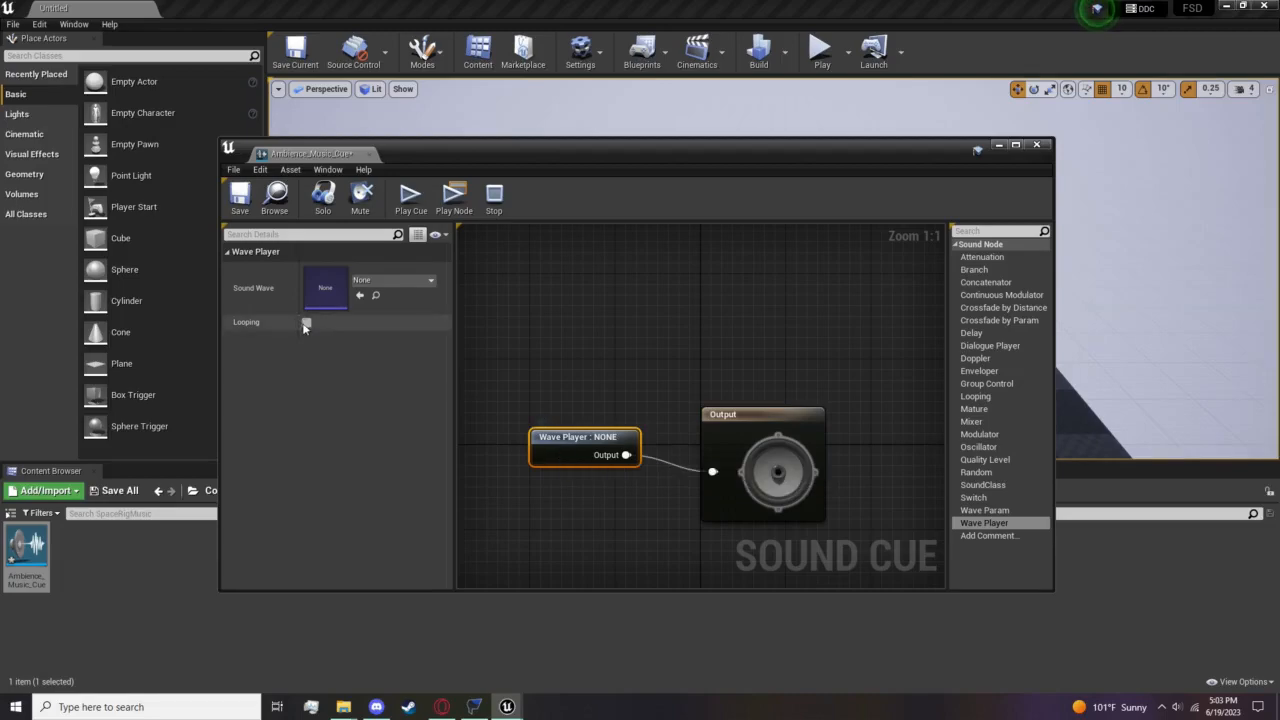
{"action": "left_click", "coordinate": [308, 322]}
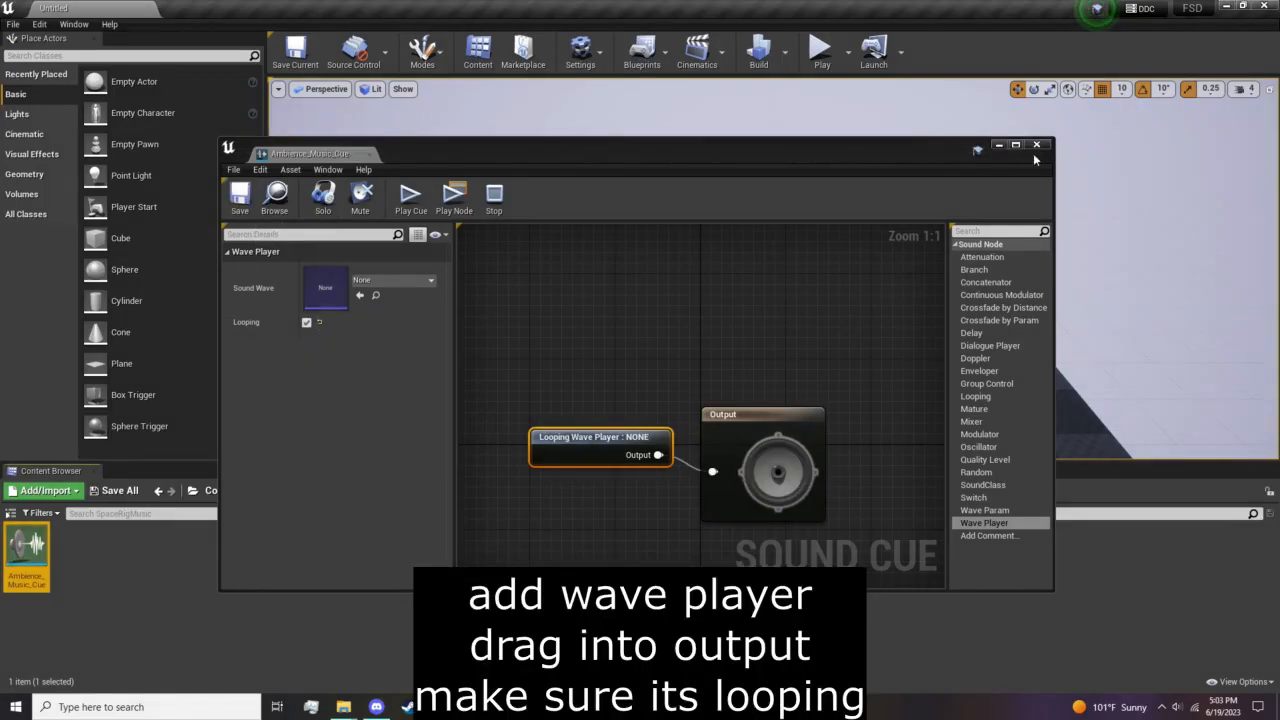
{"action": "left_click", "coordinate": [1036, 144]}
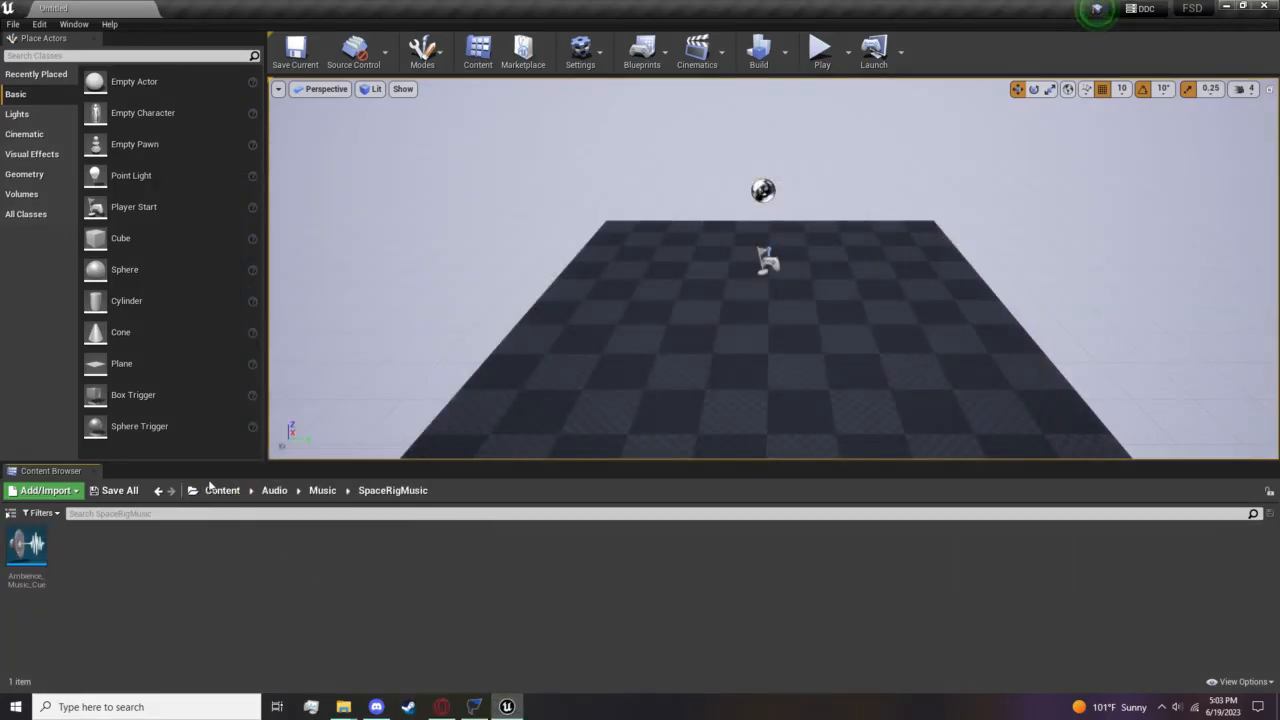
Create a customsounds folder under Content and bring up the imported sound wave's settings.
{"action": "left_click", "coordinate": [222, 490]}
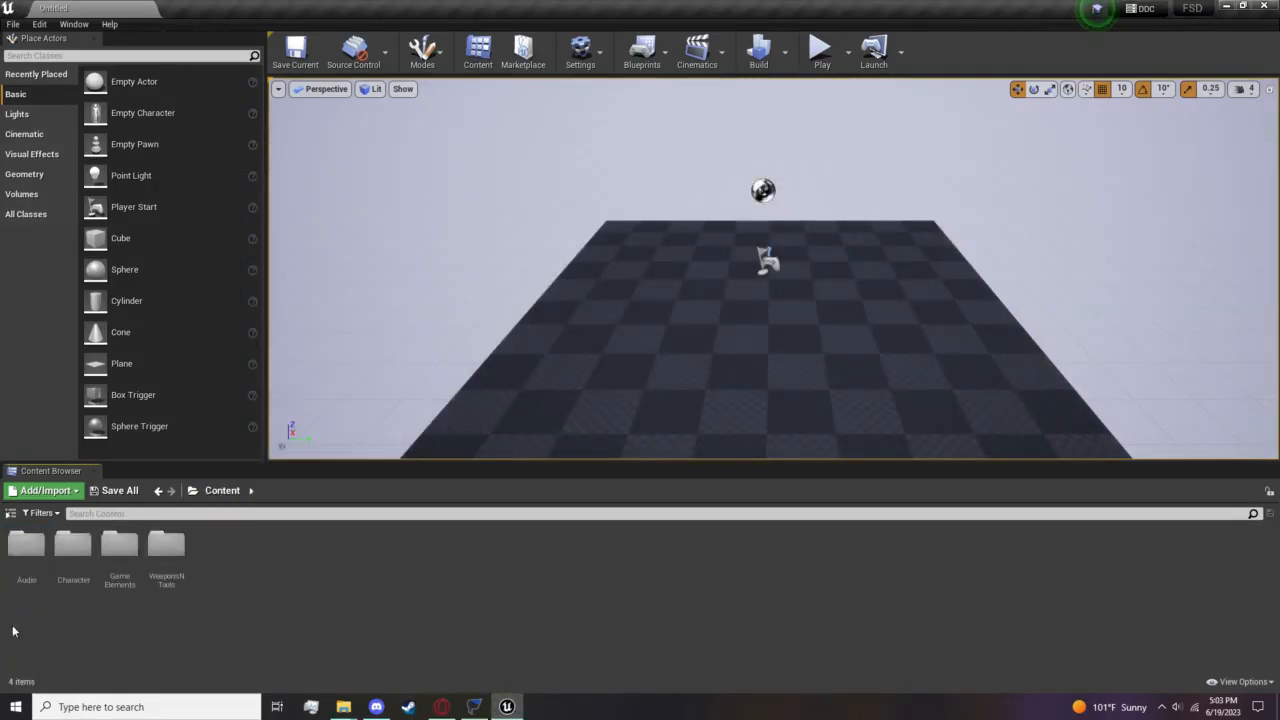
{"action": "mouse_move", "coordinate": [130, 628]}
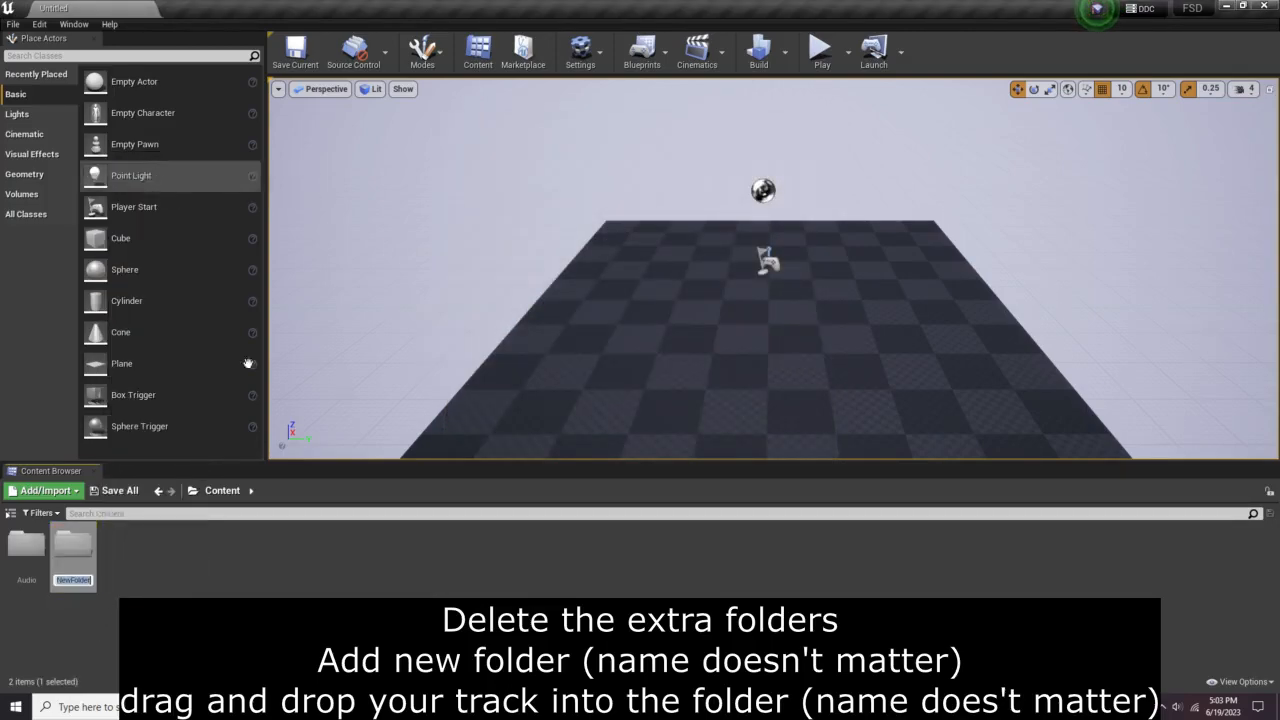
{"action": "type", "text": "customs"}
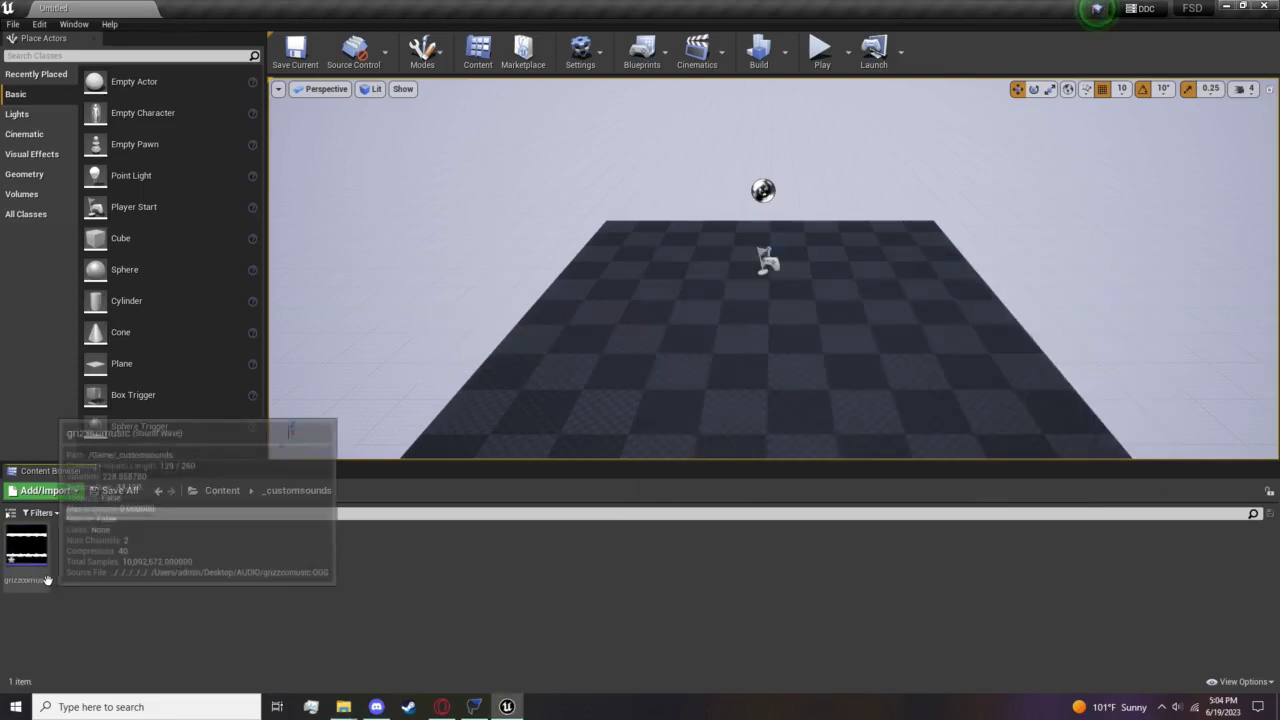
{"action": "double_click", "coordinate": [28, 560]}
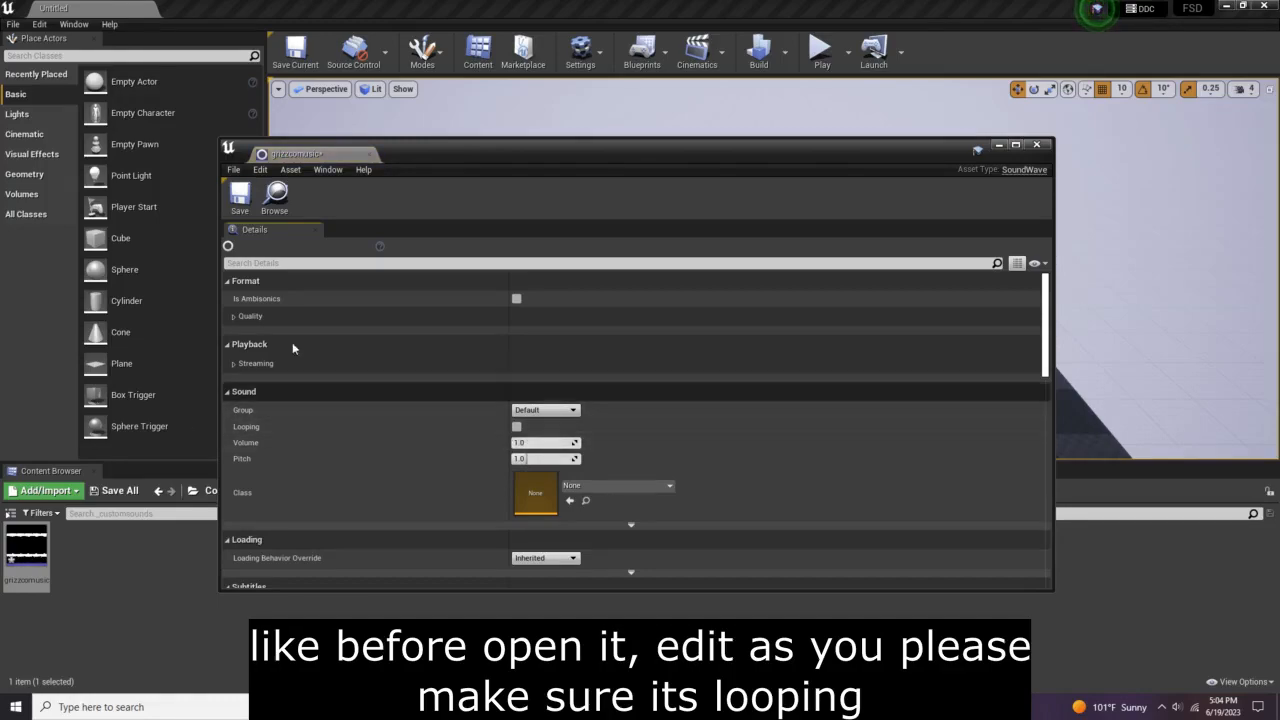
{"action": "left_click", "coordinate": [516, 426]}
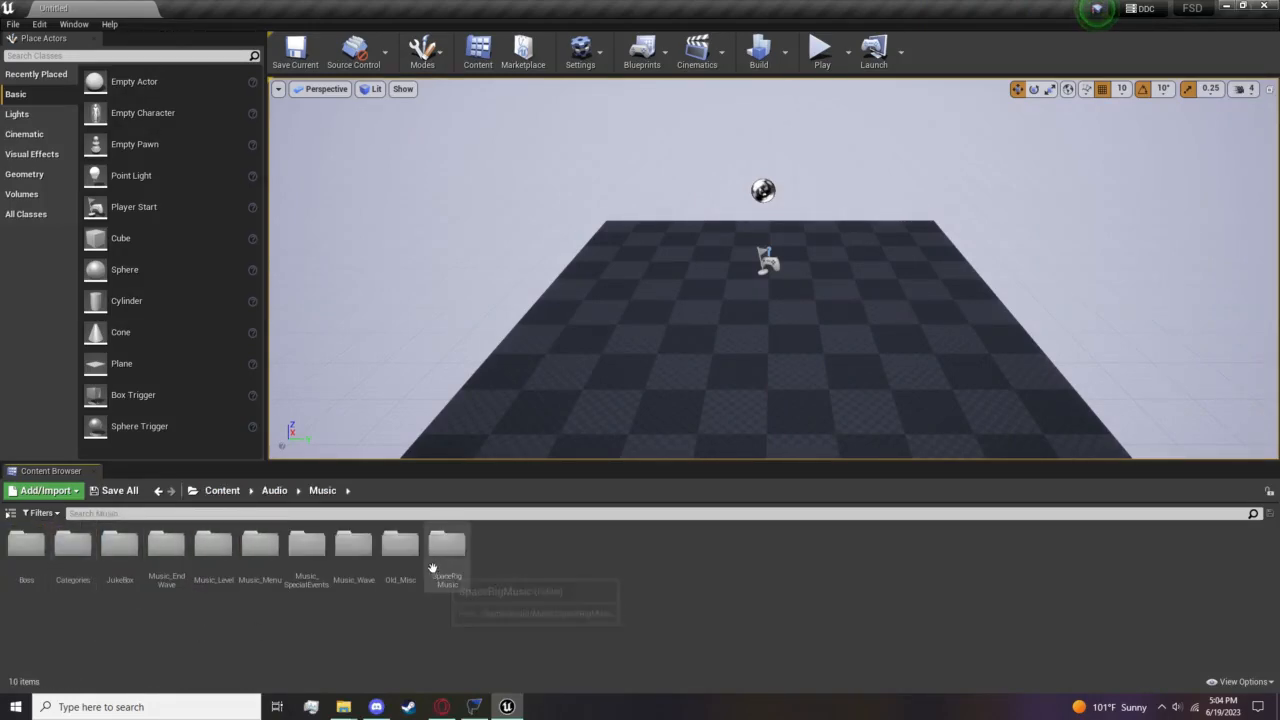
Assign the grizzzomusic track to the cue's Looping Wave Player node.
{"action": "double_click", "coordinate": [444, 544]}
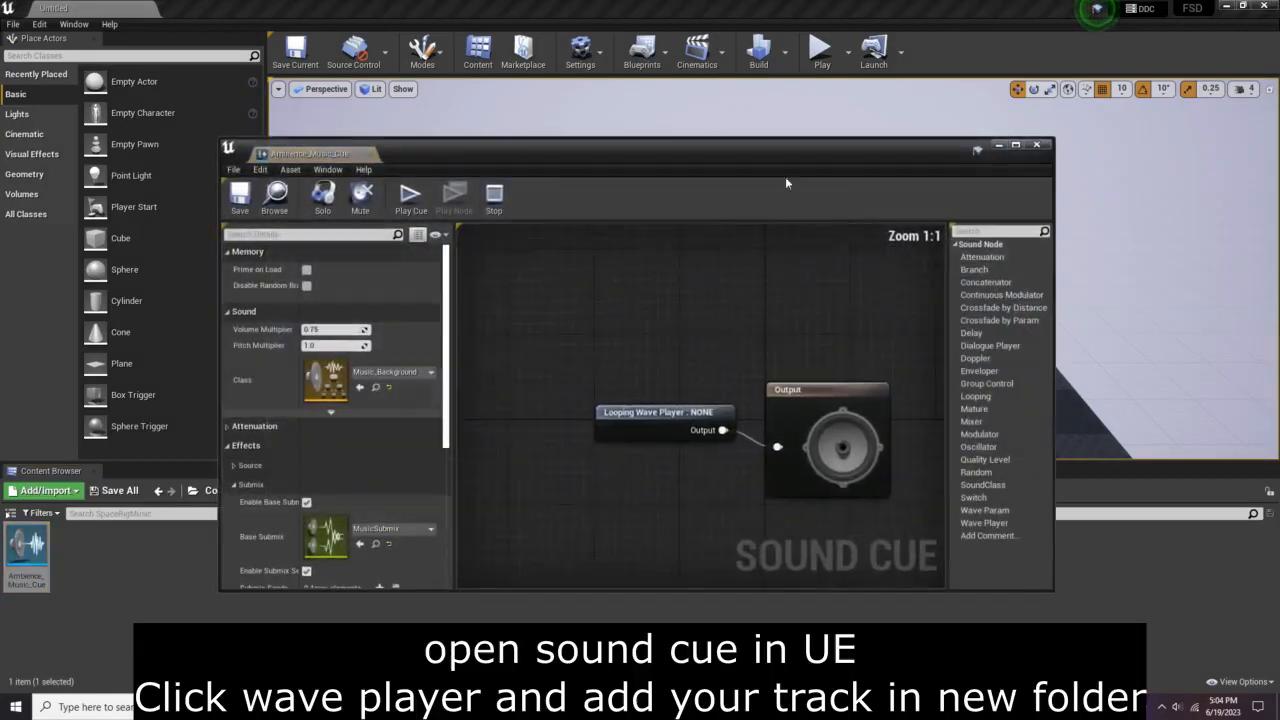
{"action": "left_click", "coordinate": [664, 412]}
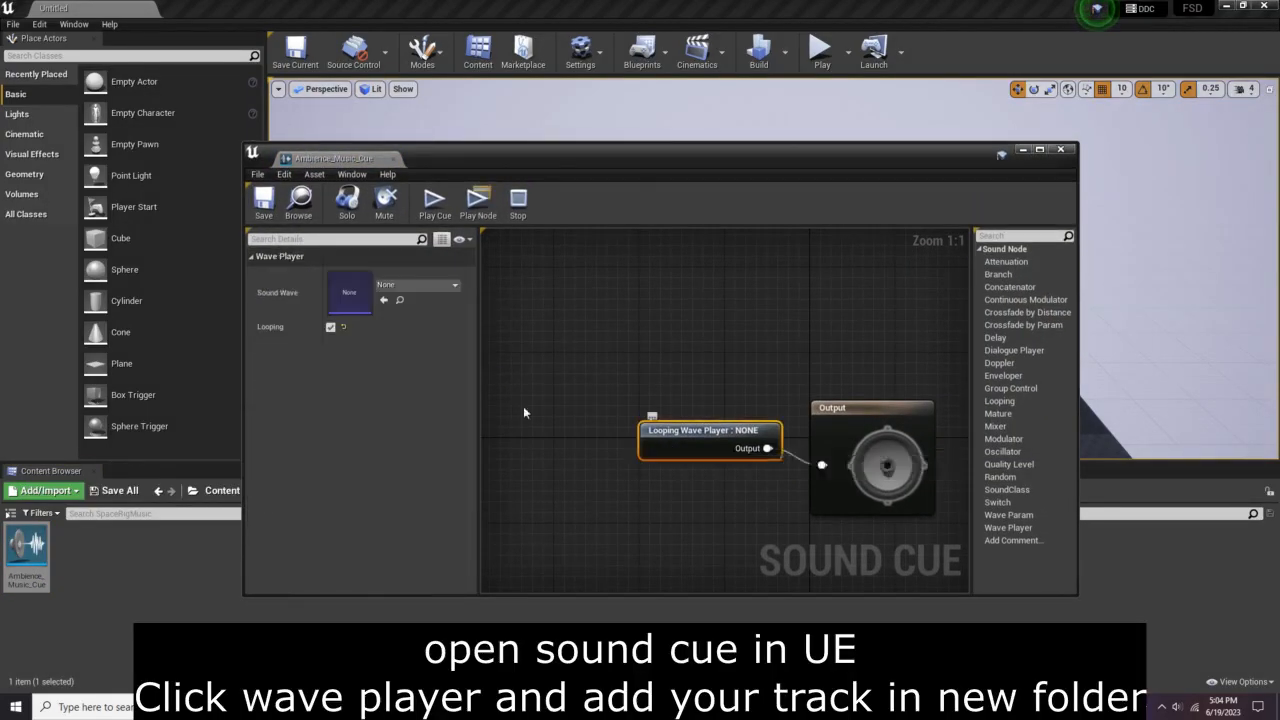
{"action": "left_click", "coordinate": [452, 284]}
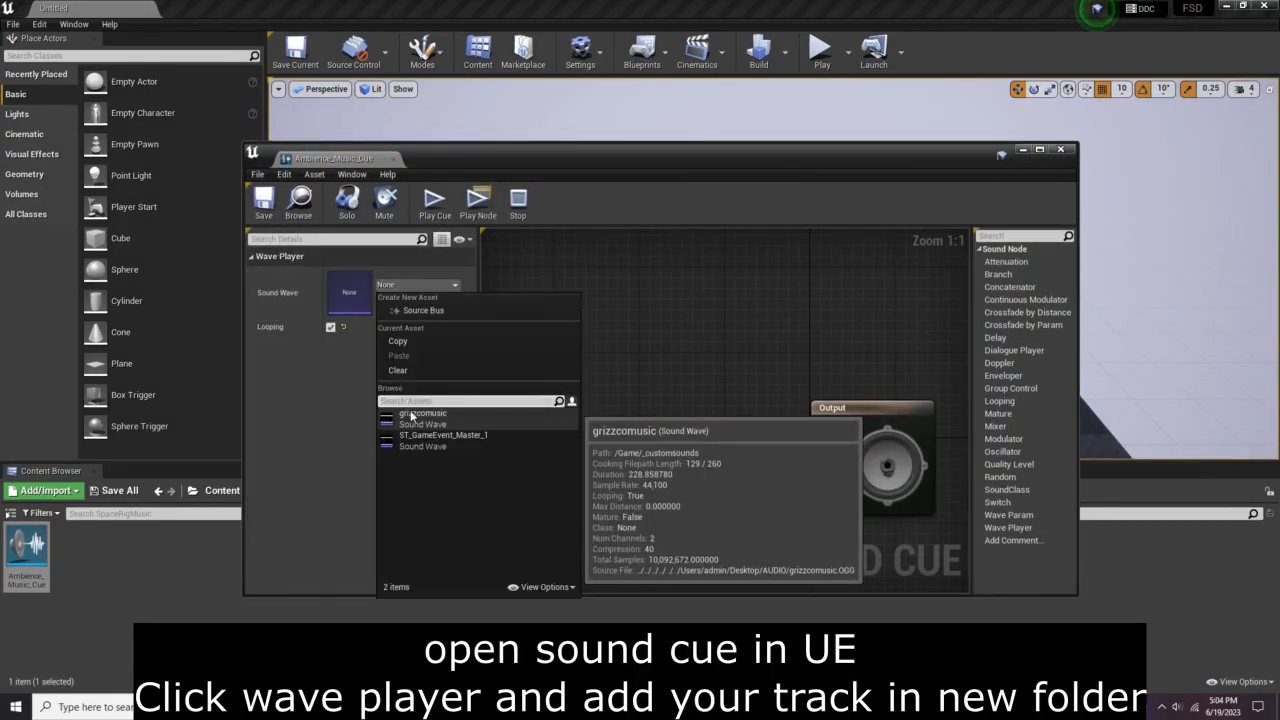
{"action": "left_click", "coordinate": [420, 412]}
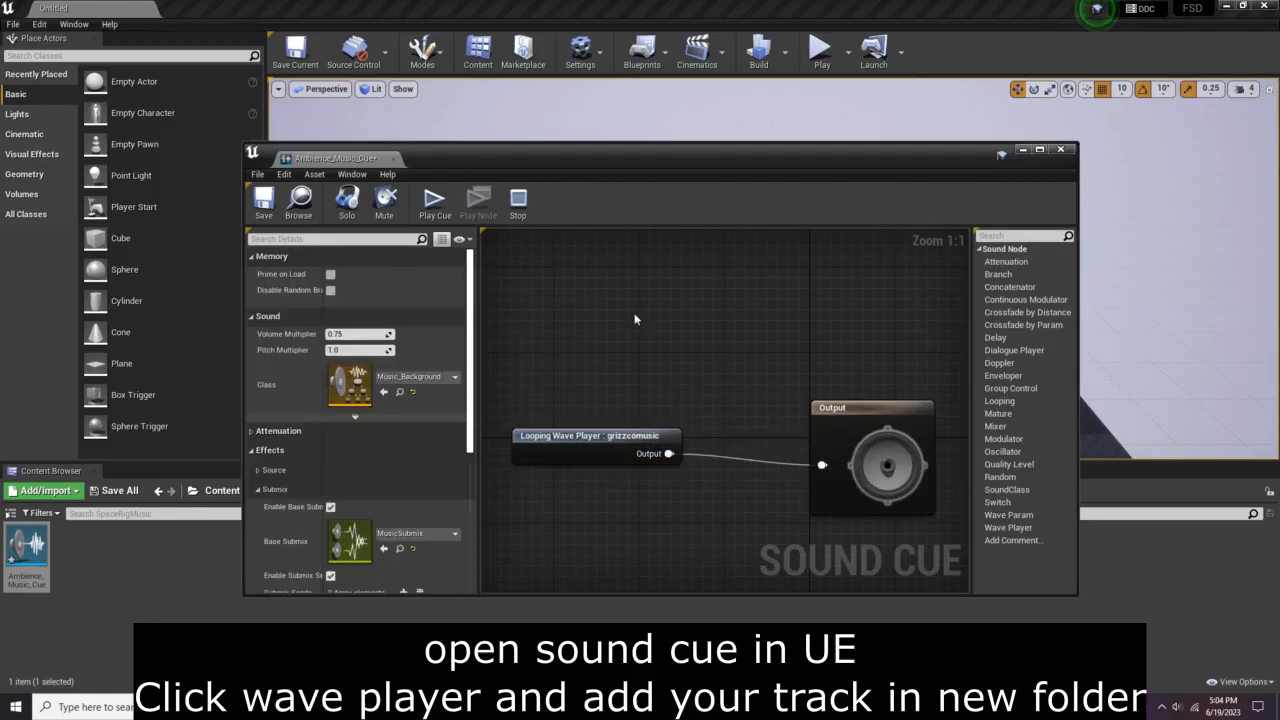
{"action": "right_click", "coordinate": [668, 452]}
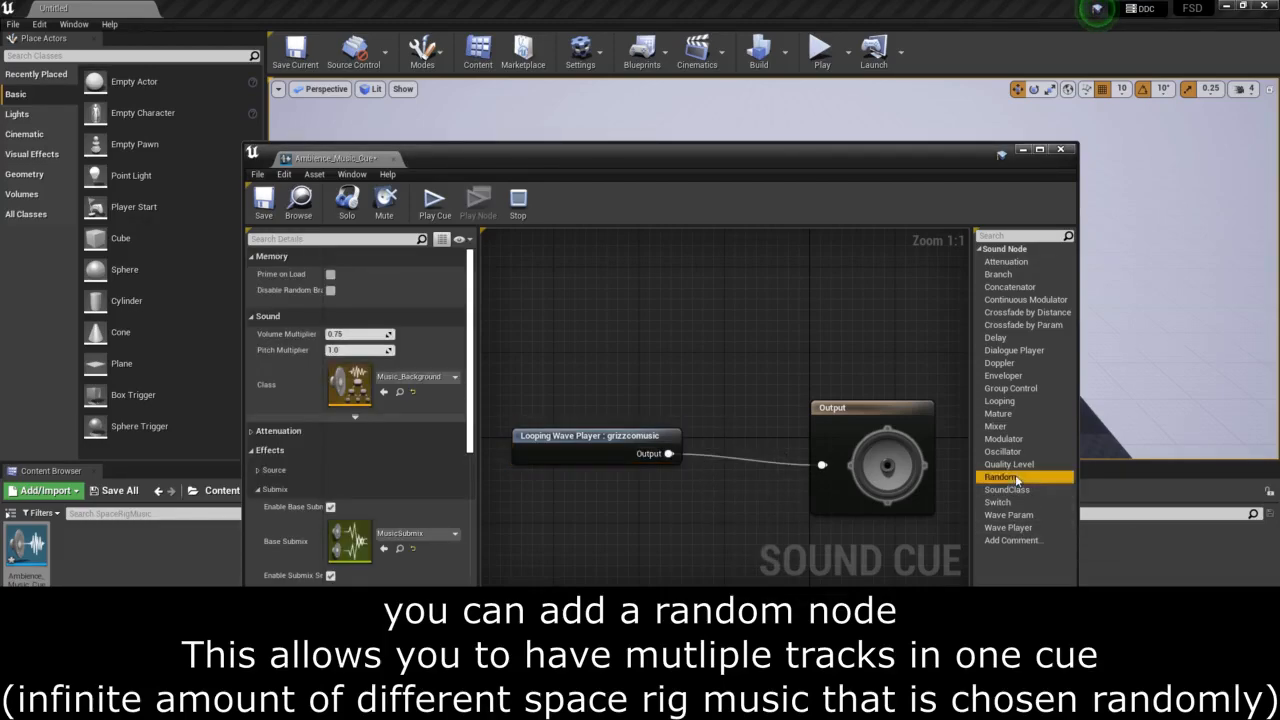
Trial a Random node before the output with a second player using ST_GameEvent_Master_1.
{"action": "left_click", "coordinate": [1012, 476]}
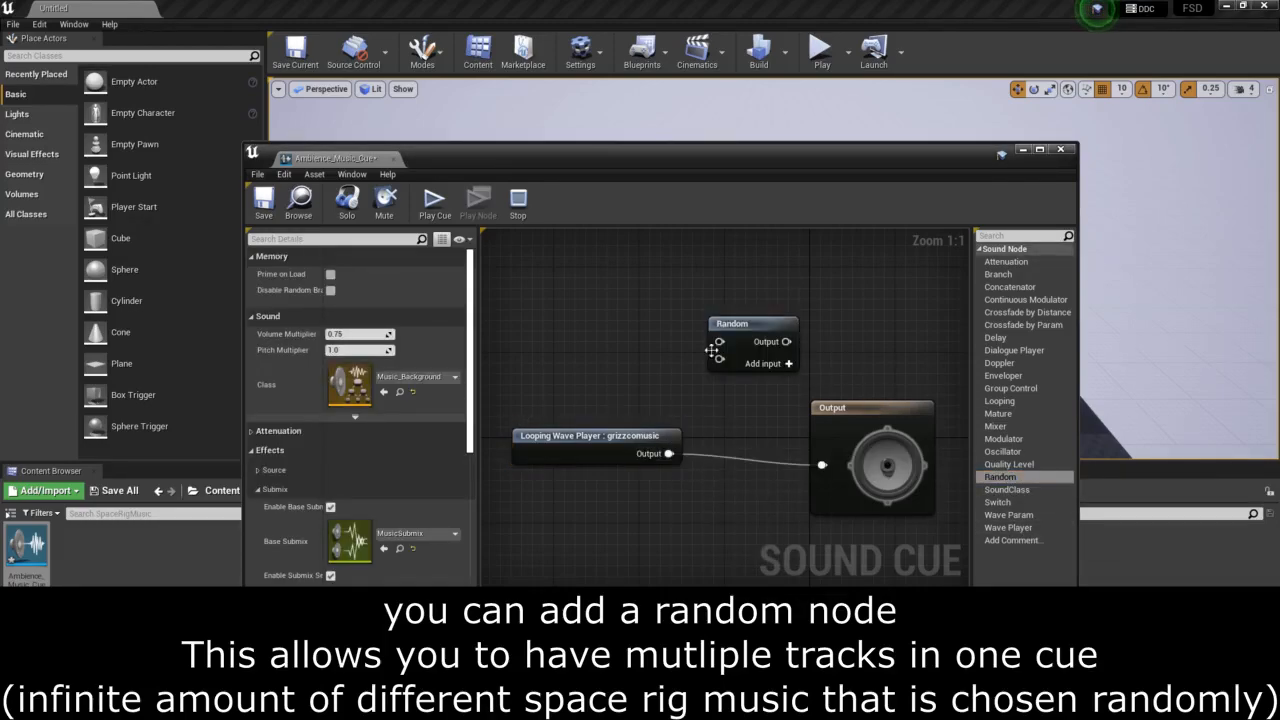
{"action": "left_click_drag", "start_coordinate": [668, 452], "coordinate": [720, 358]}
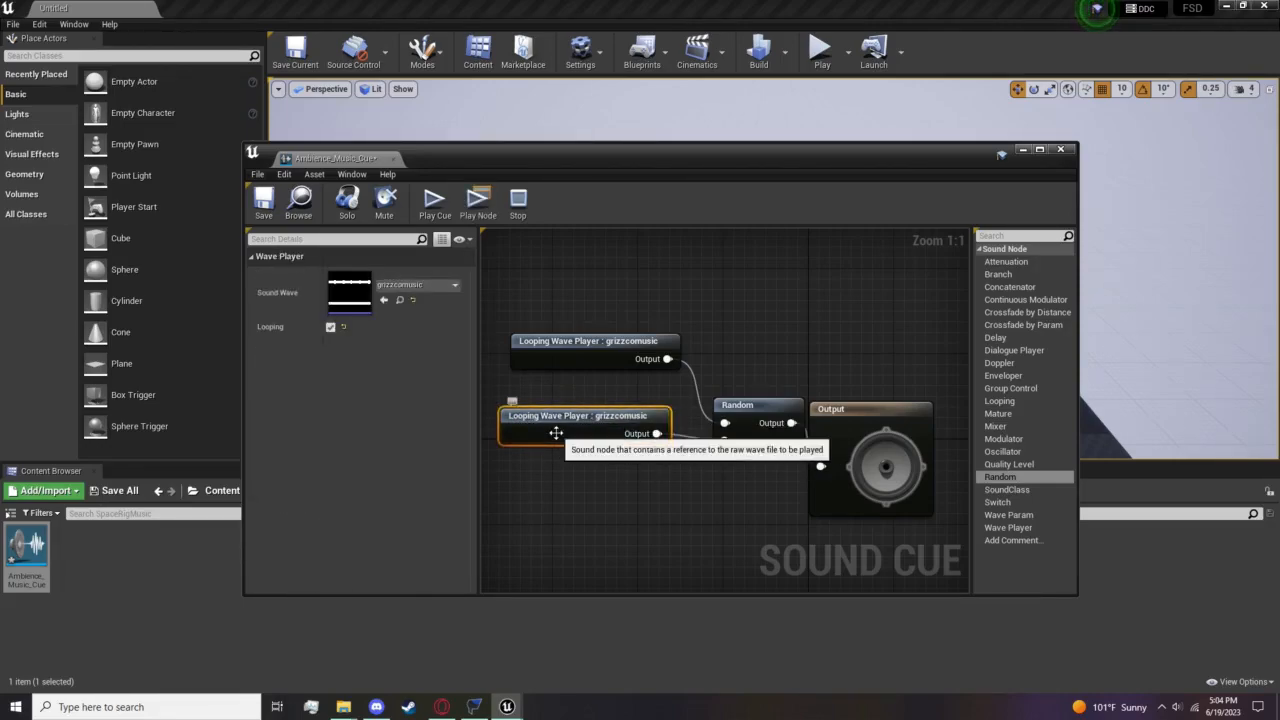
{"action": "left_click", "coordinate": [452, 284]}
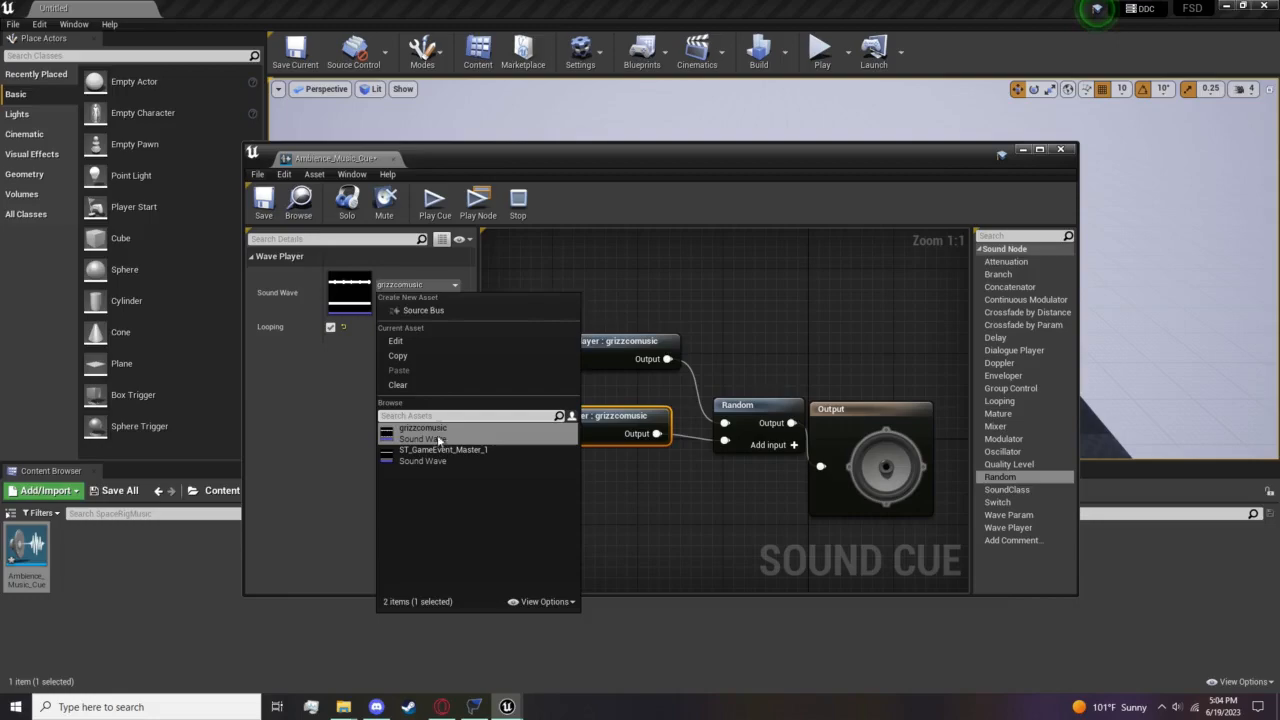
{"action": "left_click", "coordinate": [438, 448]}
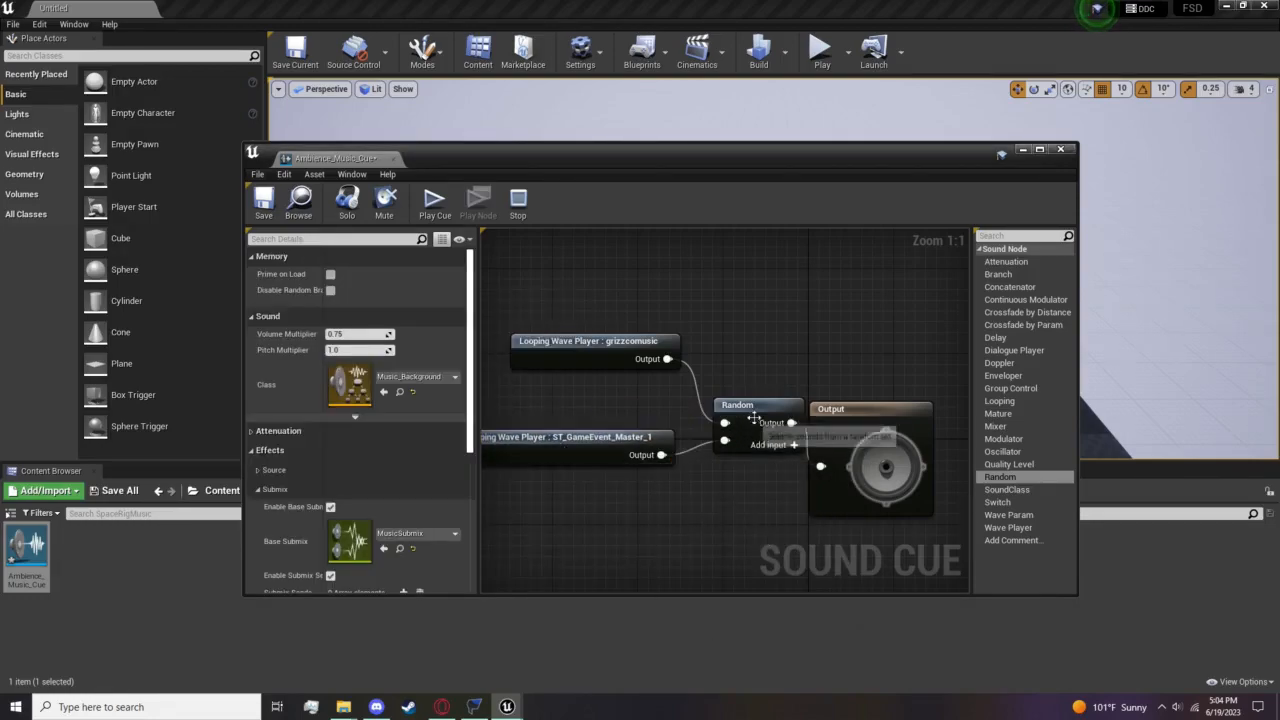
Keep only the grizzzomusic player feeding the output and close the cue editor.
{"action": "left_click", "coordinate": [736, 404]}
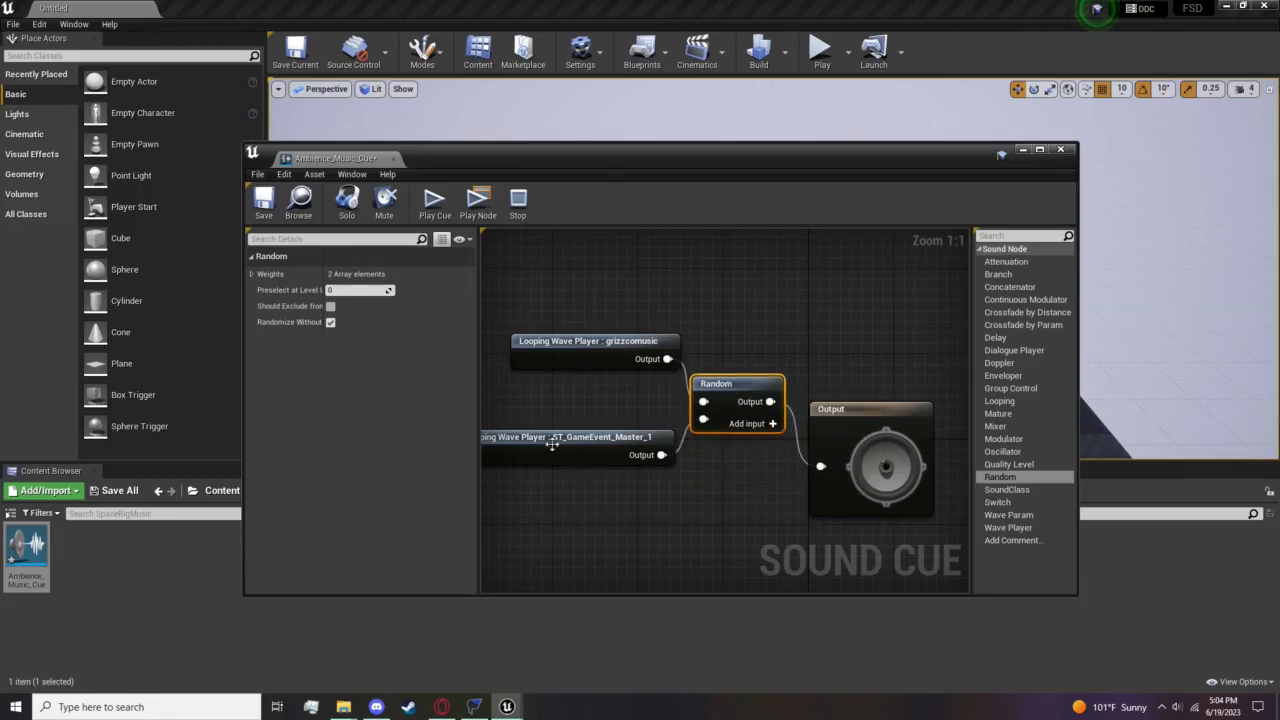
{"action": "mouse_move", "coordinate": [664, 364]}
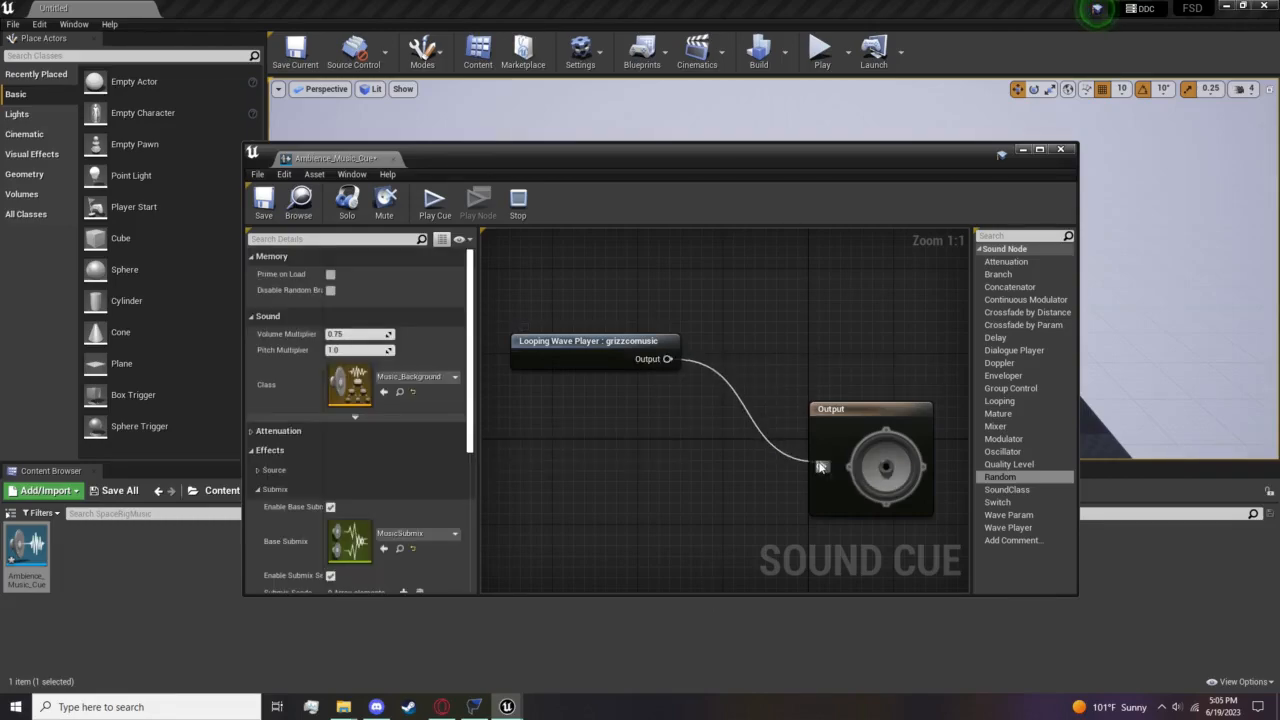
{"action": "left_click_drag", "start_coordinate": [590, 344], "coordinate": [610, 430]}
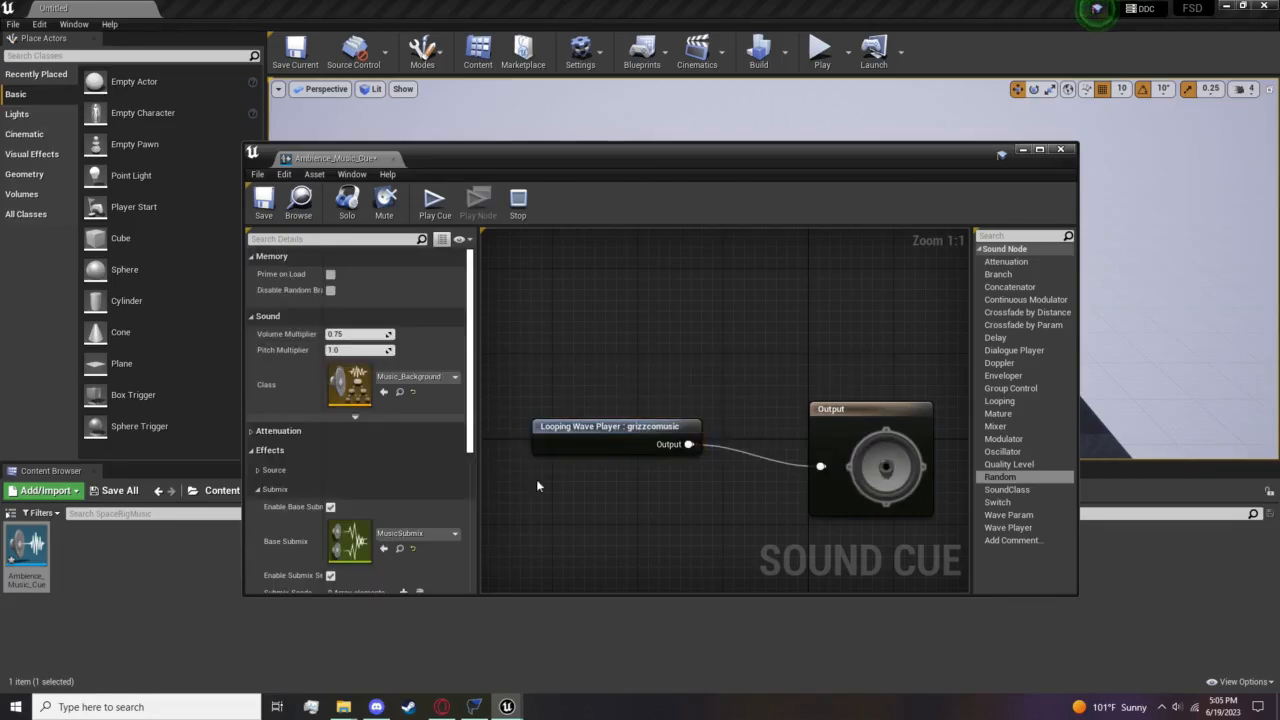
{"action": "mouse_move", "coordinate": [1250, 320]}
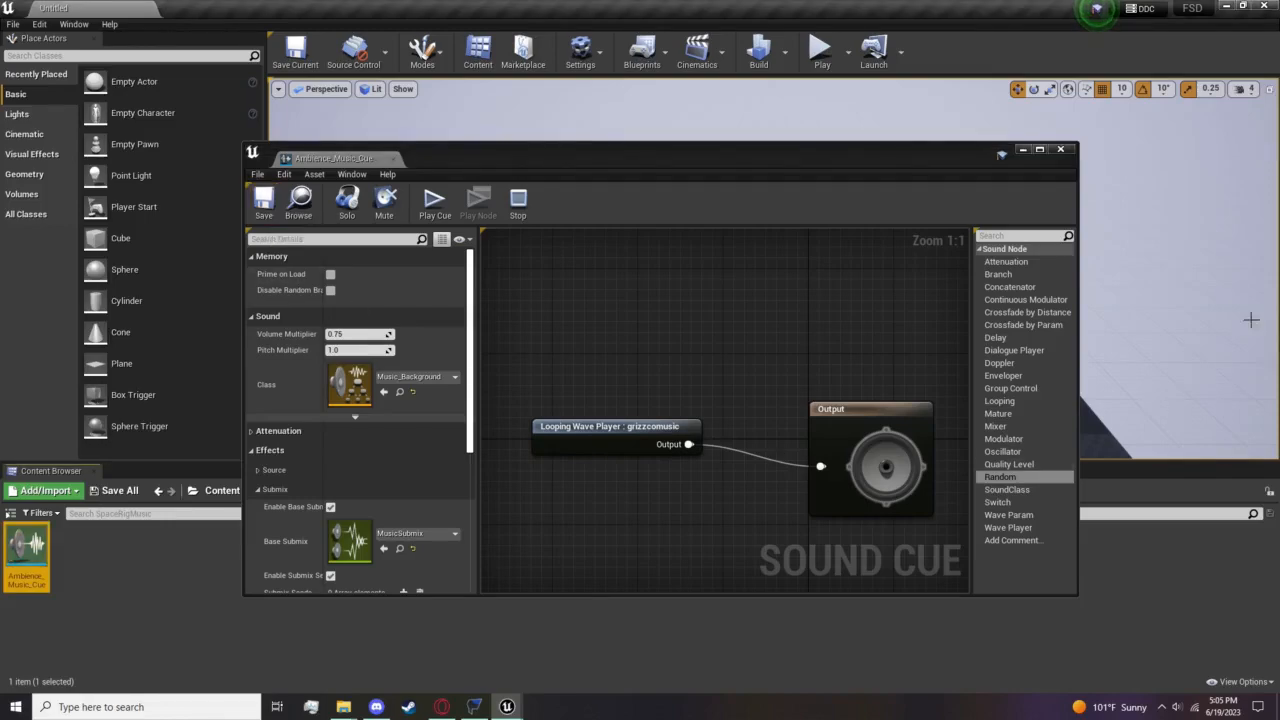
{"action": "left_click", "coordinate": [1064, 152]}
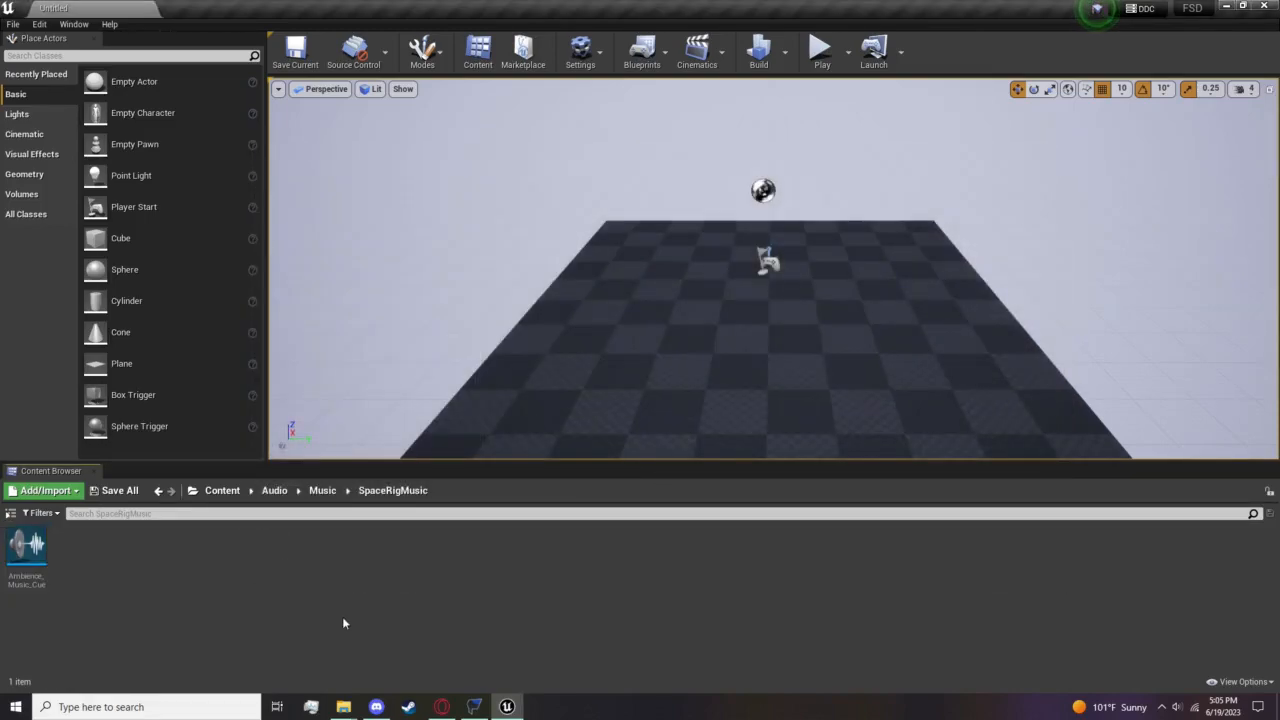
Return to the top-level Content folder showing customsounds and Audio.
{"action": "left_click", "coordinate": [224, 490]}
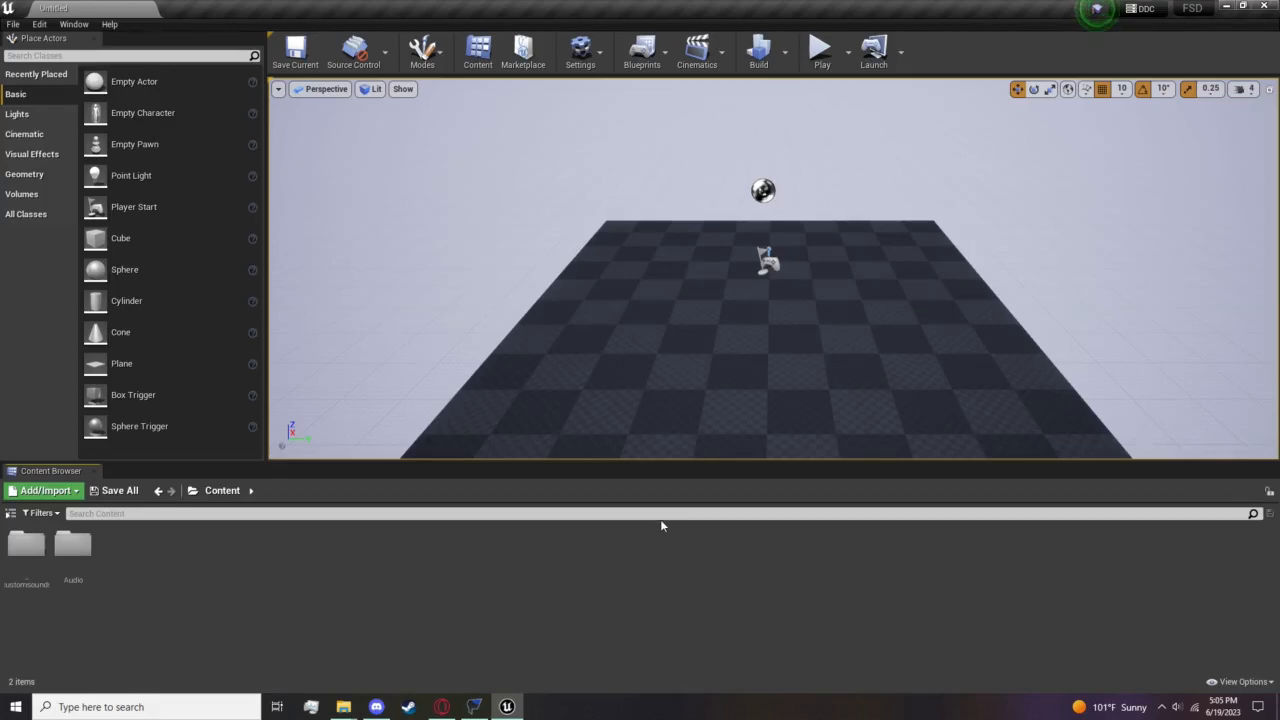
{"action": "mouse_move", "coordinate": [12, 22]}
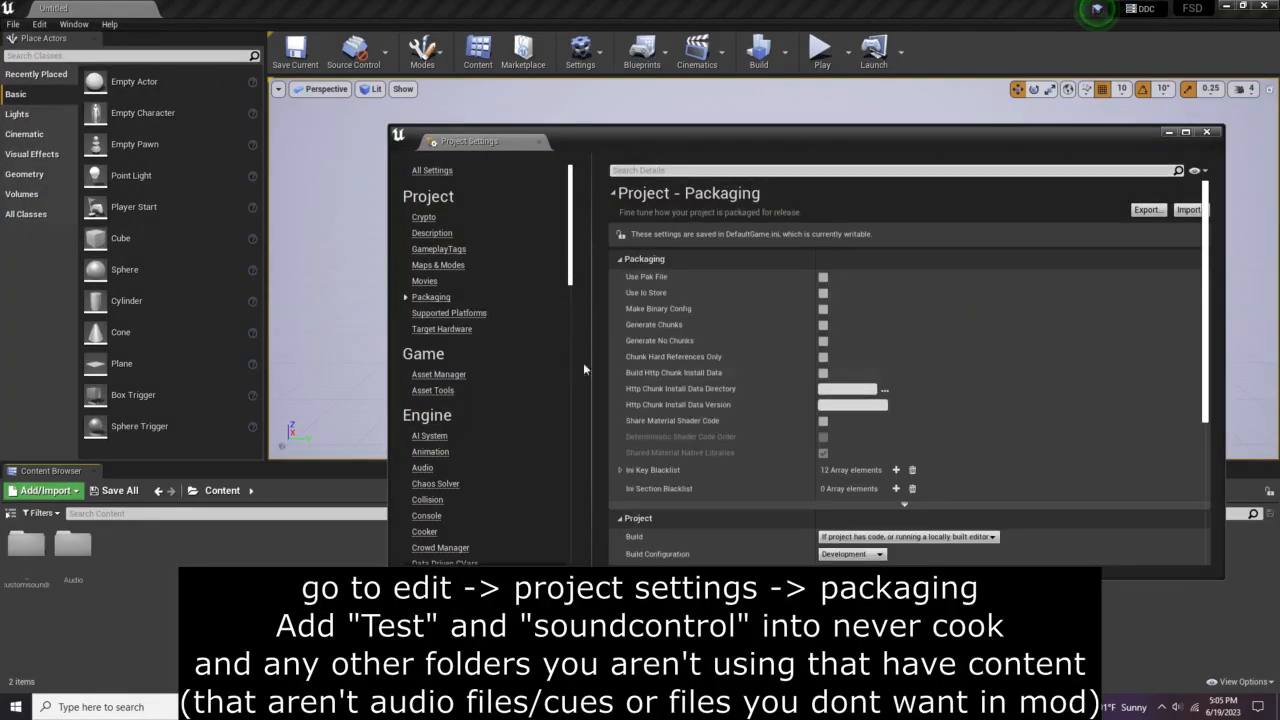
Add /Game/Audio/SoundControl, Controller and another Audio folder as never-cook directories, then close Project Settings.
{"action": "scroll", "scroll_direction": "down", "scroll_amount": 3}
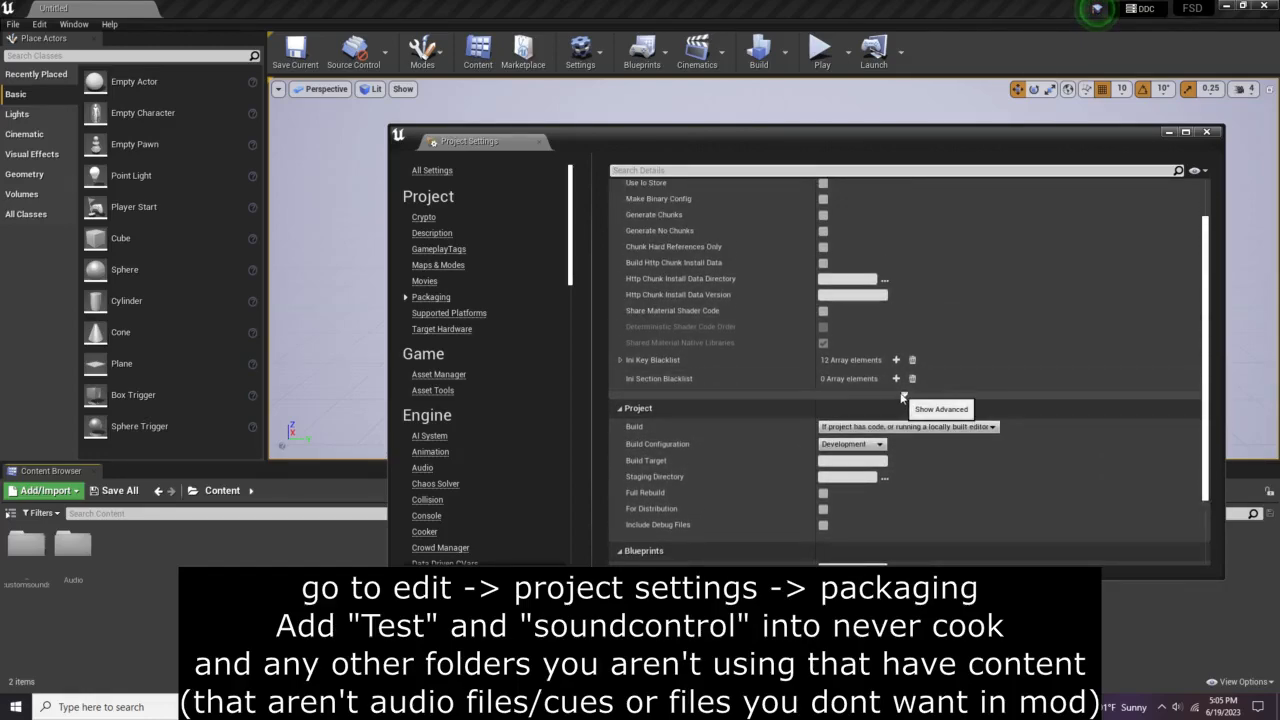
{"action": "scroll", "scroll_direction": "down", "scroll_amount": 3}
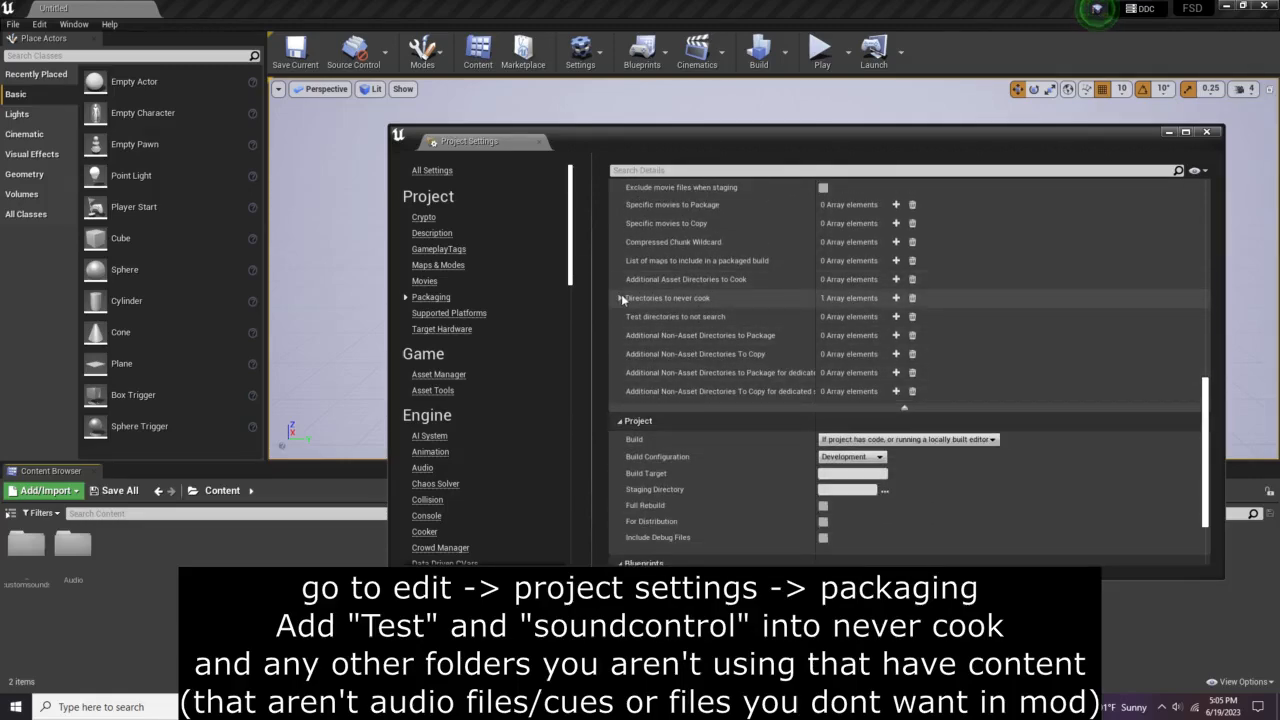
{"action": "left_click", "coordinate": [896, 296]}
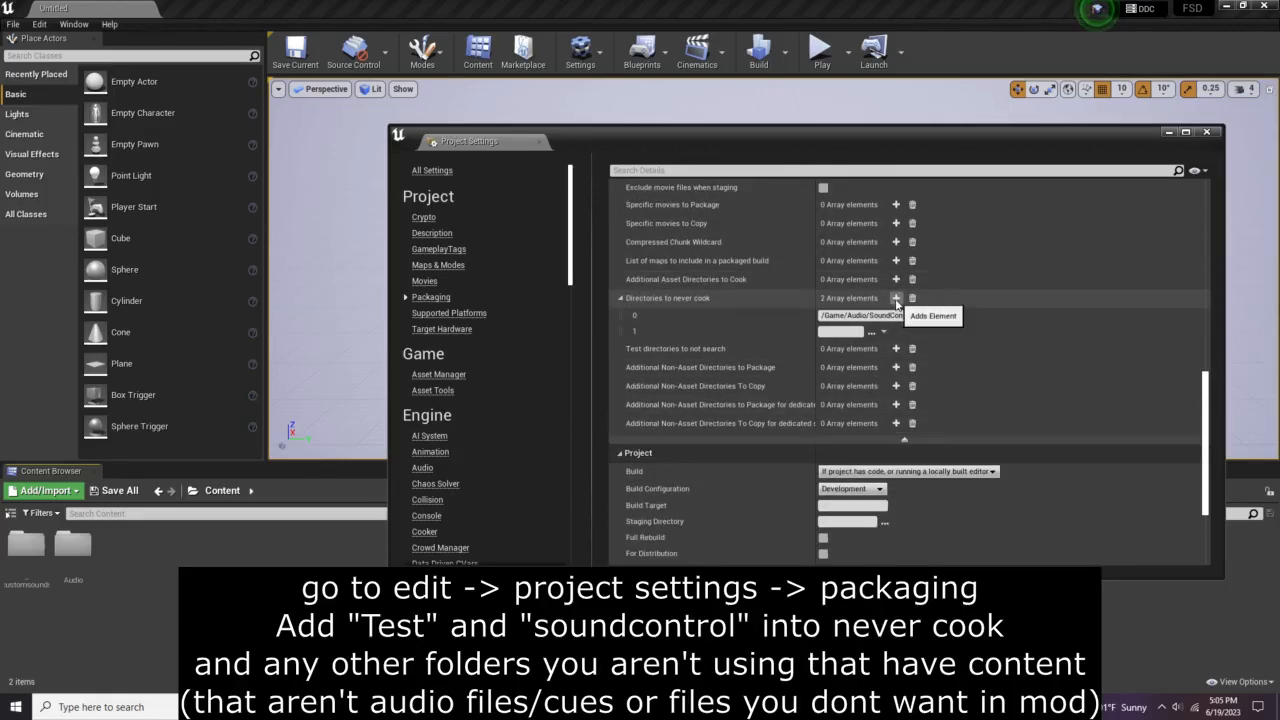
{"action": "left_click", "coordinate": [896, 298]}
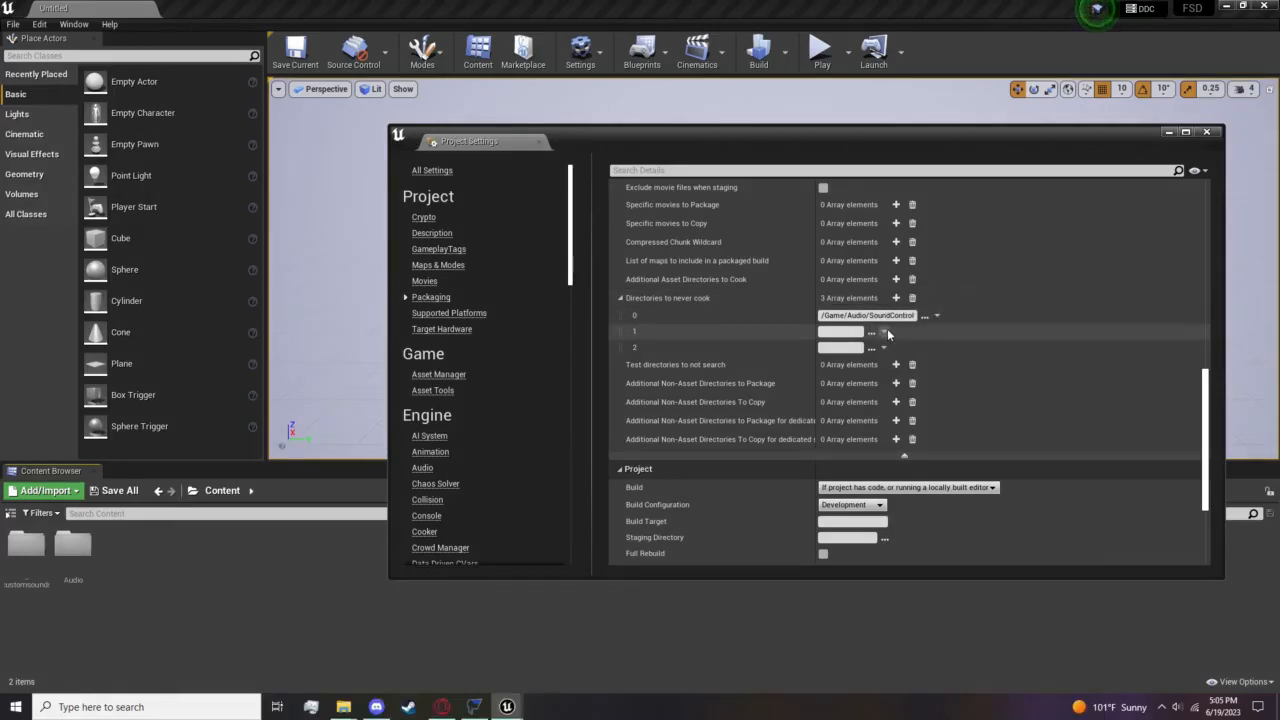
{"action": "left_click", "coordinate": [872, 332]}
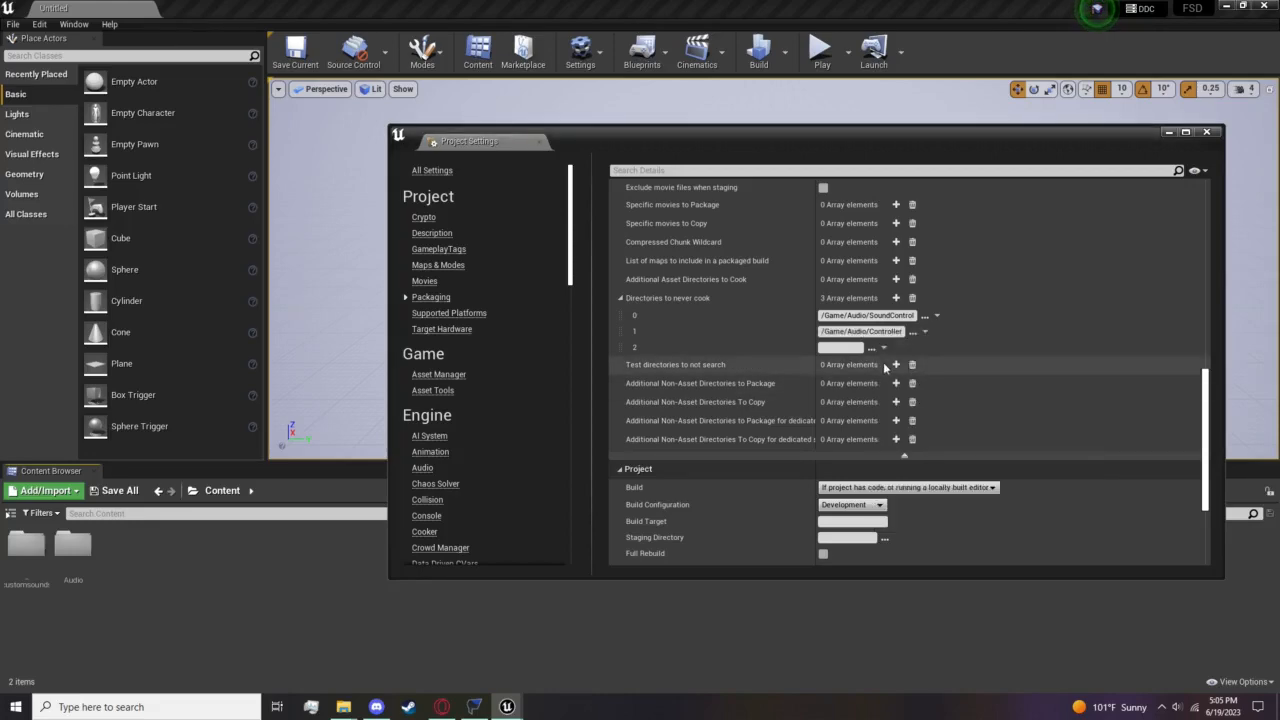
{"action": "left_click", "coordinate": [872, 348]}
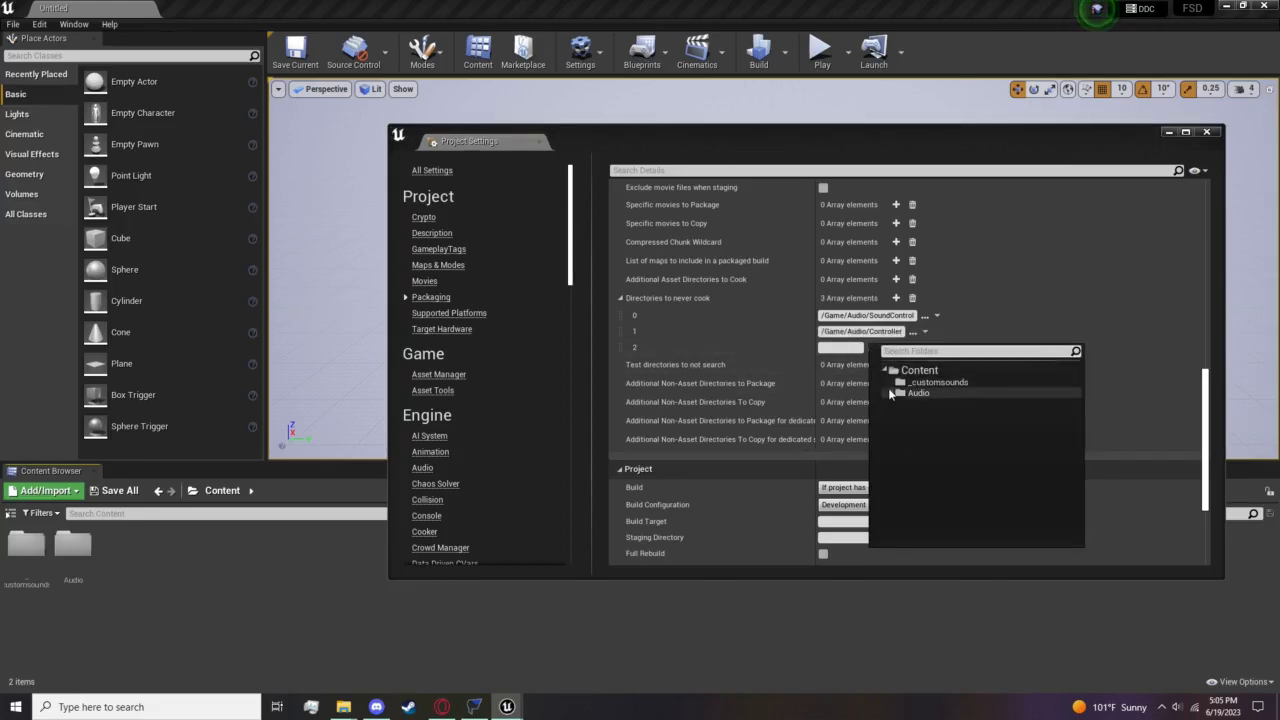
{"action": "left_click", "coordinate": [896, 392]}
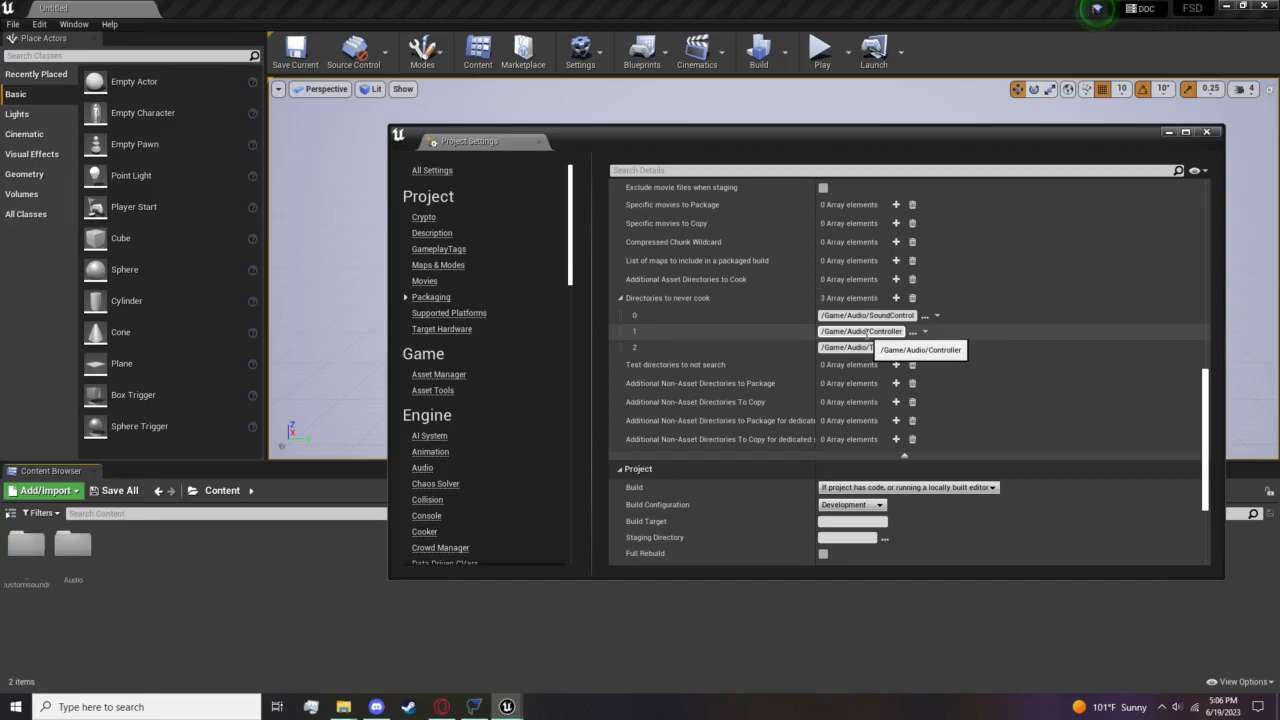
{"action": "left_click", "coordinate": [1196, 136]}
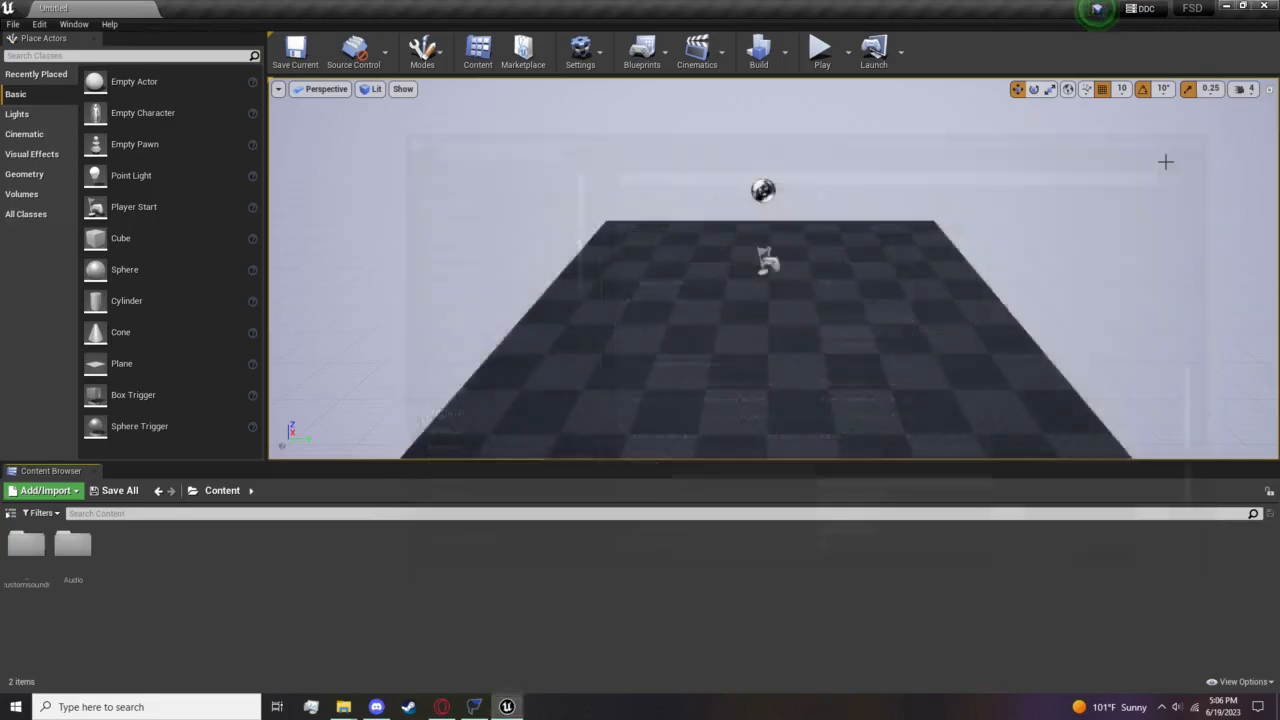
{"action": "double_click", "coordinate": [72, 544]}
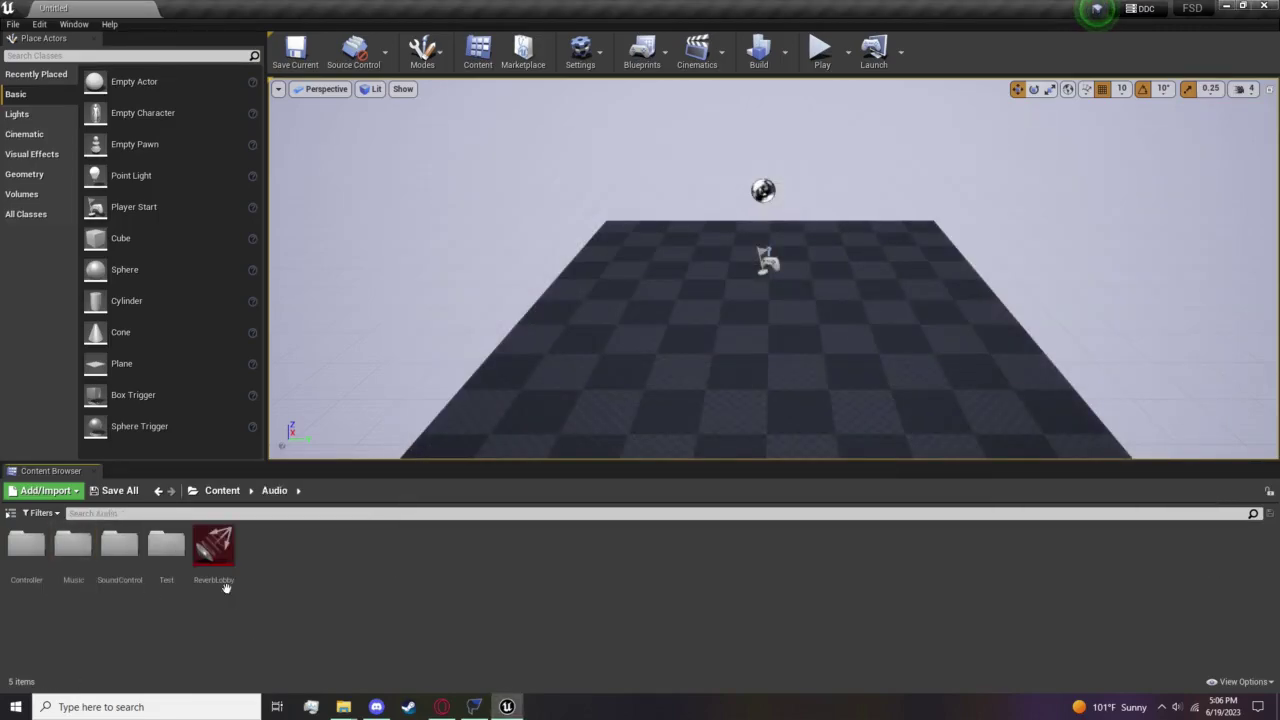
{"action": "left_click", "coordinate": [212, 546]}
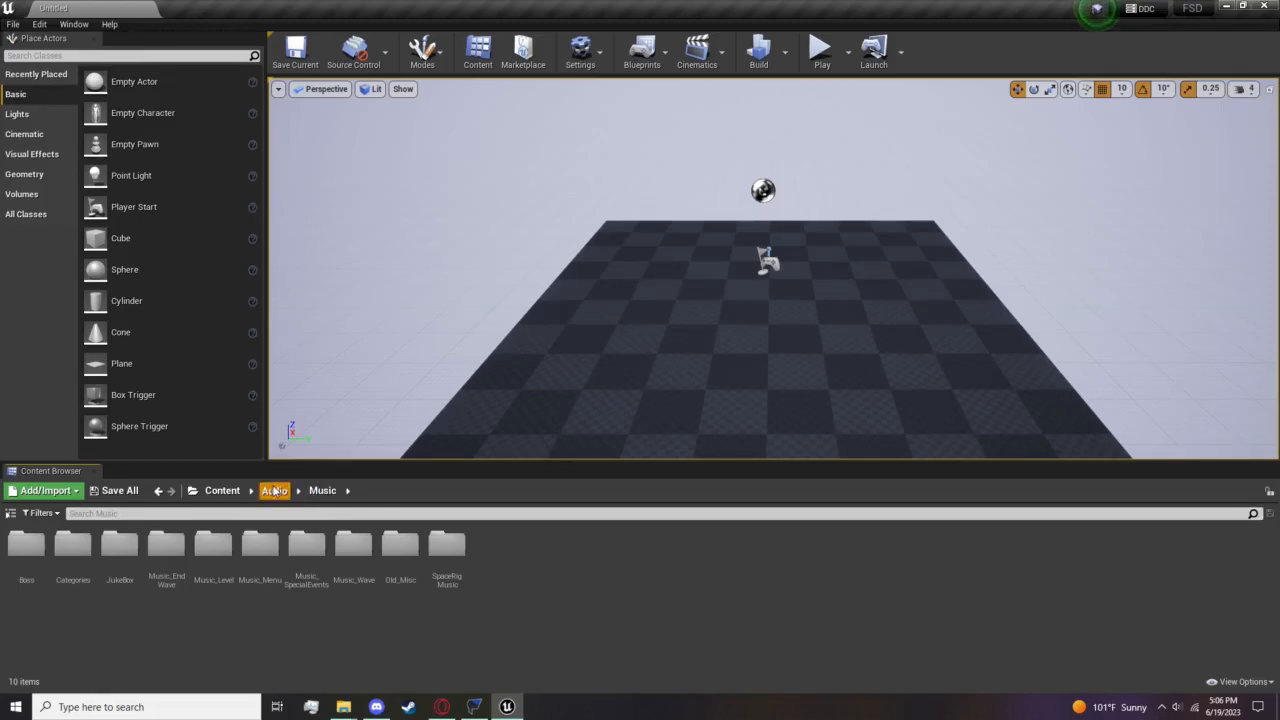
{"action": "left_click", "coordinate": [272, 490]}
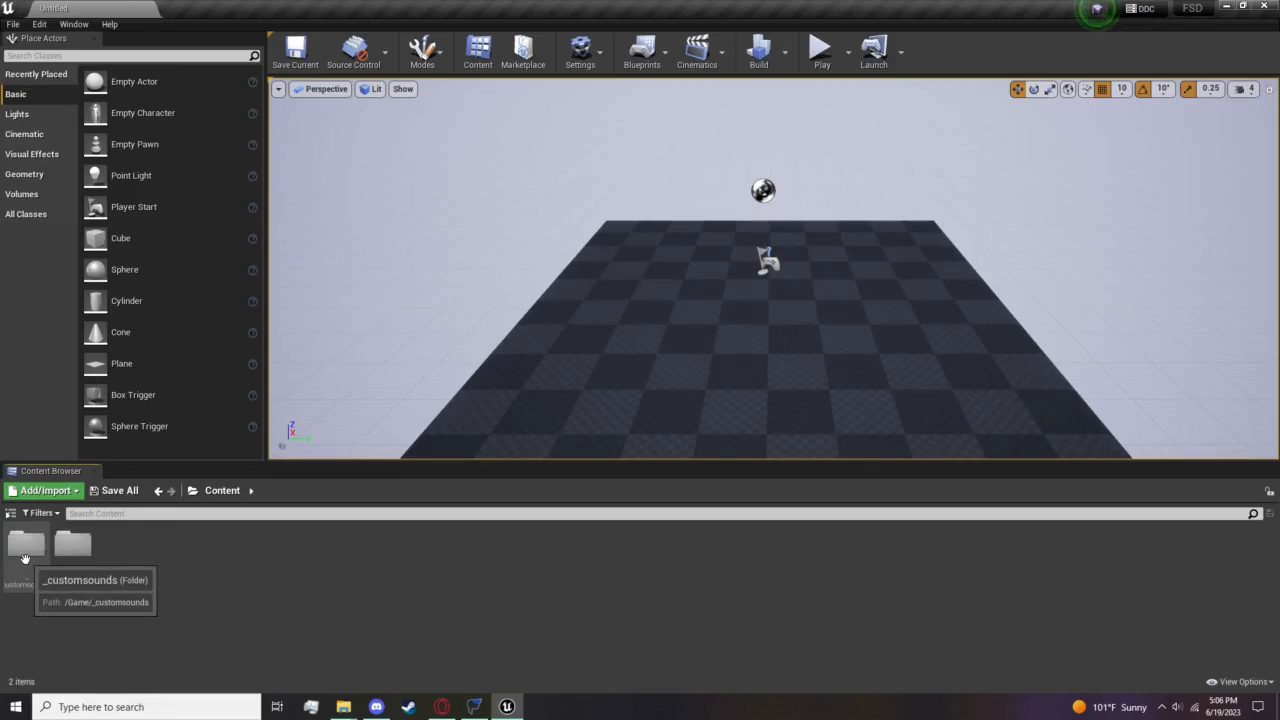
{"action": "left_click", "coordinate": [14, 24]}
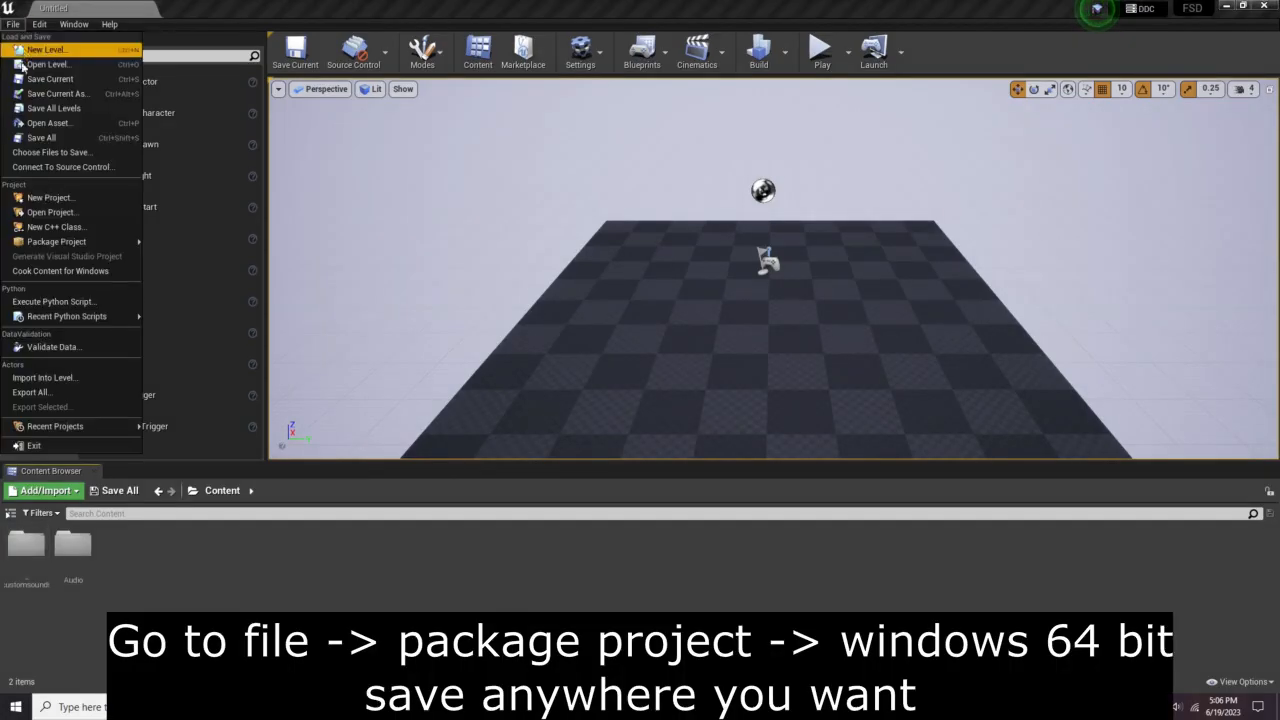
Package the project for Windows 64-bit into Desktop\DRGPacker4.27.
{"action": "left_click", "coordinate": [56, 240]}
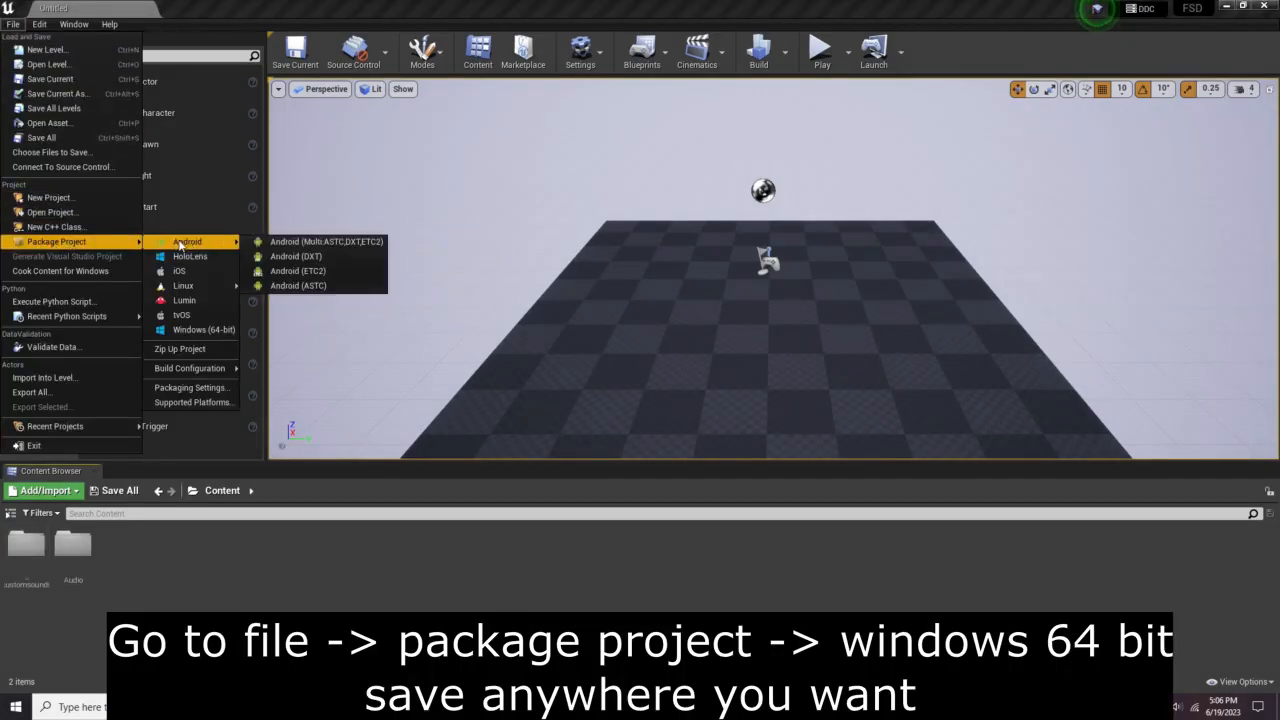
{"action": "left_click", "coordinate": [204, 328]}
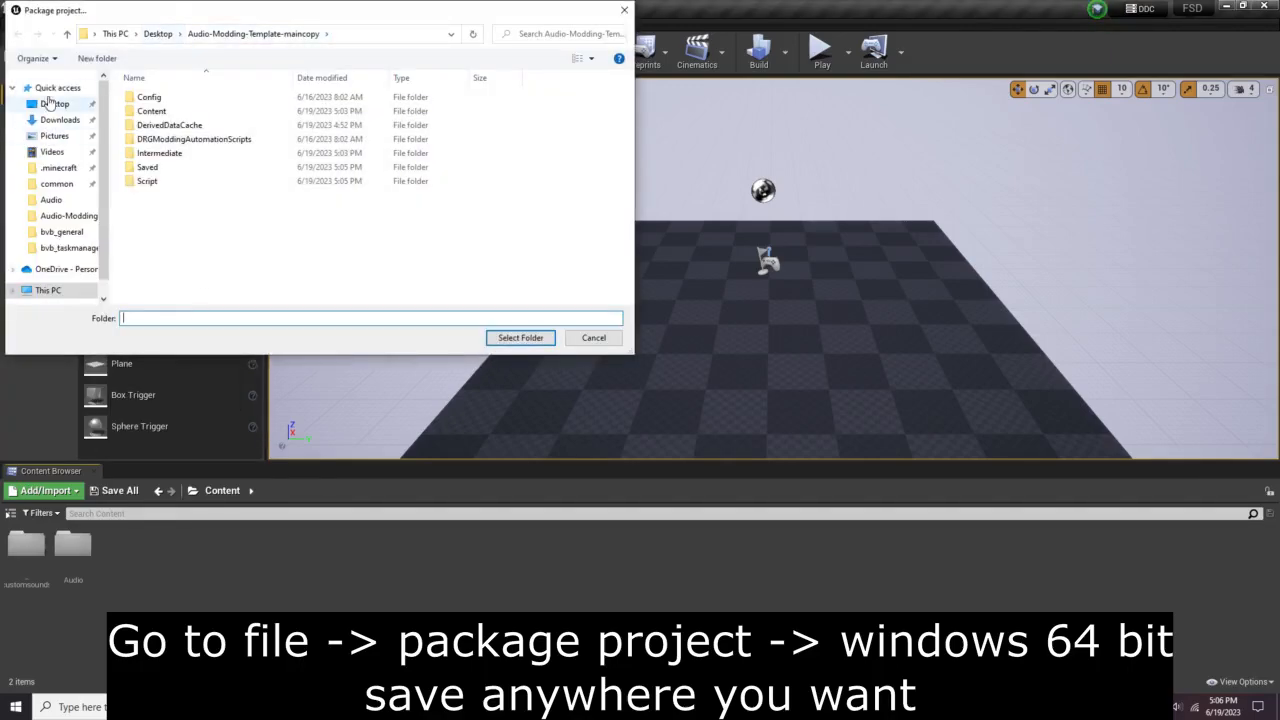
{"action": "left_click", "coordinate": [144, 168]}
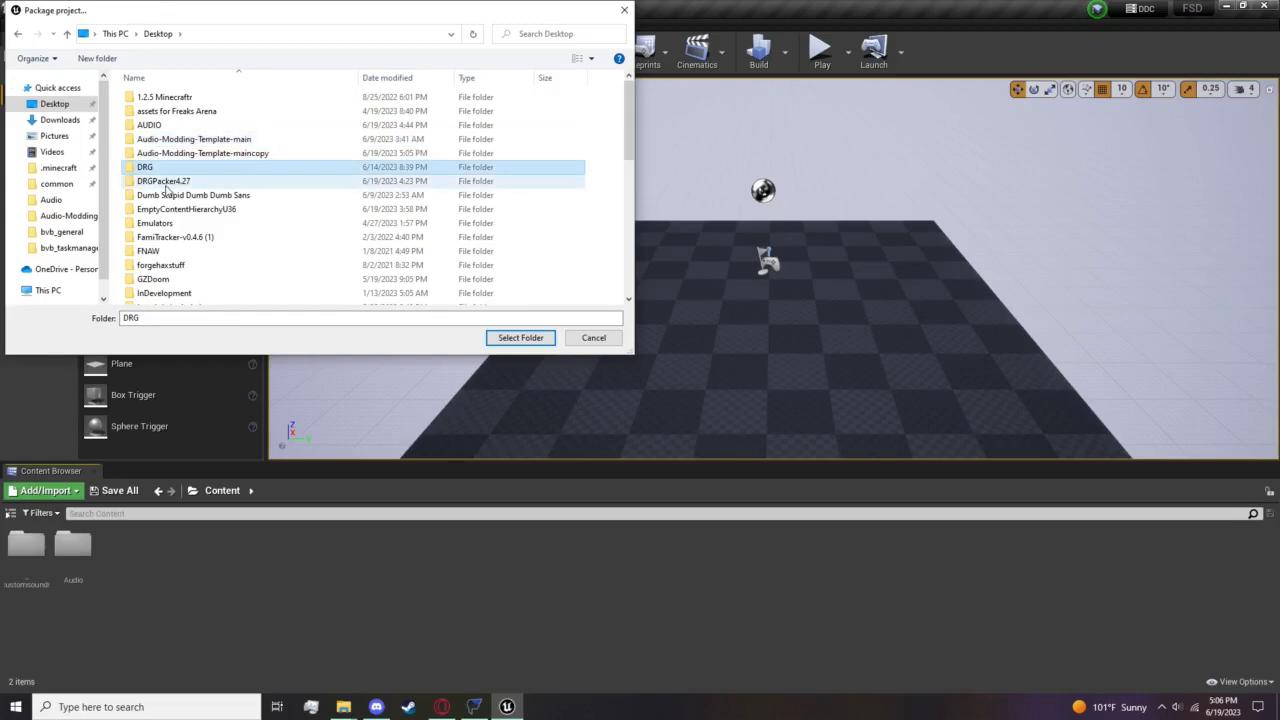
{"action": "double_click", "coordinate": [164, 180]}
{"action": "type", "text": "WindowsNoEditor"}
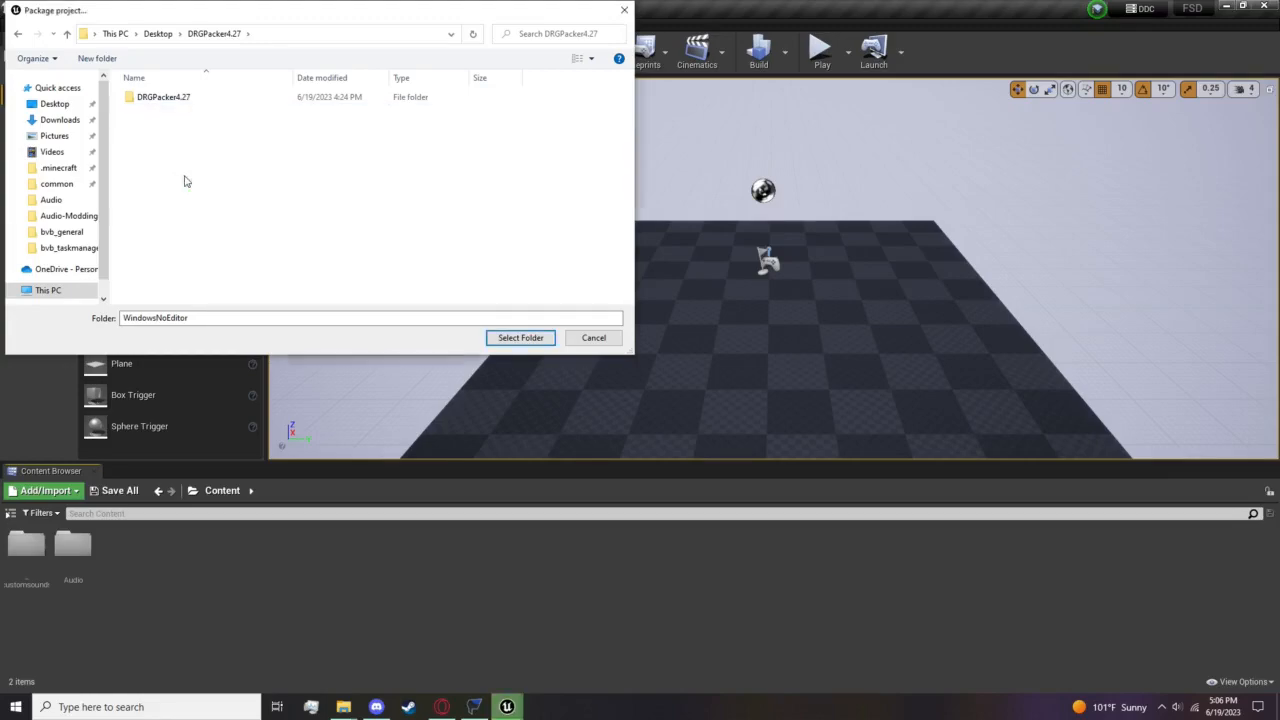
{"action": "left_click", "coordinate": [164, 96]}
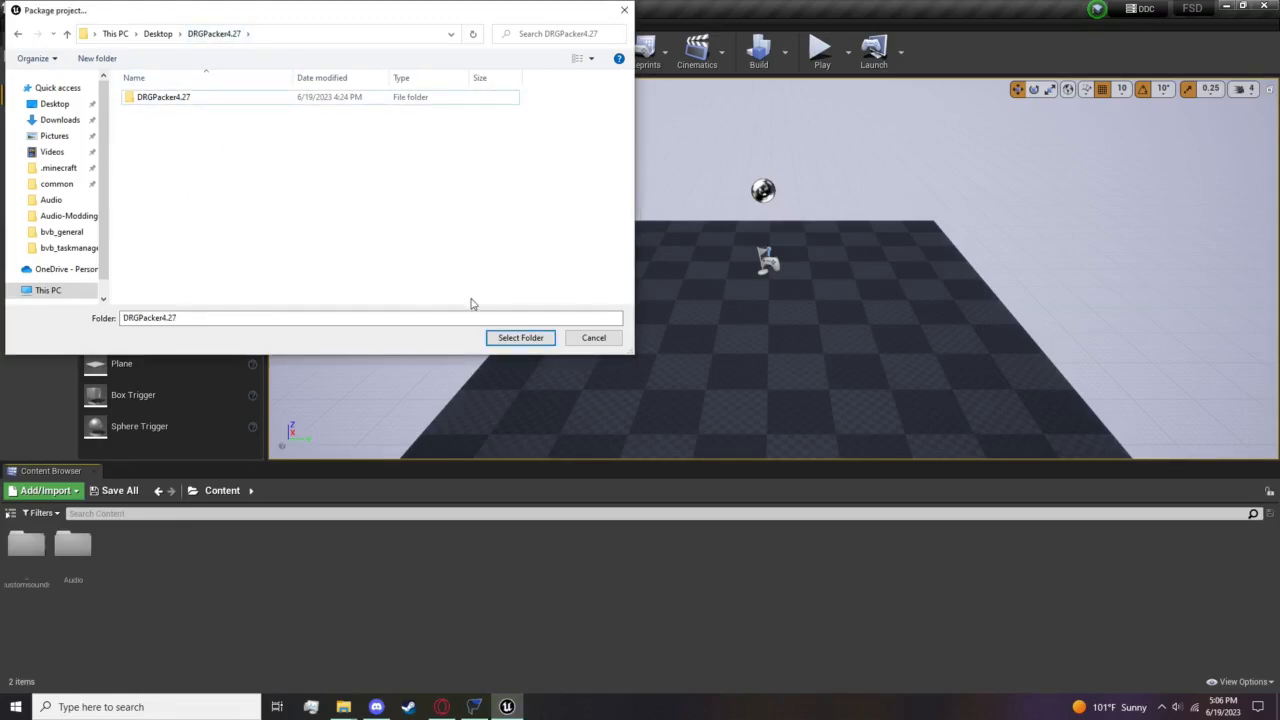
{"action": "left_click", "coordinate": [520, 336]}
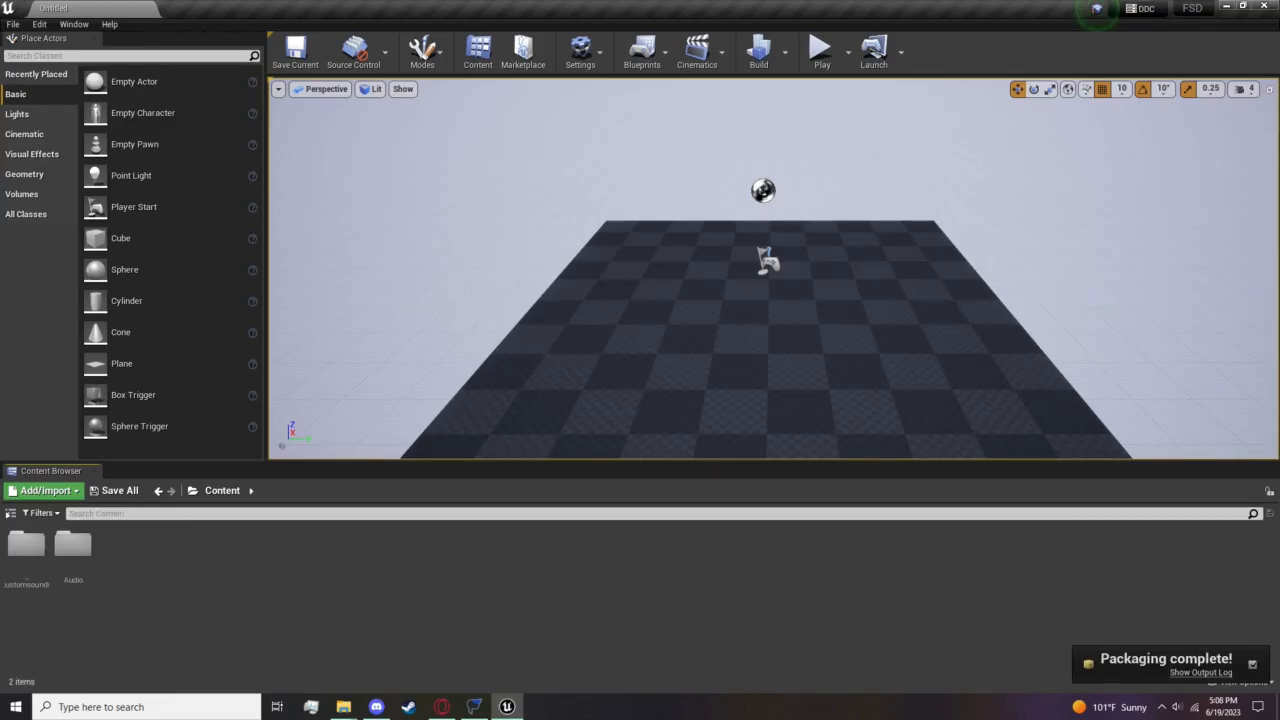
{"action": "mouse_move", "coordinate": [344, 706]}
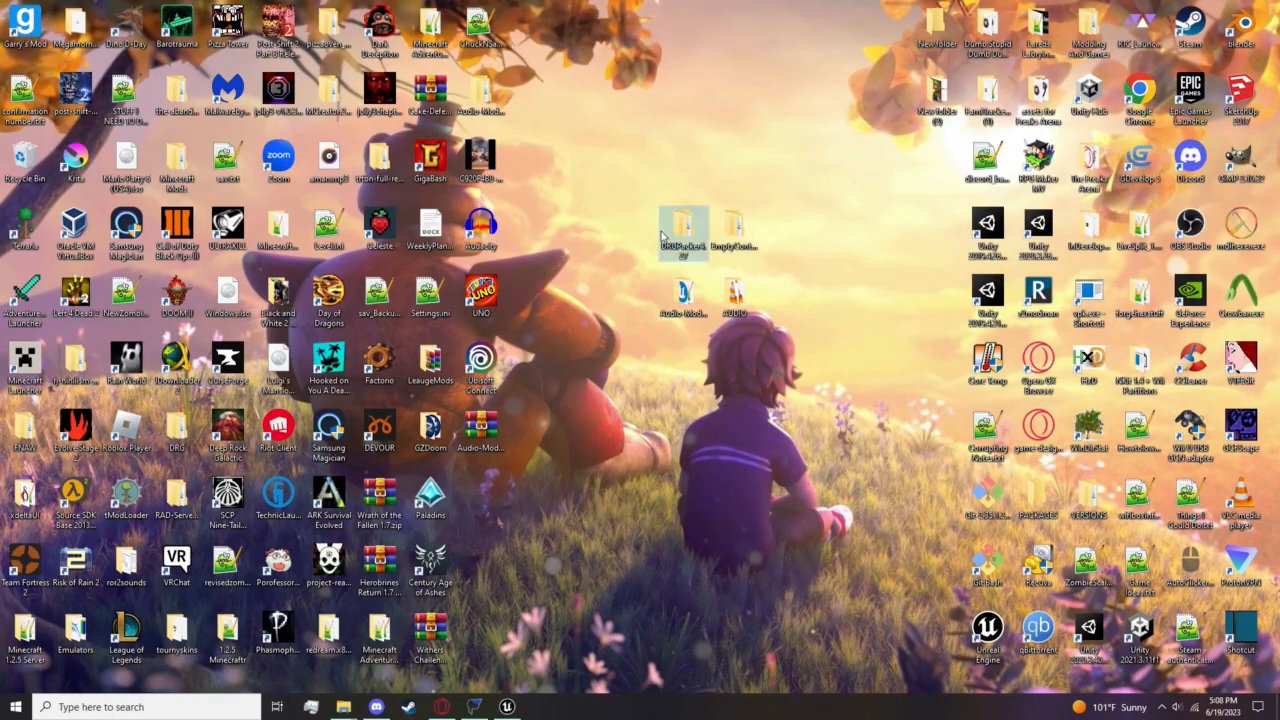
Browse into the DRGPacker4.27 tool folder and select the repacked Input_P.pak.
{"action": "double_click", "coordinate": [672, 222]}
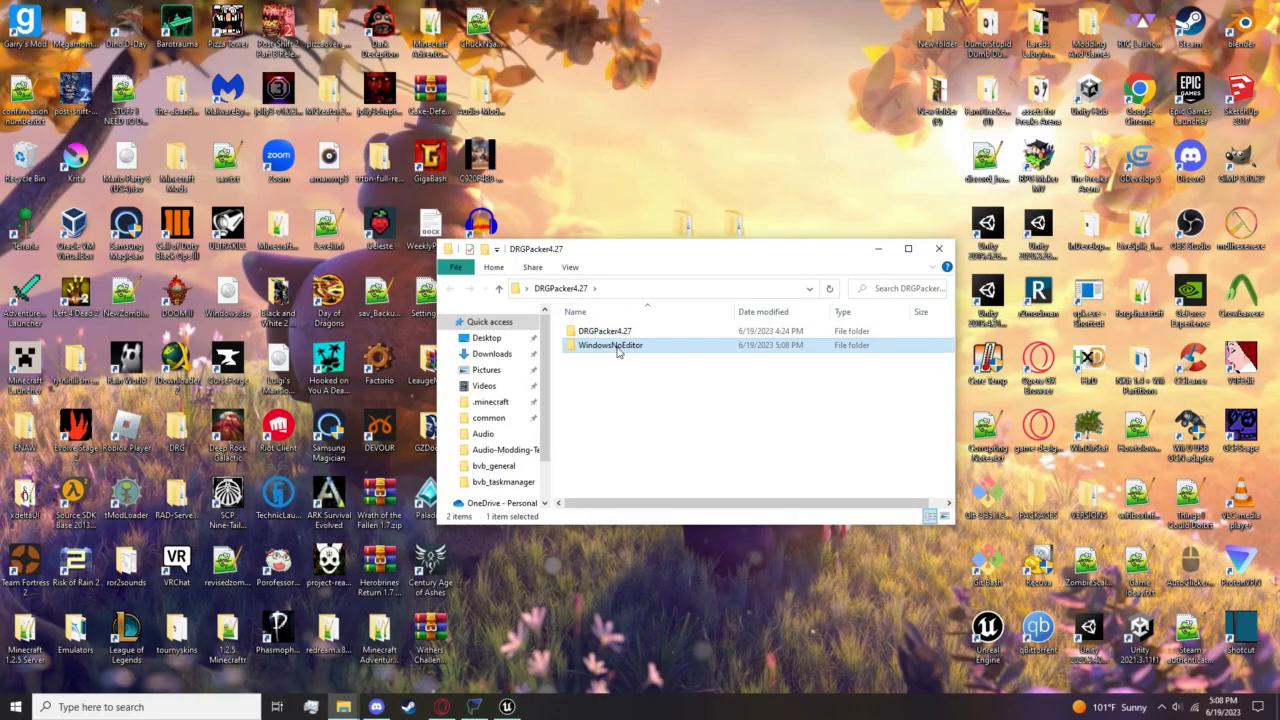
{"action": "double_click", "coordinate": [610, 344]}
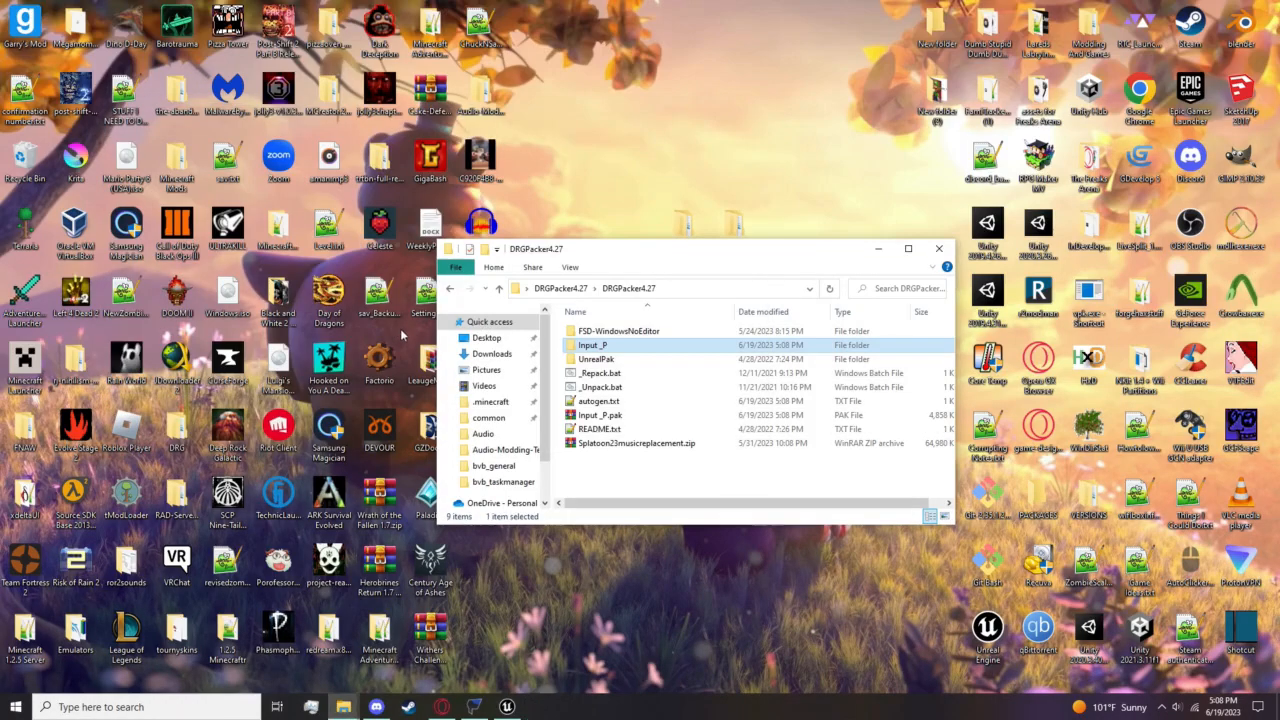
{"action": "left_click", "coordinate": [600, 414]}
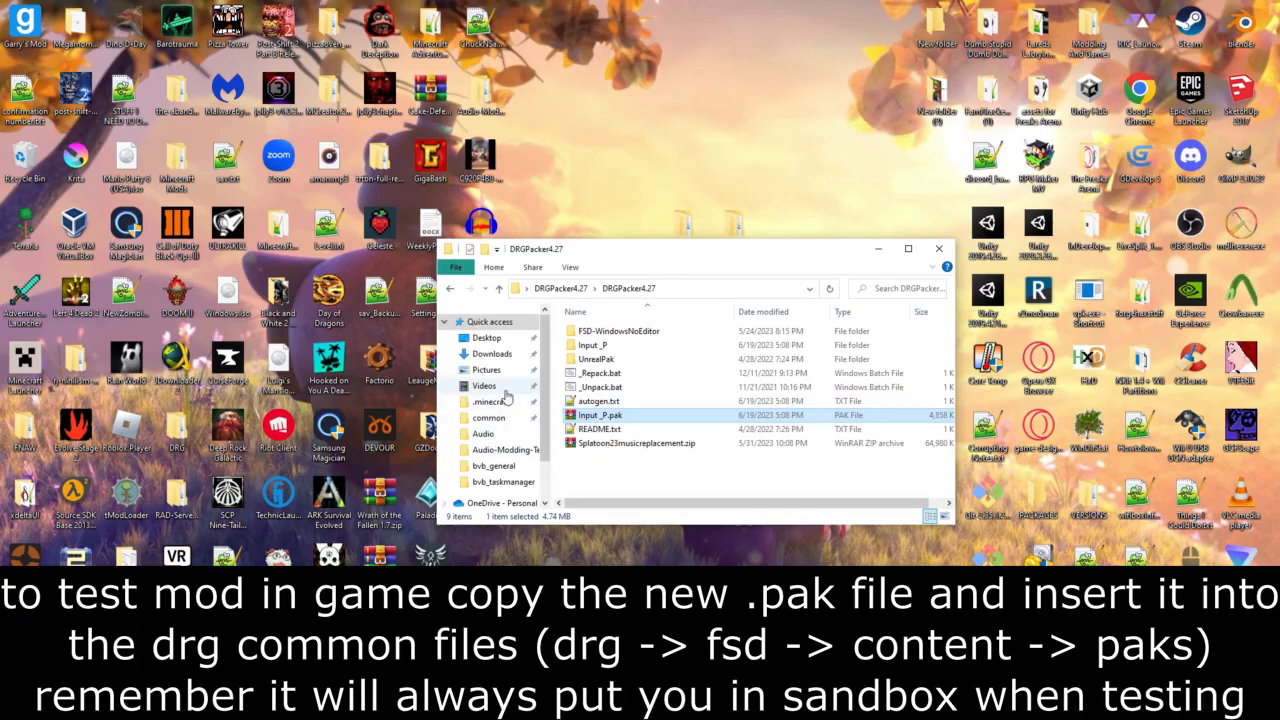
Navigate into Deep Rock Galactic's folder to reach FSD\Content\Paks for the copied Input_P.pak.
{"action": "left_click", "coordinate": [488, 418]}
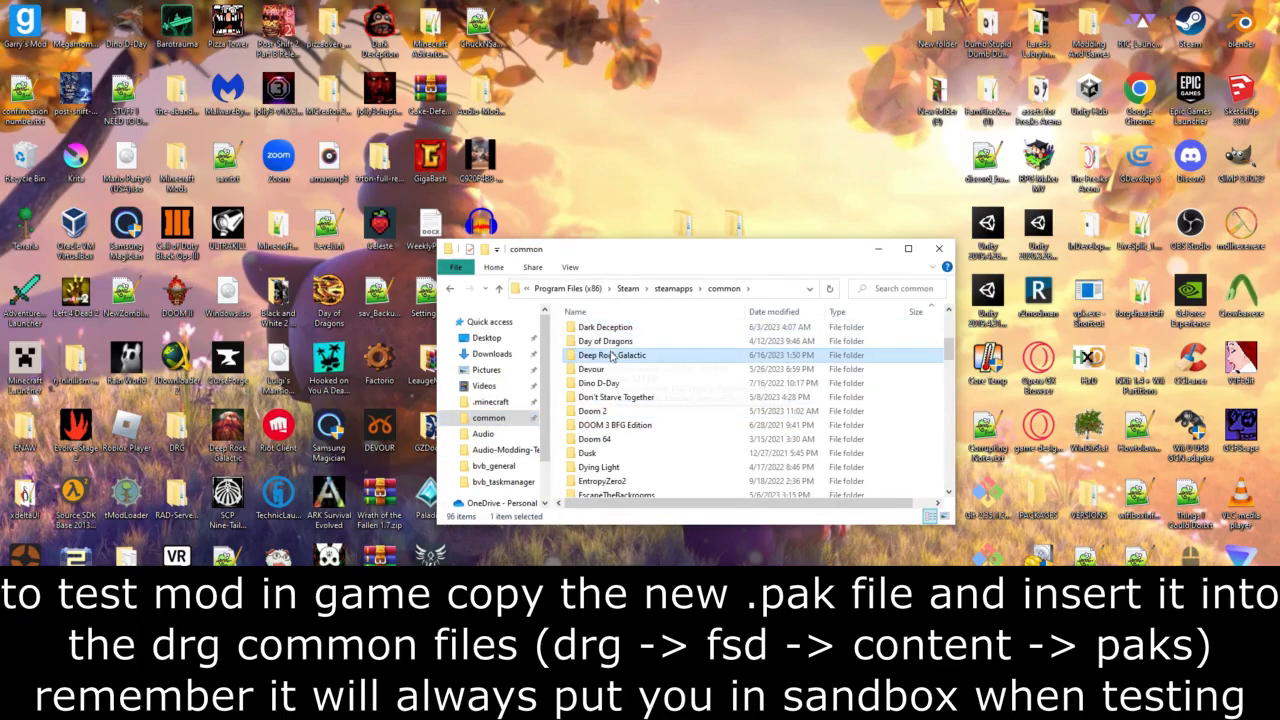
{"action": "double_click", "coordinate": [612, 356]}
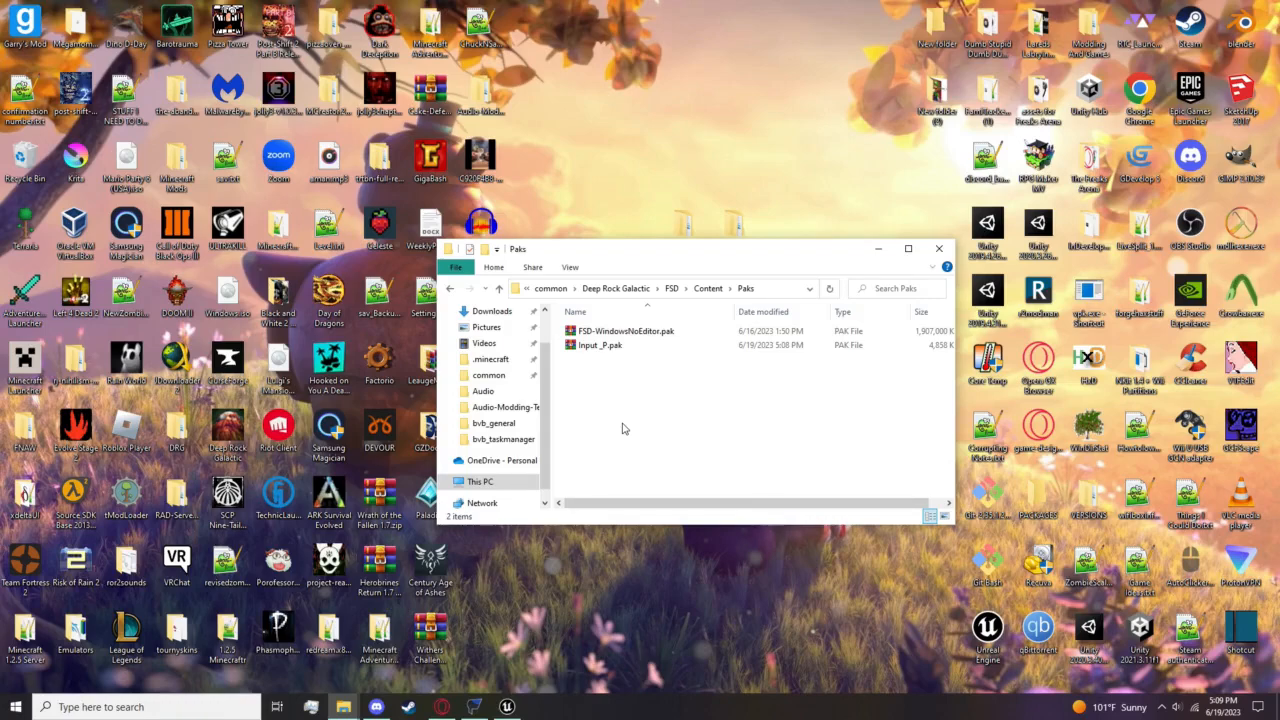
{"action": "mouse_move", "coordinate": [624, 424]}
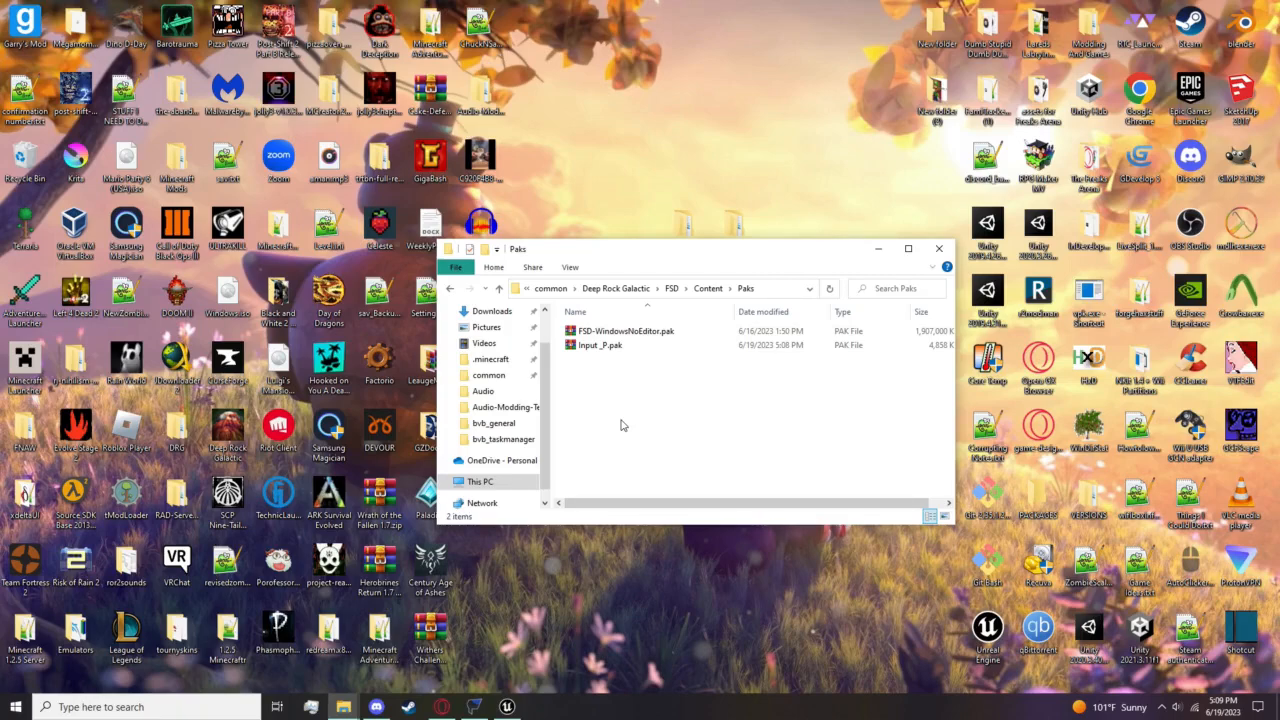
Rename the copied Input_P.pak to coolmod.pak and bring up its file options for zipping.
{"action": "right_click", "coordinate": [600, 344]}
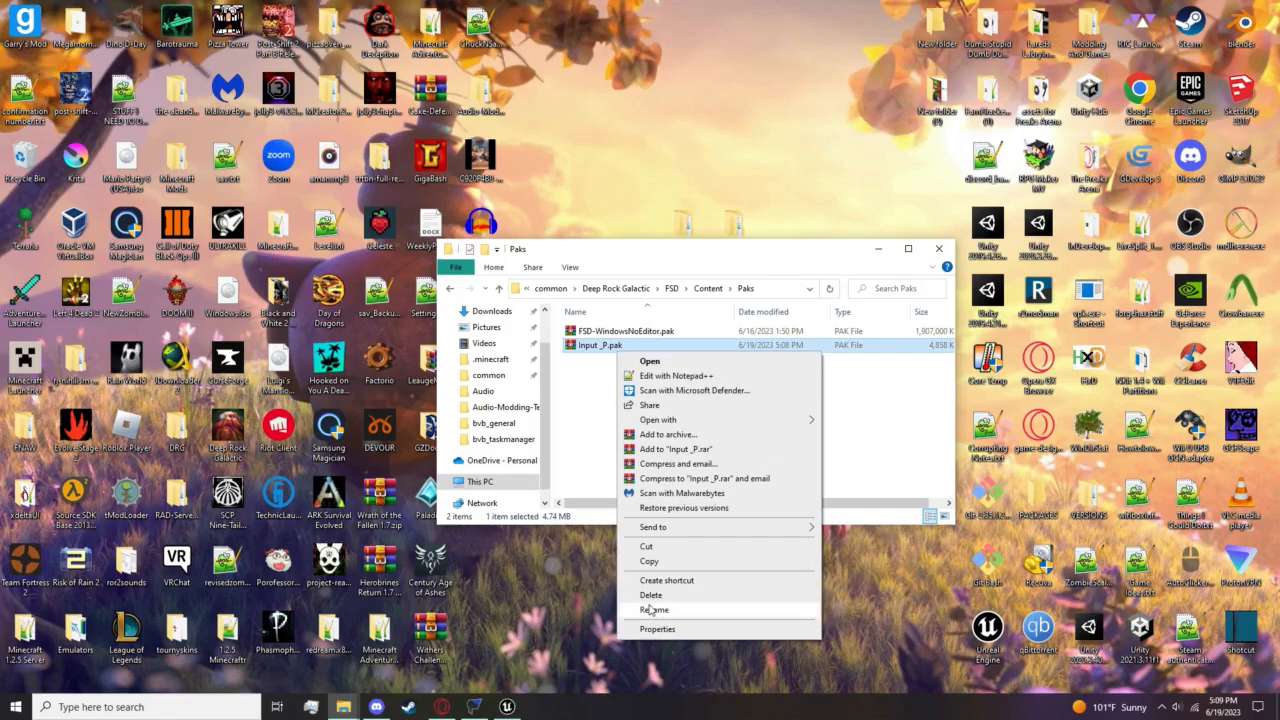
{"action": "left_click", "coordinate": [656, 608]}
{"action": "type", "text": "coolmod"}
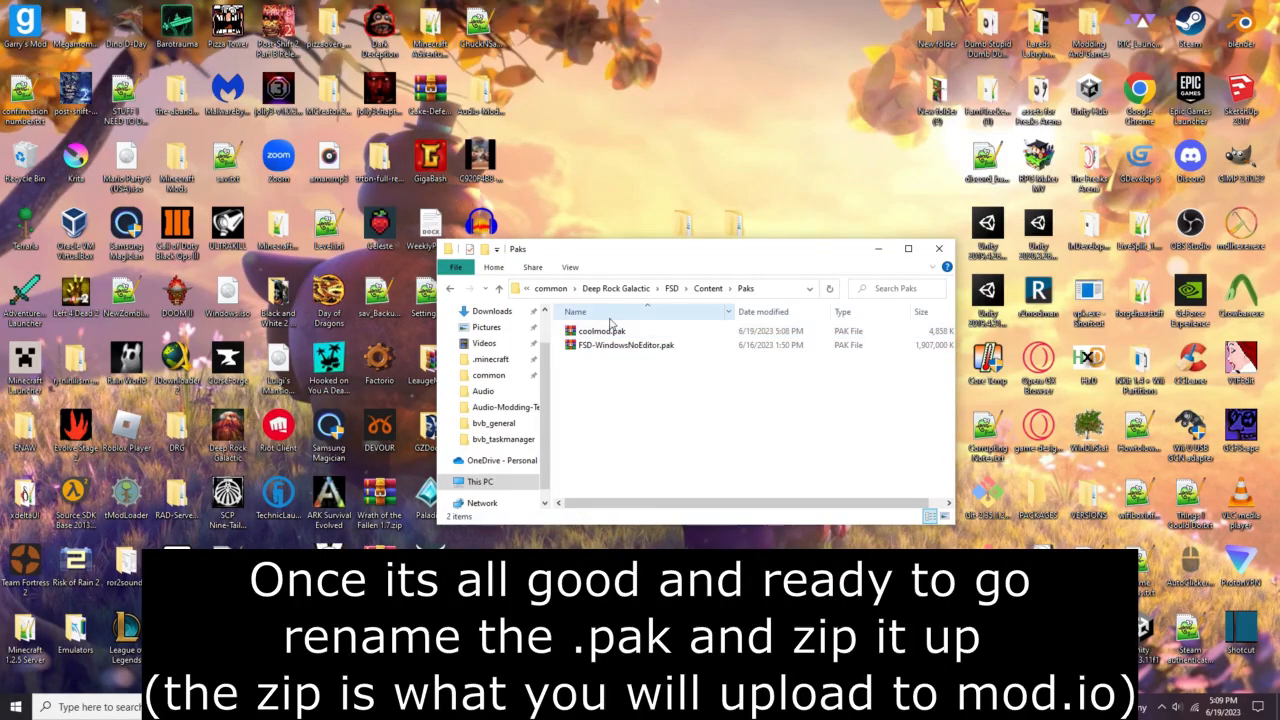
{"action": "right_click", "coordinate": [600, 330]}
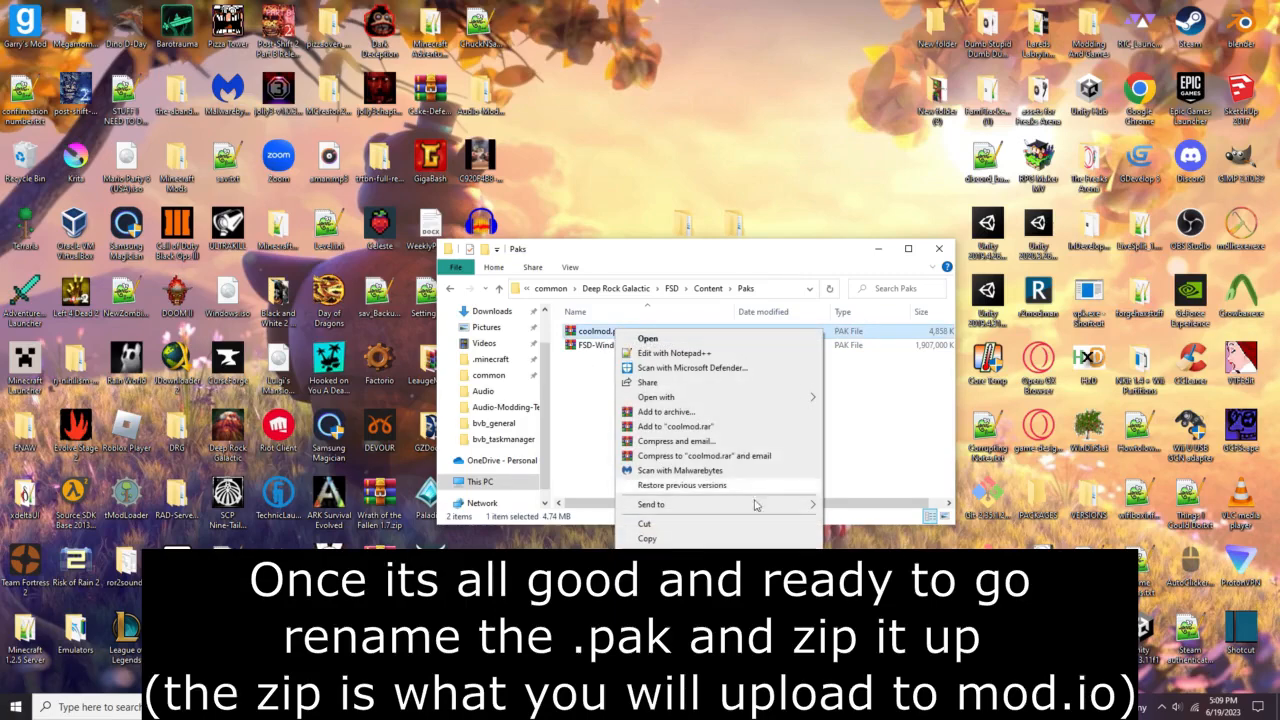